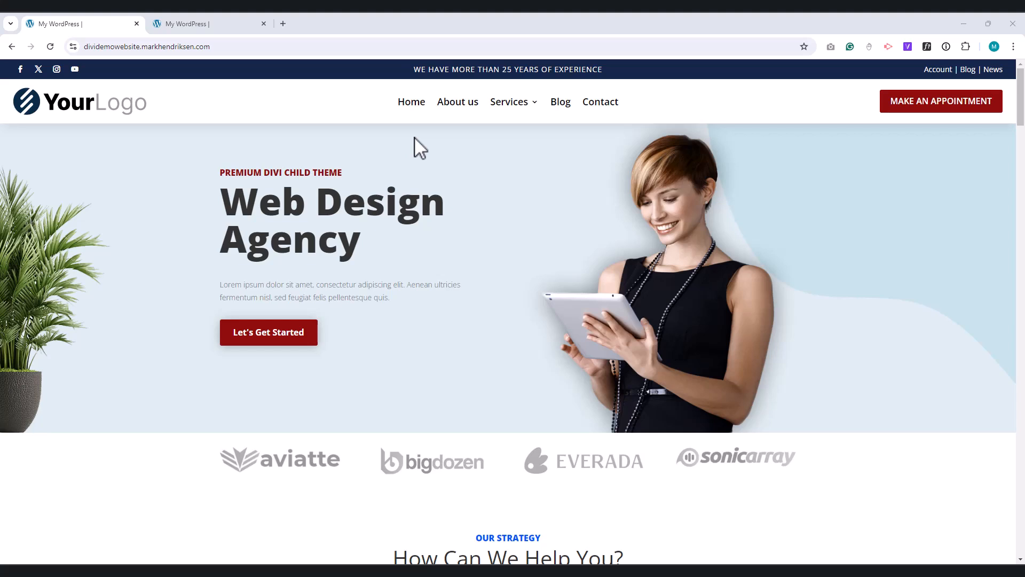
pyautogui.moveTo(248, 70)
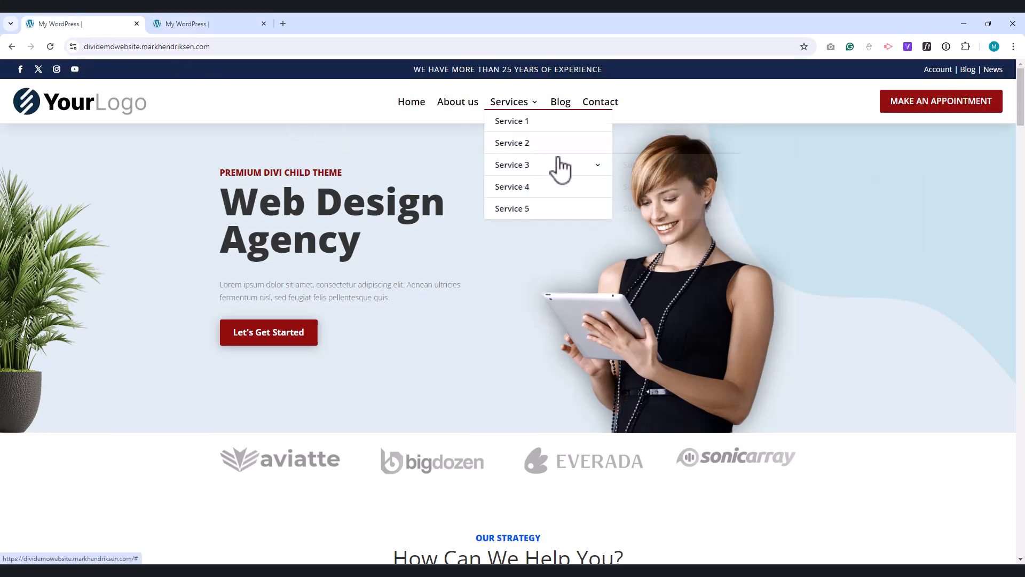
pyautogui.moveTo(561, 169)
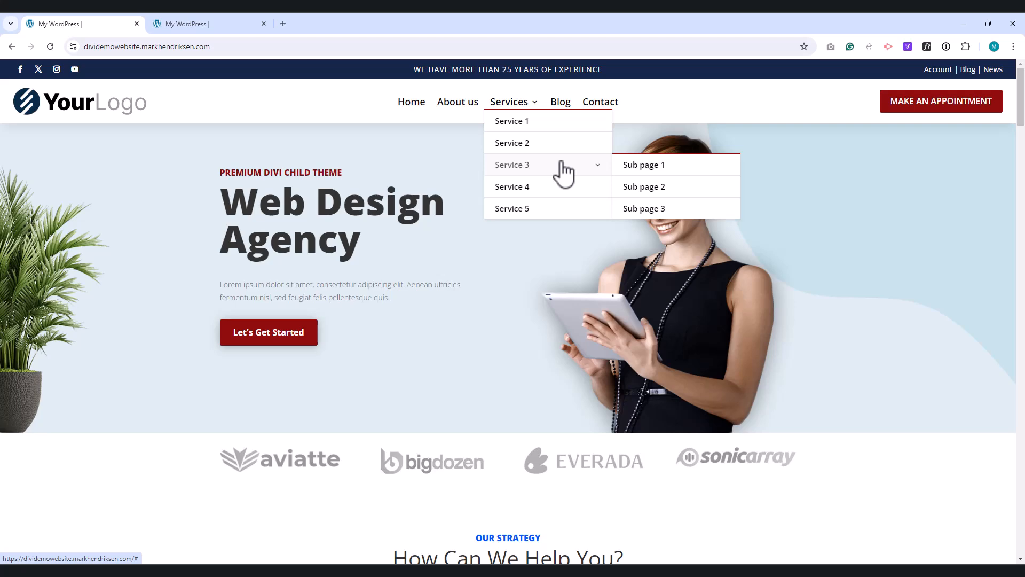
# Step: Switch to the browser tab with the demo site still using the default Divi header
pyautogui.click(199, 24)
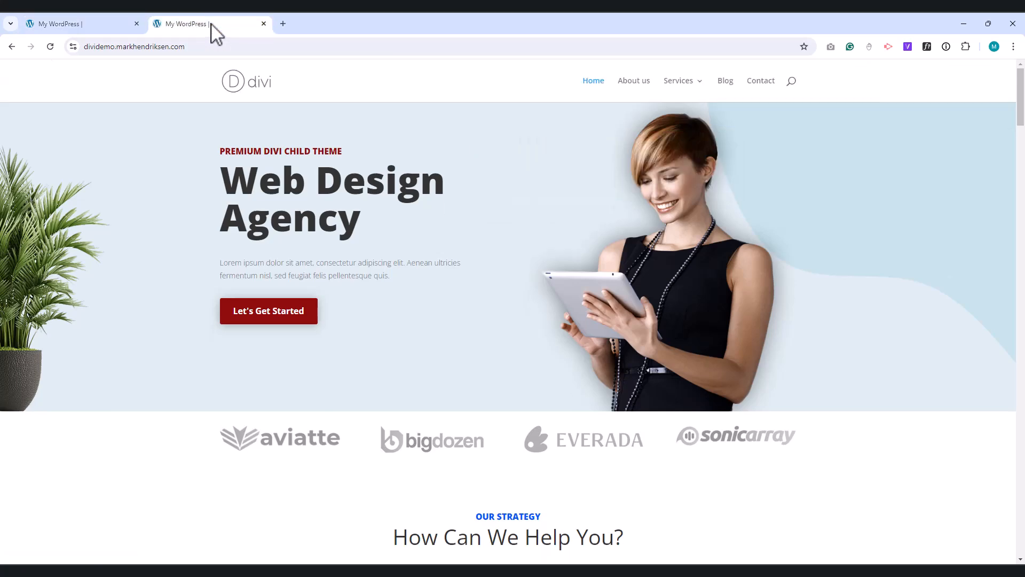
# Step: Compare both sites' mobile menus in device mode, expanding Services and Service 3 on the custom header
pyautogui.press('F12')
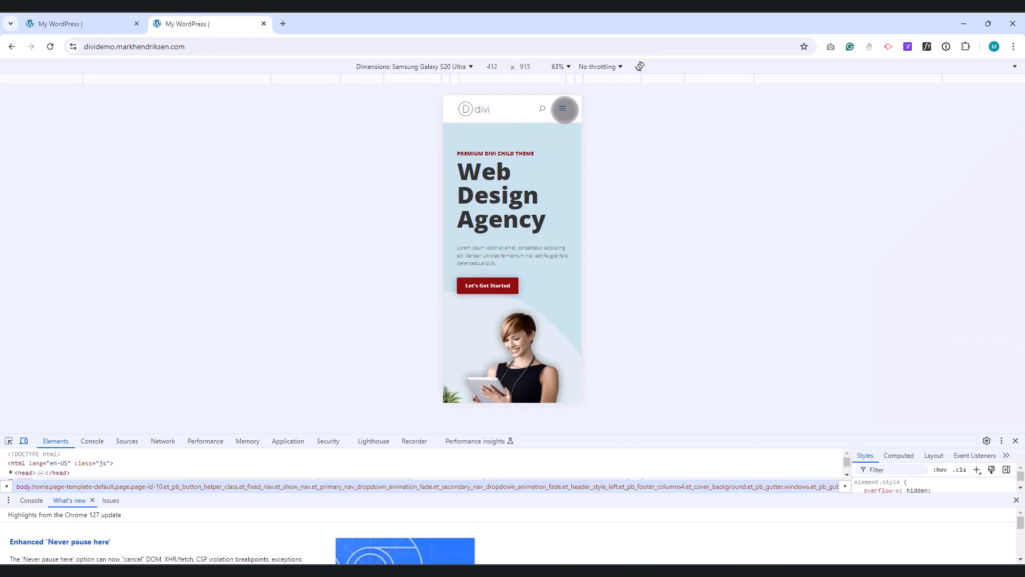
pyautogui.click(563, 109)
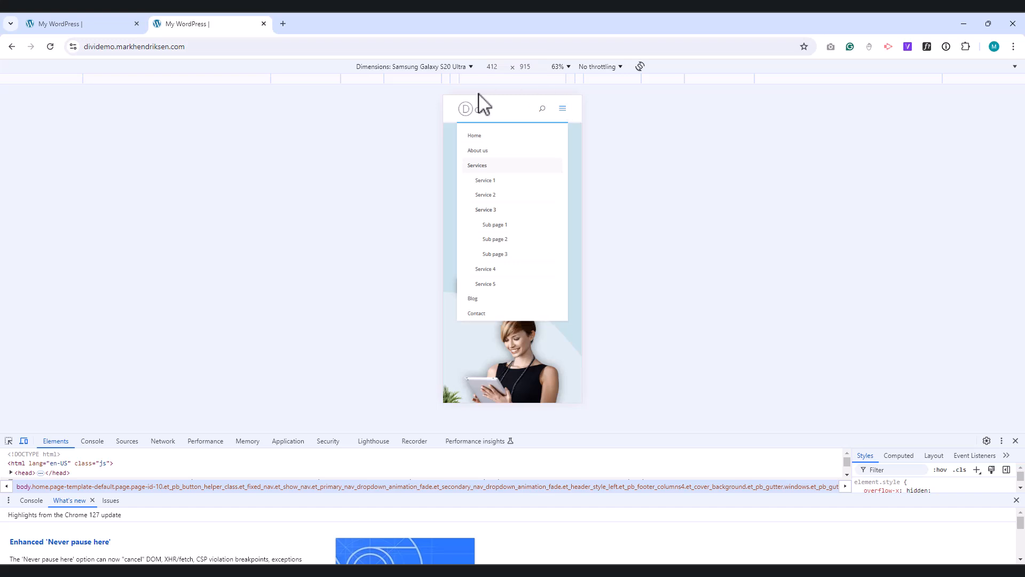
pyautogui.click(64, 24)
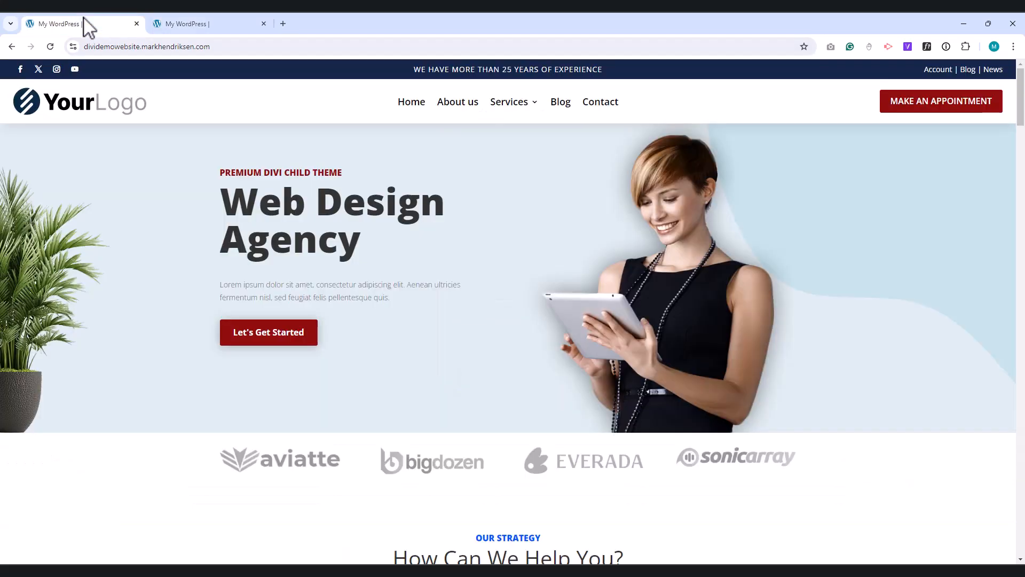
pyautogui.press('F12')
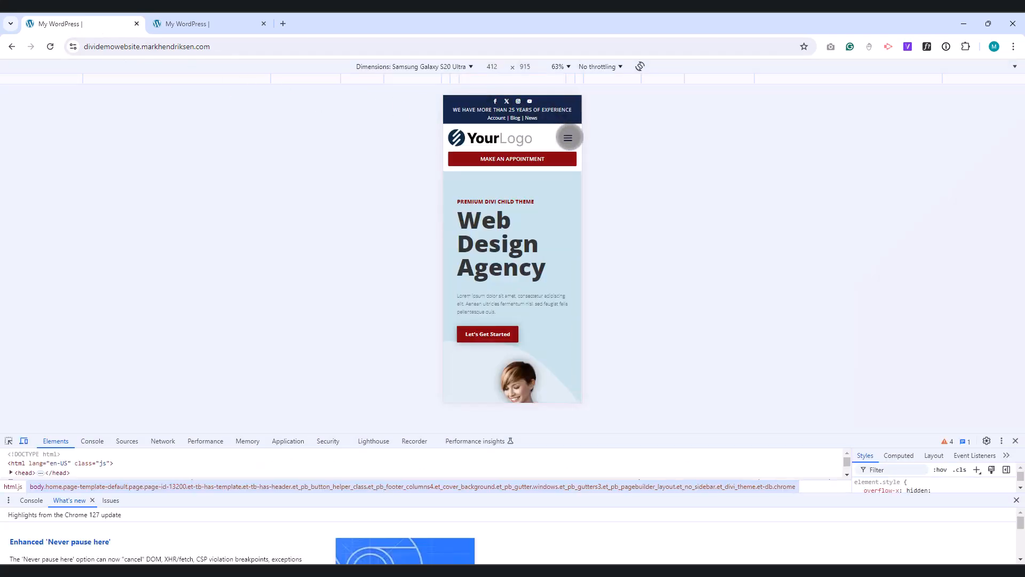
pyautogui.click(568, 137)
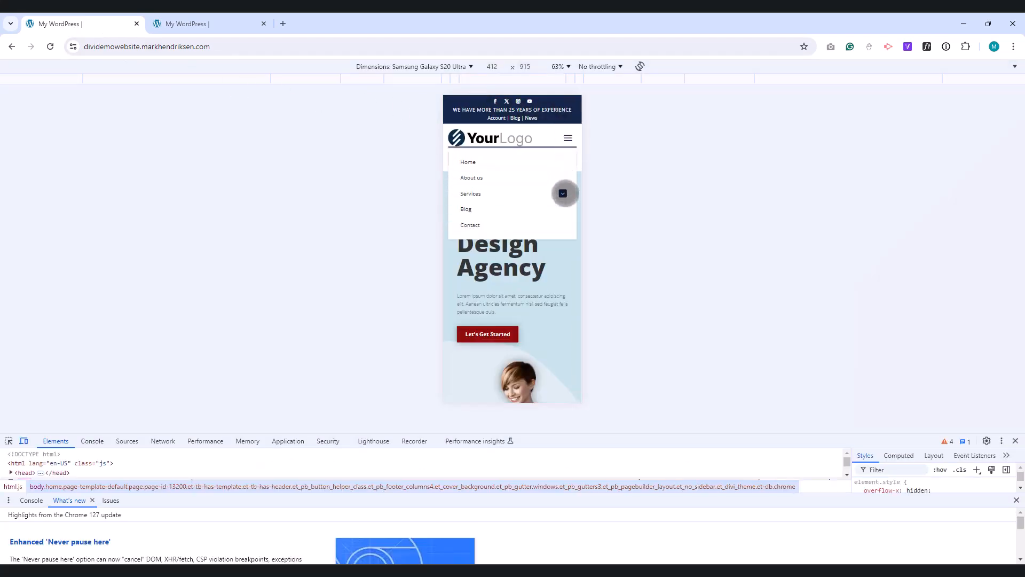
pyautogui.click(563, 193)
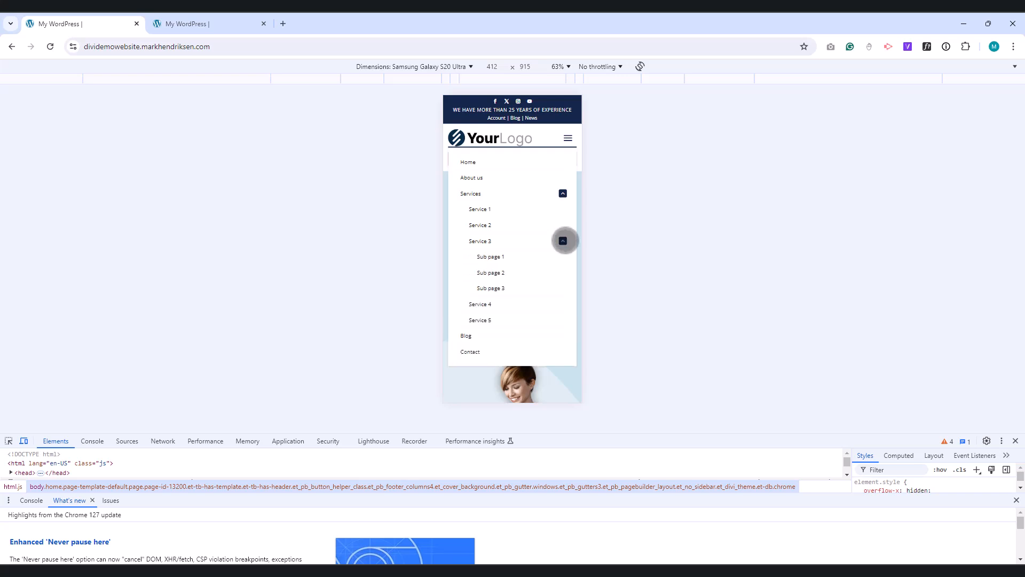
pyautogui.click(562, 193)
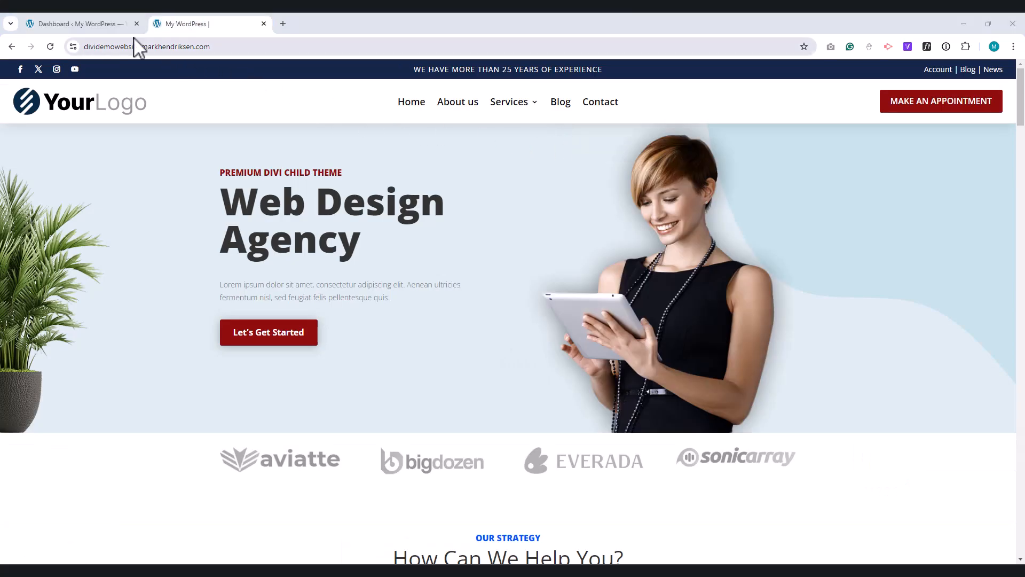
# Step: Go from the WordPress dashboard into Divi Theme Builder's empty Default Website Template
pyautogui.click(77, 23)
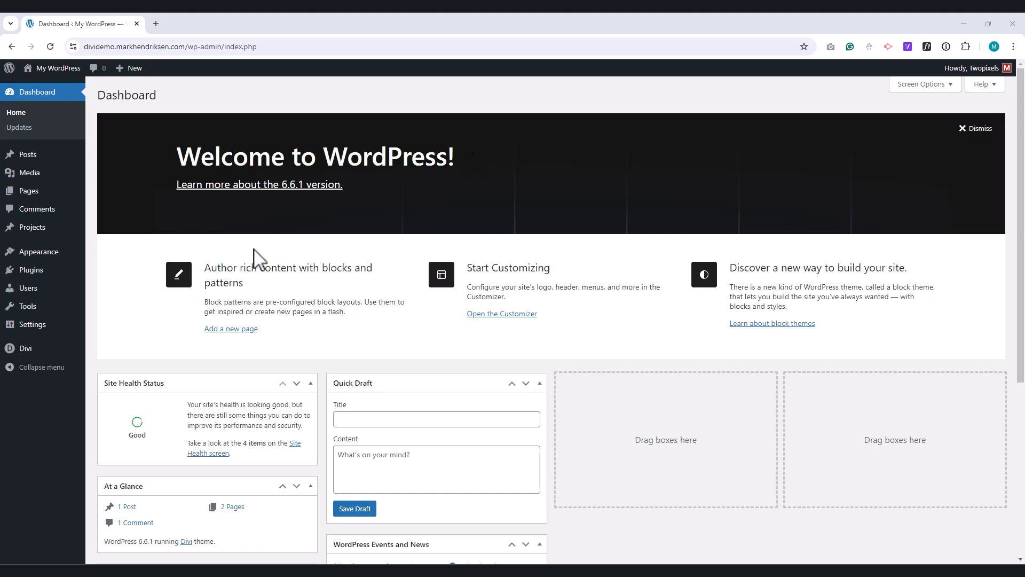
pyautogui.click(26, 348)
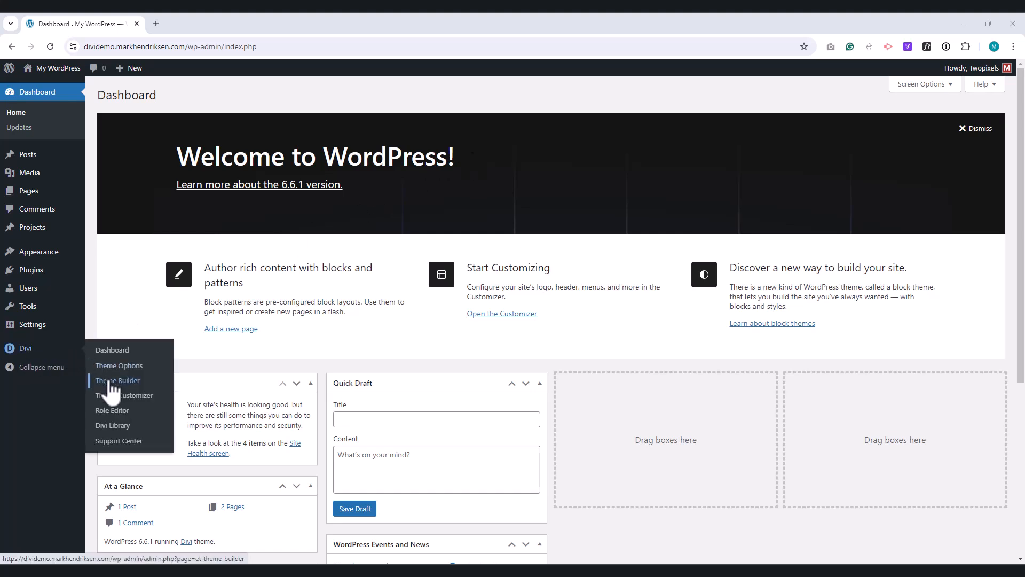
pyautogui.click(117, 380)
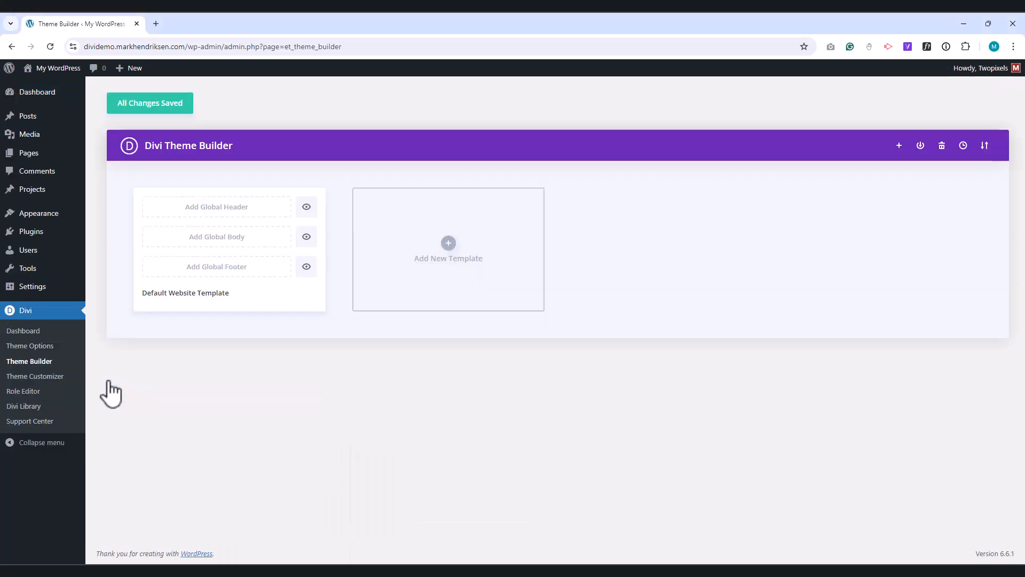
pyautogui.moveTo(227, 216)
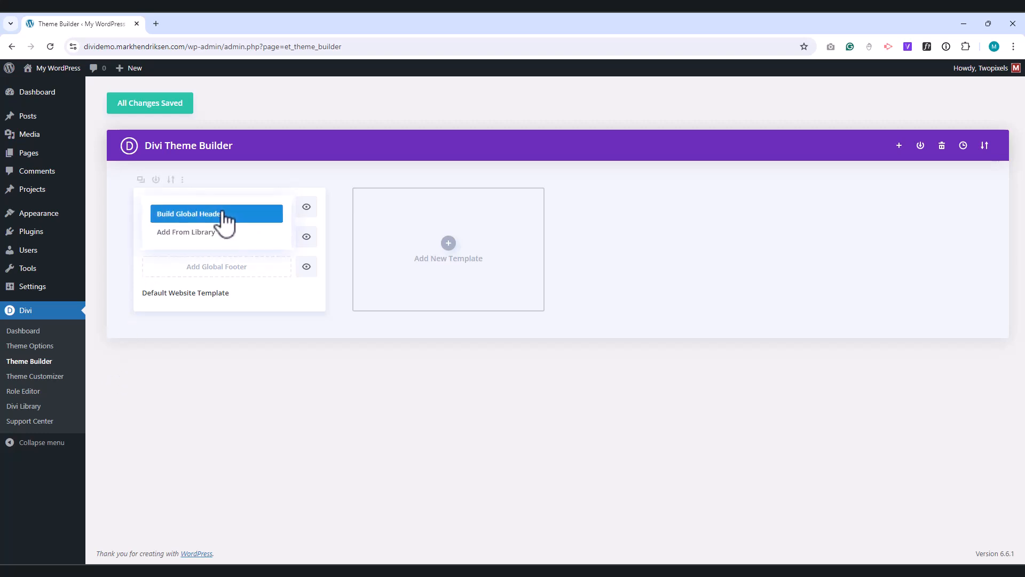
# Step: Build a new global header and give its section the CSS class custom-header
pyautogui.click(216, 214)
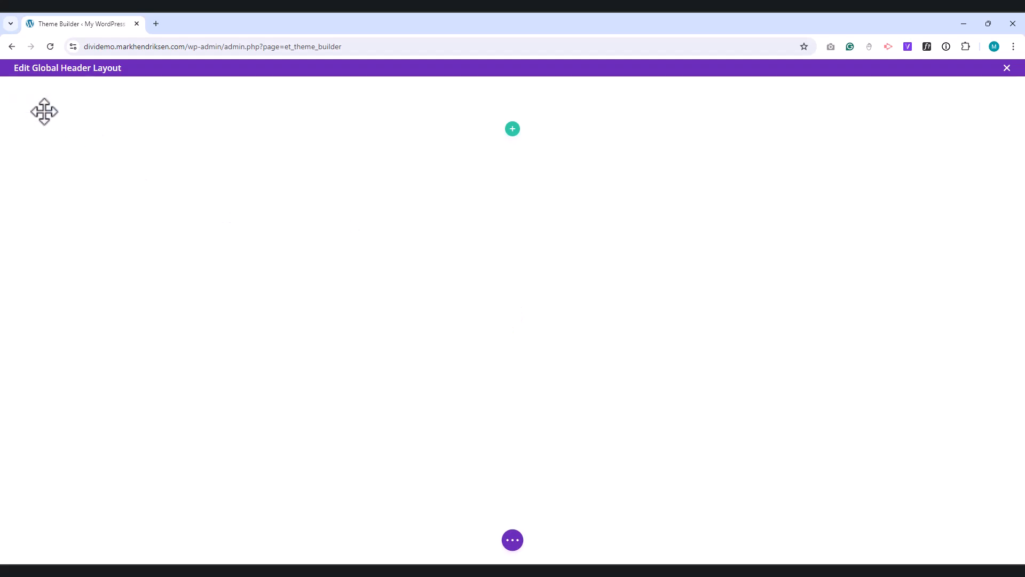
pyautogui.click(45, 112)
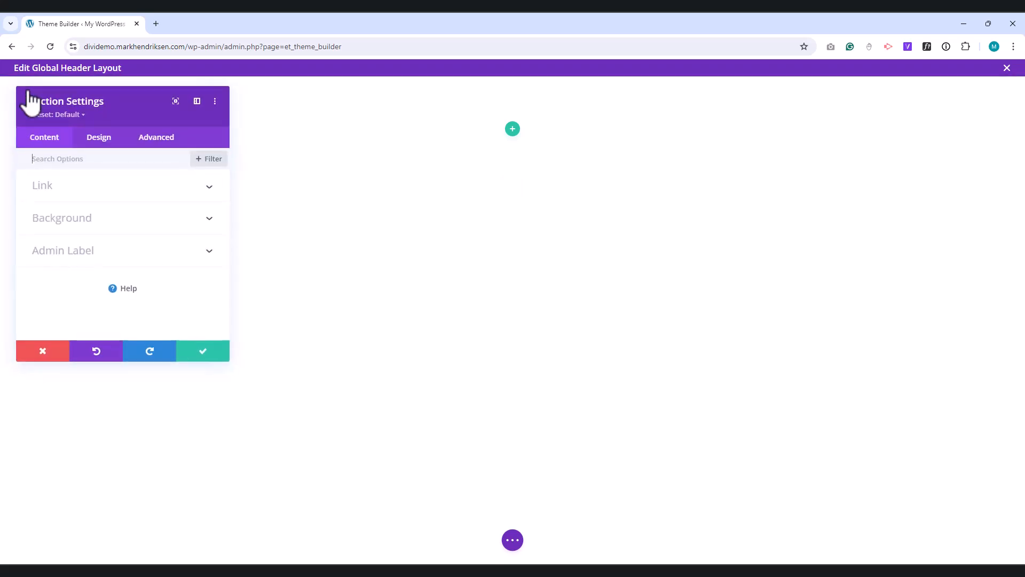
pyautogui.click(98, 137)
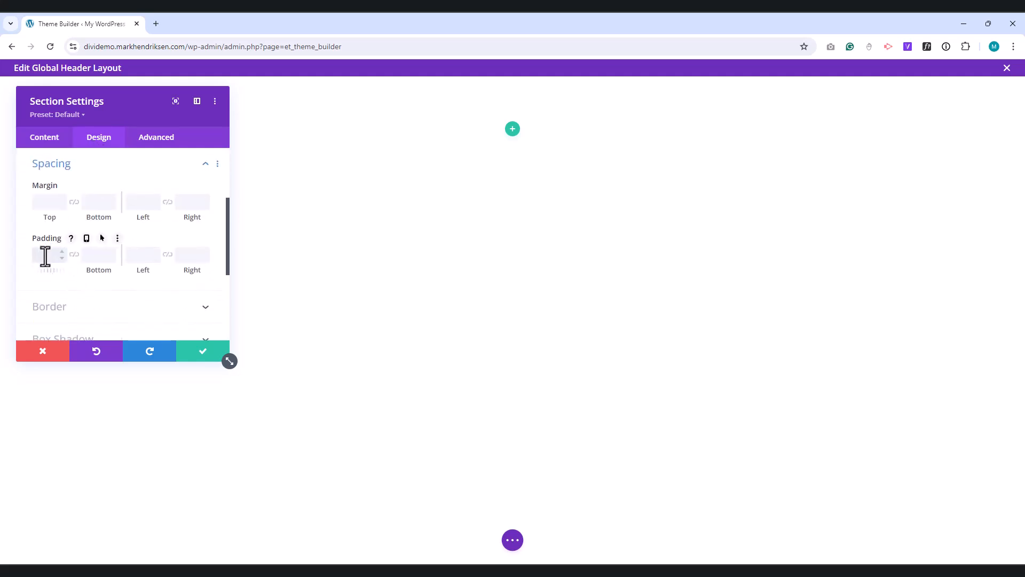
pyautogui.click(156, 137)
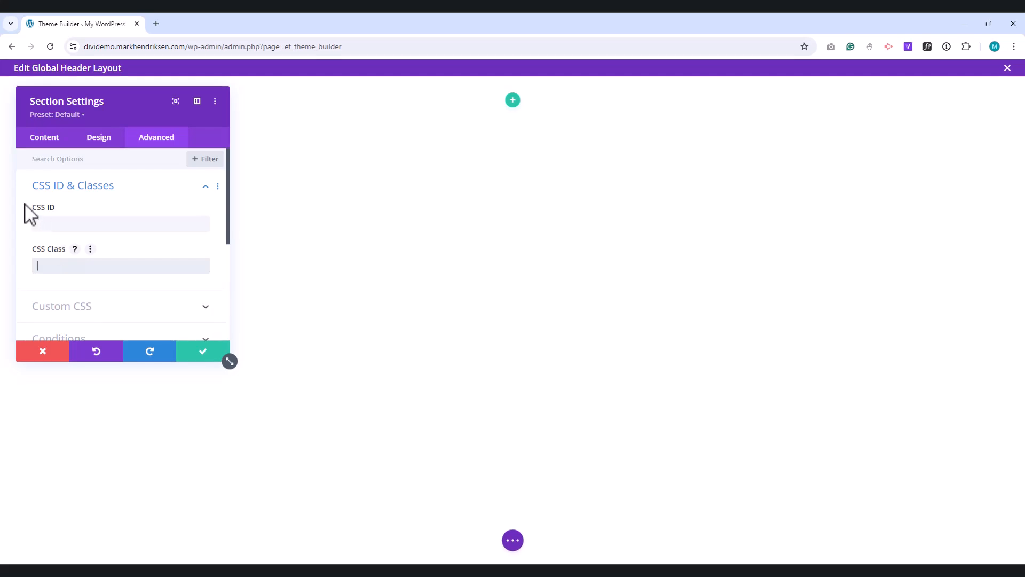
pyautogui.write('custom-header')
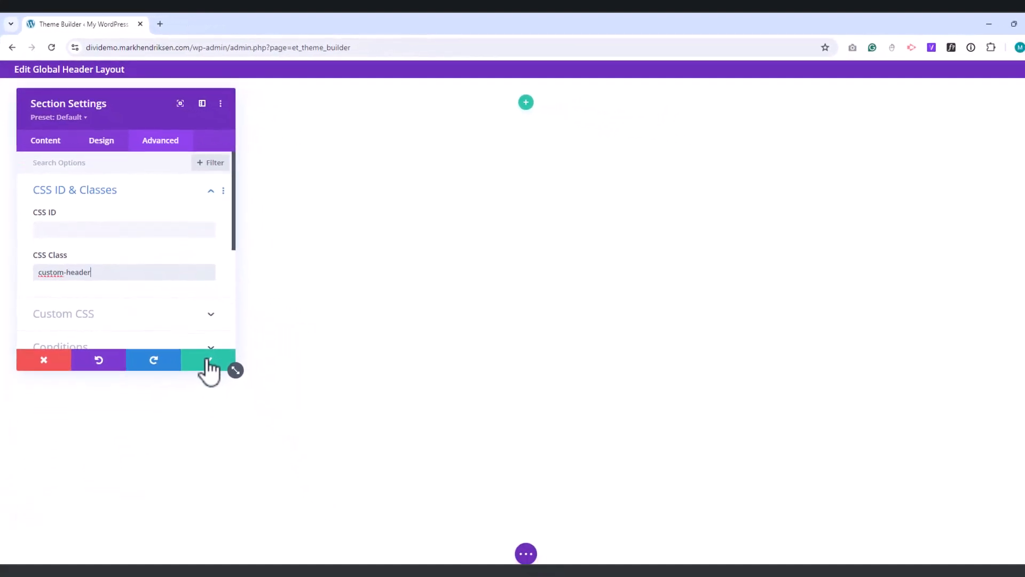
pyautogui.click(207, 360)
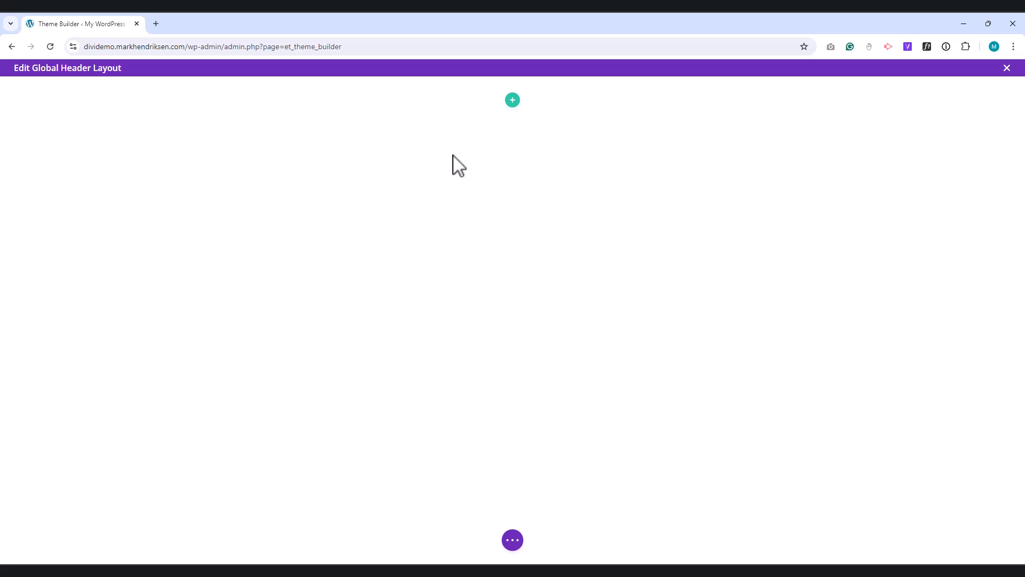
# Step: Insert a narrow-wide-narrow three-column row into the header section, leaving columns empty
pyautogui.click(513, 100)
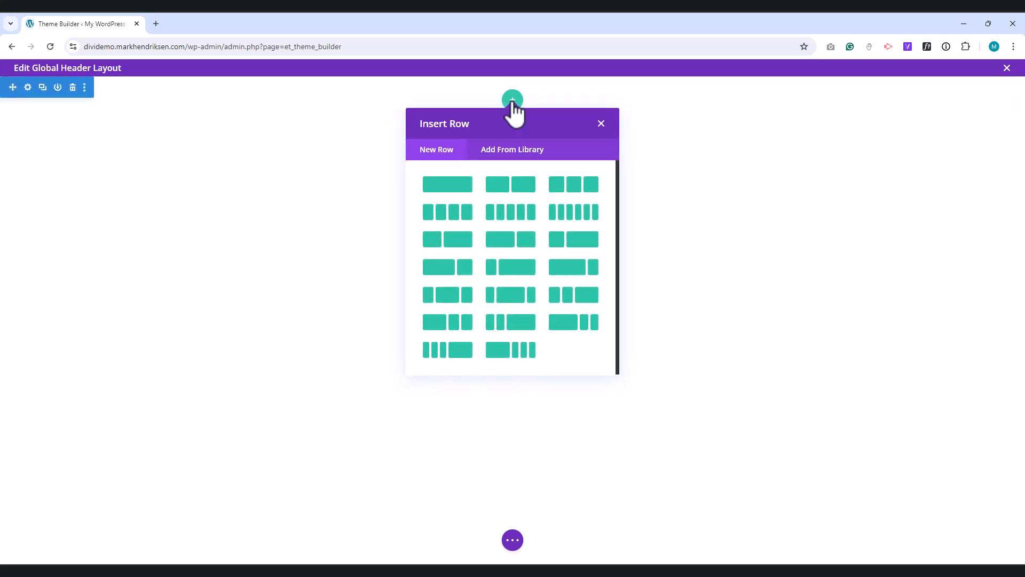
pyautogui.moveTo(451, 297)
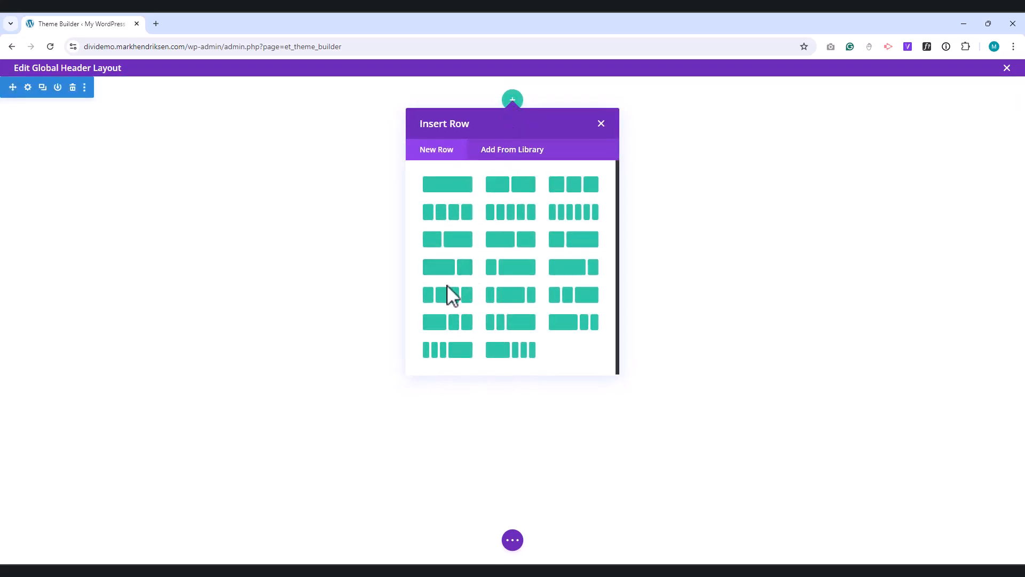
pyautogui.click(446, 295)
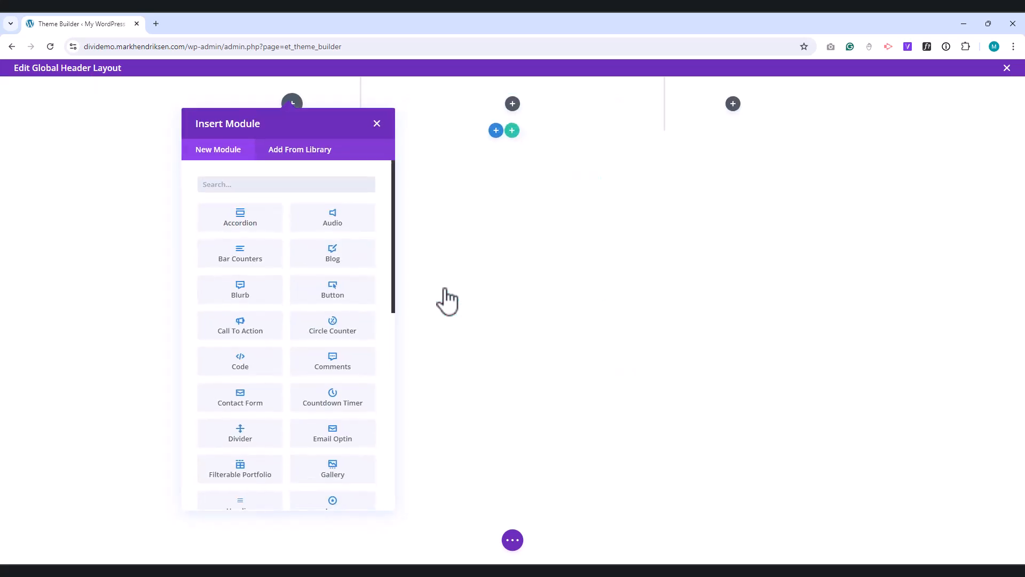
pyautogui.moveTo(392, 143)
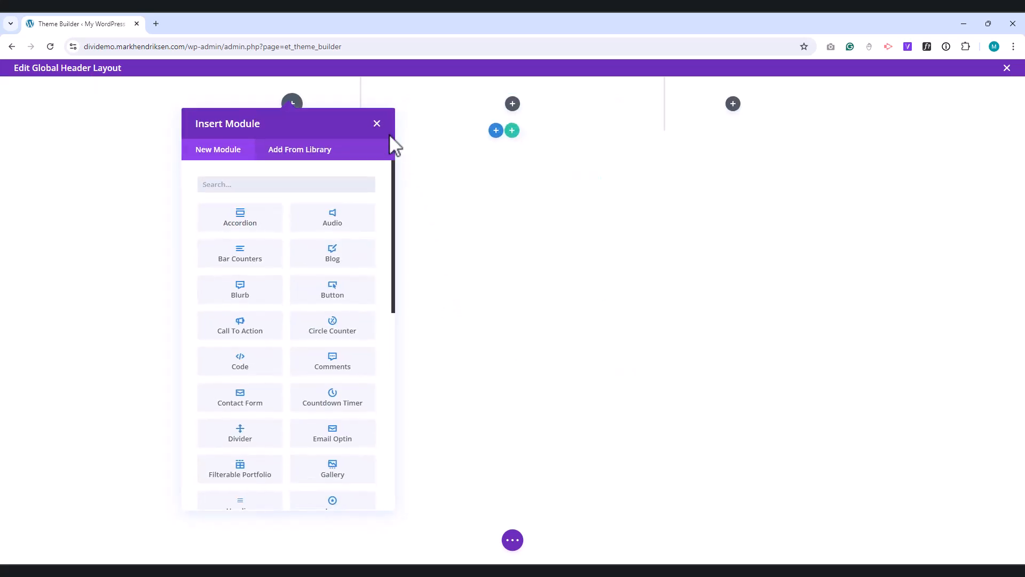
pyautogui.click(377, 124)
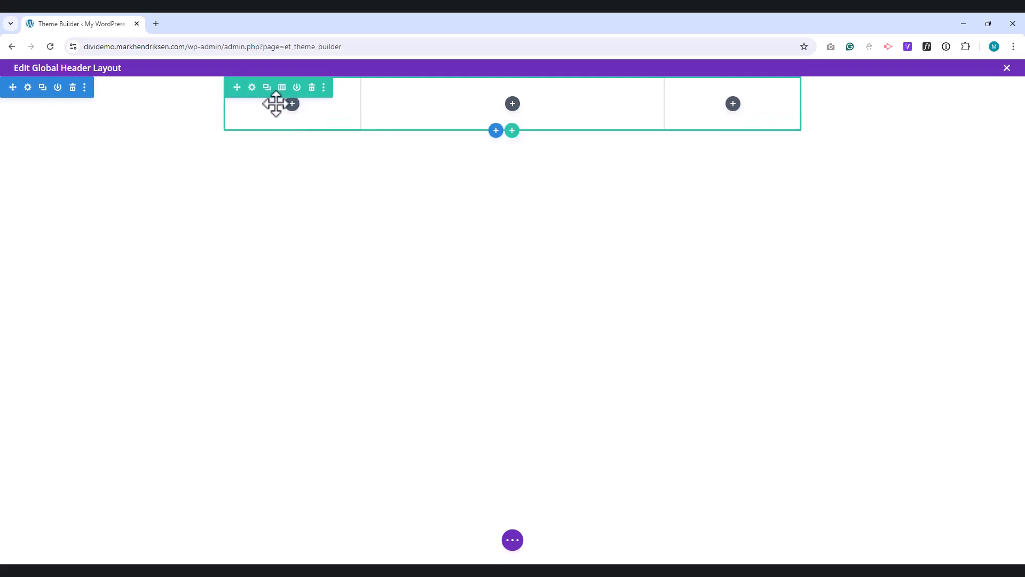
# Step: Give the top row a dark navy background, custom gutter width 1 and 100% width
pyautogui.click(252, 88)
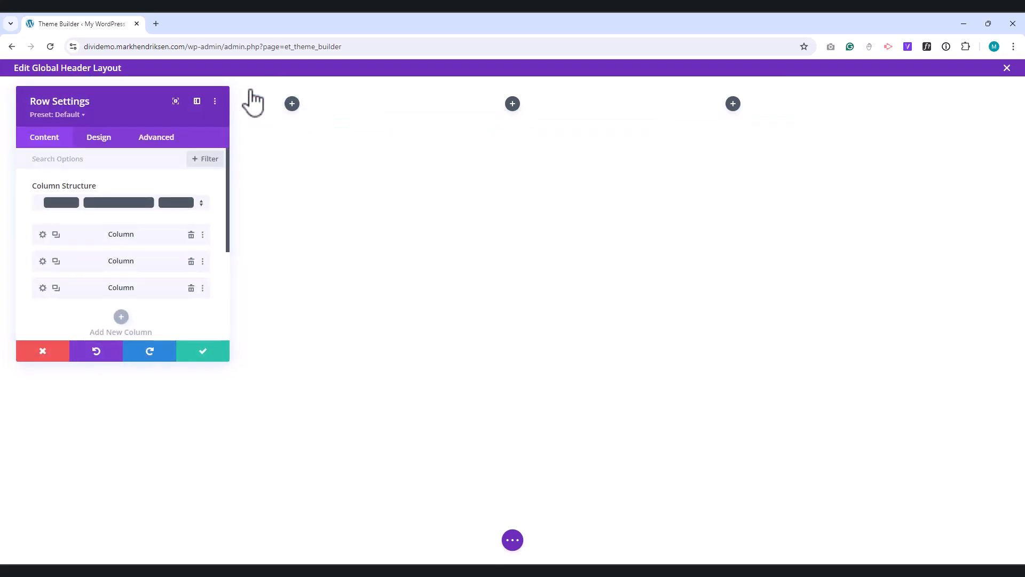
pyautogui.scroll(-3)
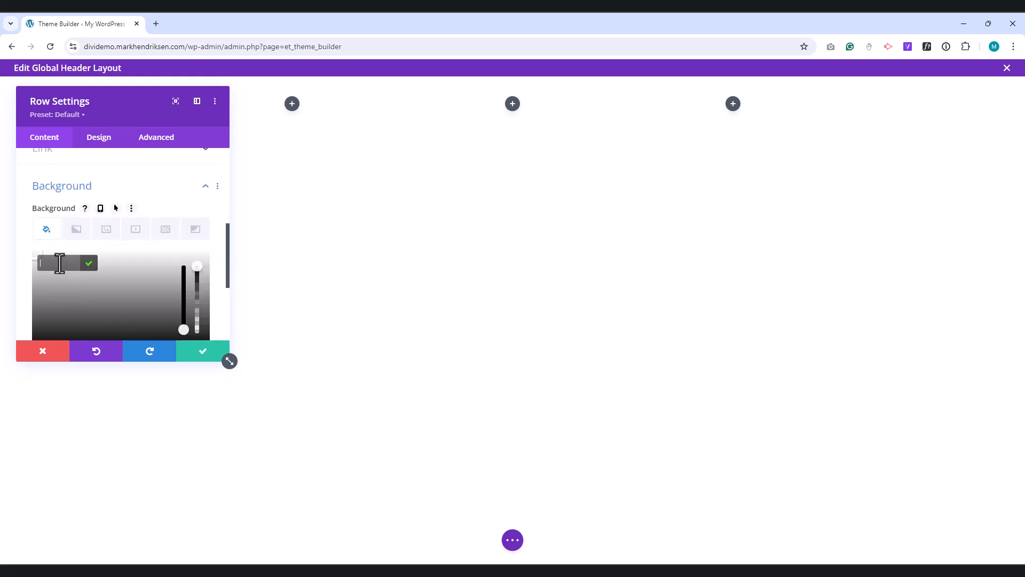
pyautogui.click(145, 325)
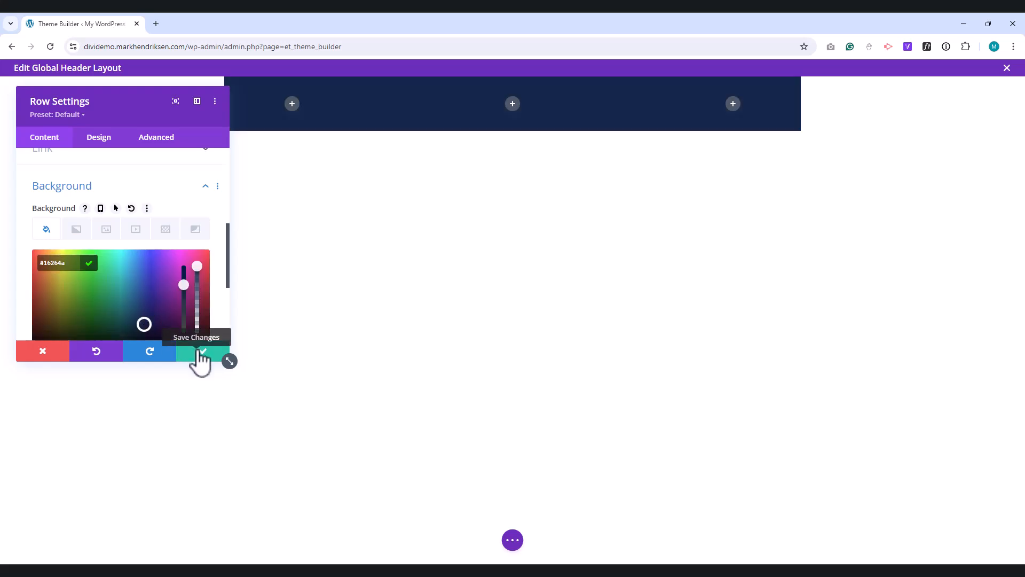
pyautogui.click(99, 137)
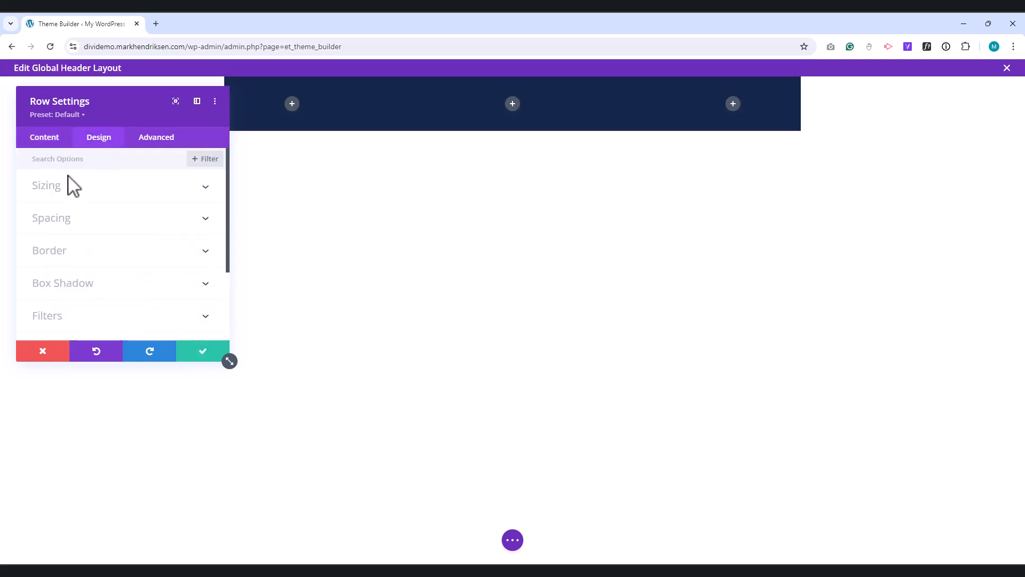
pyautogui.moveTo(58, 195)
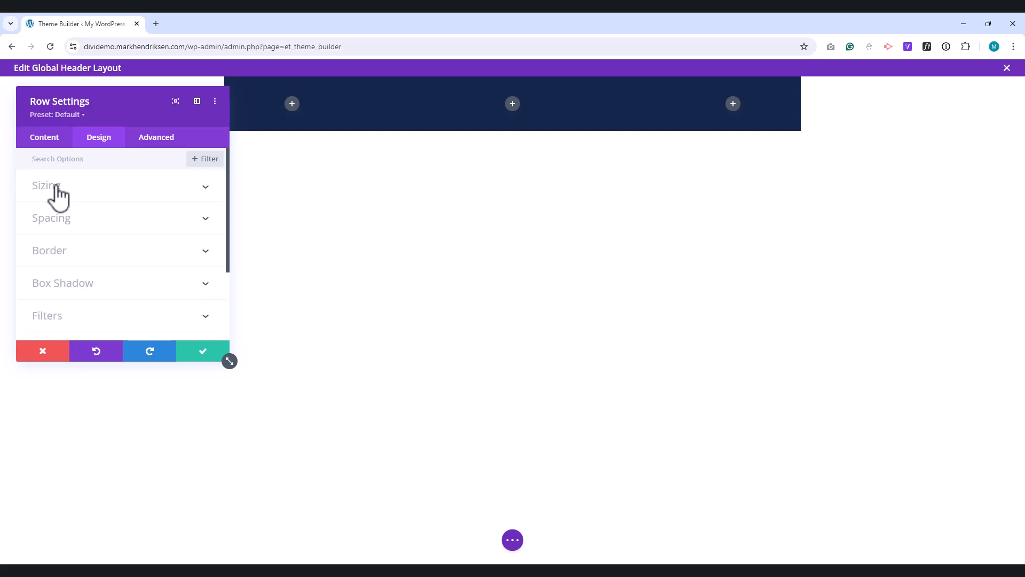
pyautogui.click(47, 186)
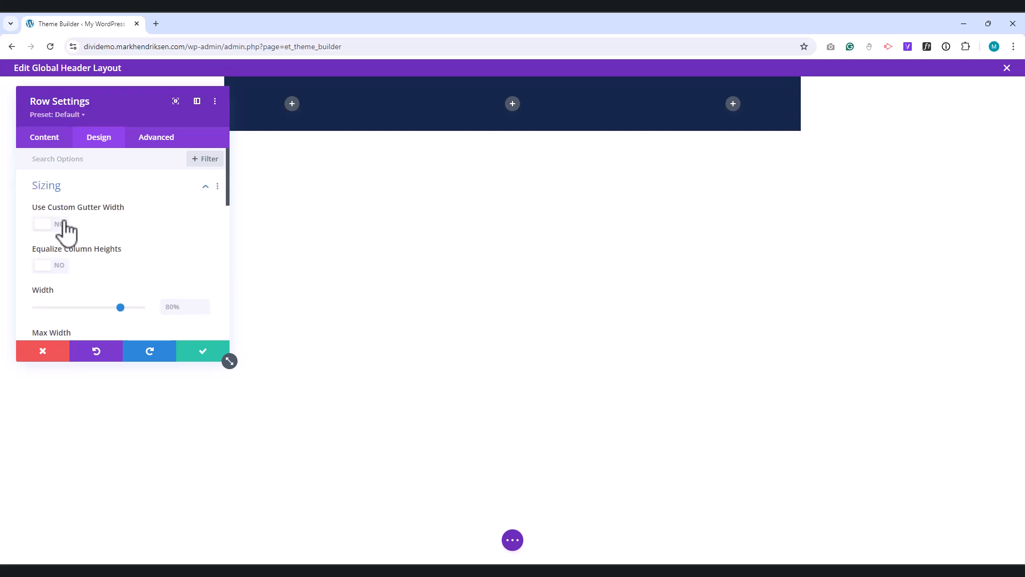
pyautogui.click(51, 225)
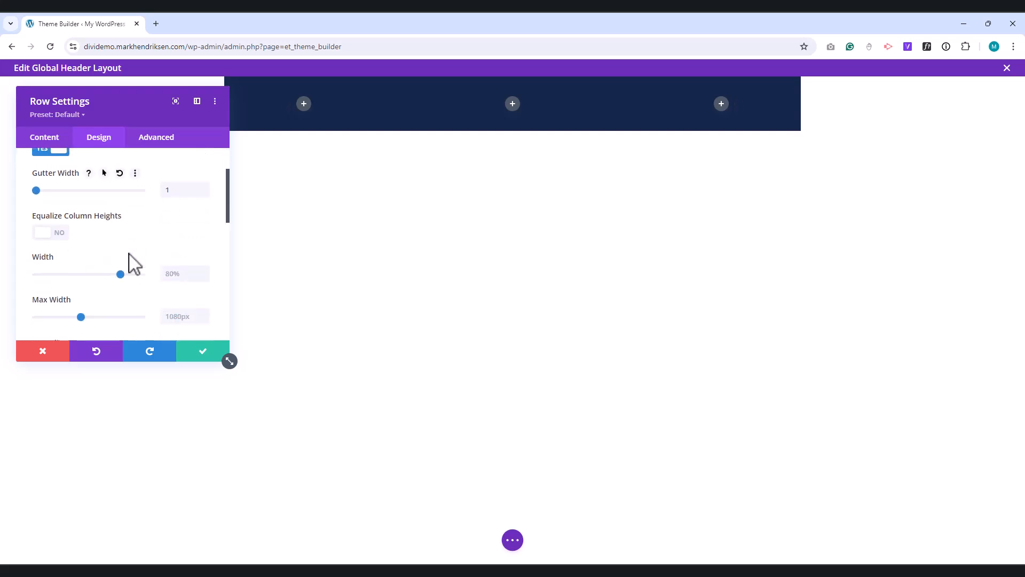
pyautogui.moveTo(120, 274); pyautogui.dragTo(142, 242)
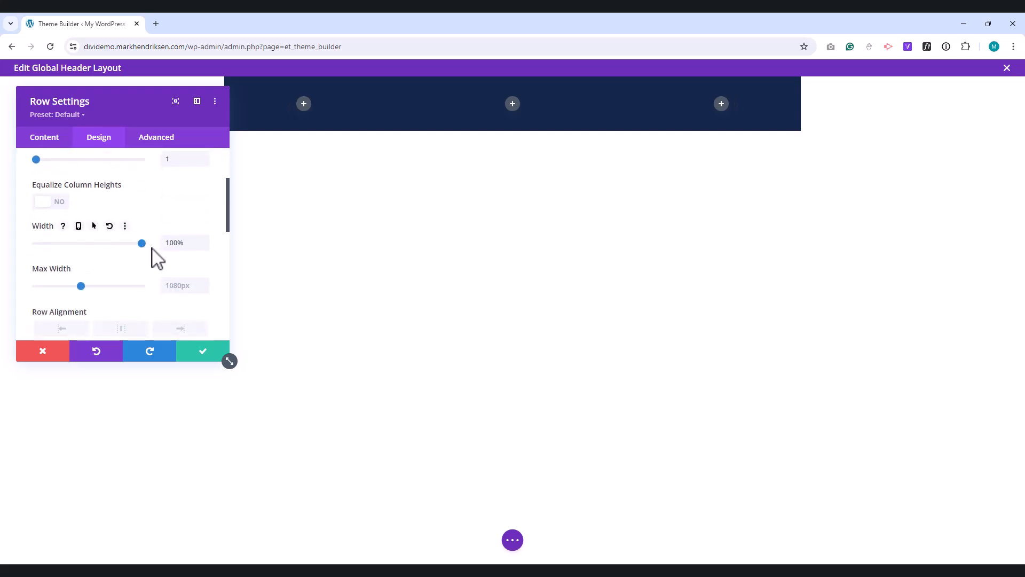
pyautogui.click(182, 242)
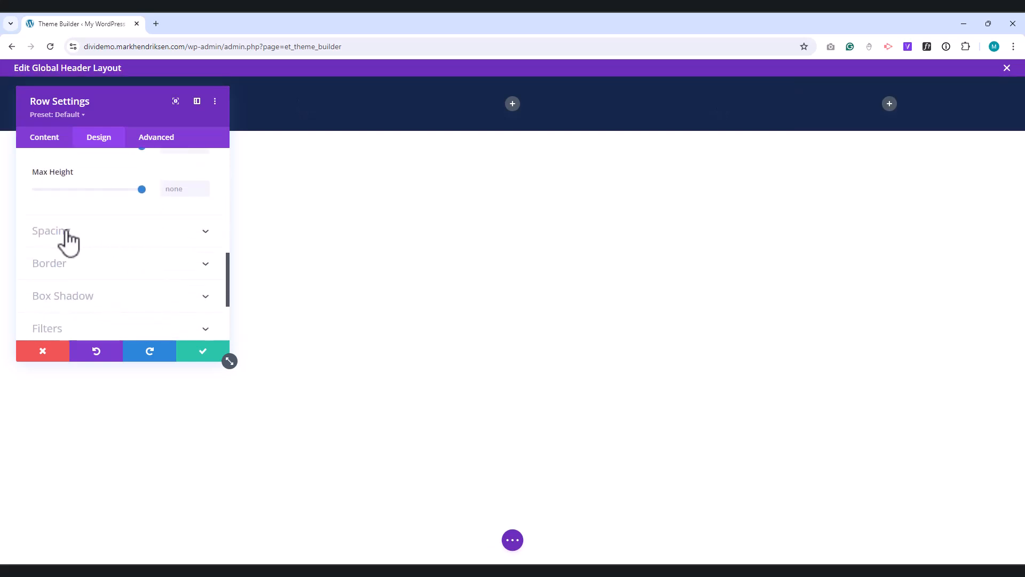
# Step: Set row padding to 5px vertical, 25px sides and CSS class custom-top-row, then save
pyautogui.click(51, 231)
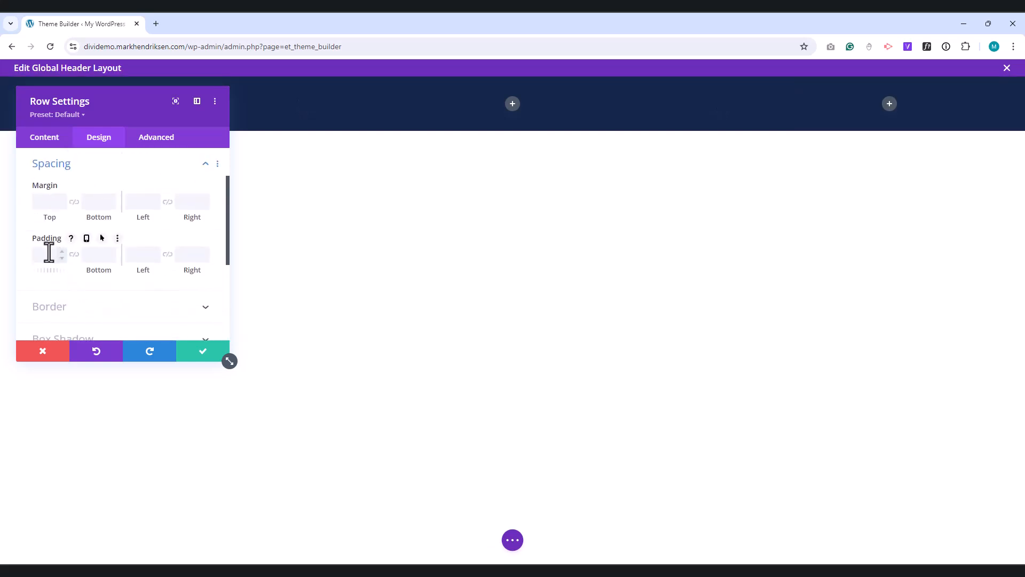
pyautogui.write('5px')
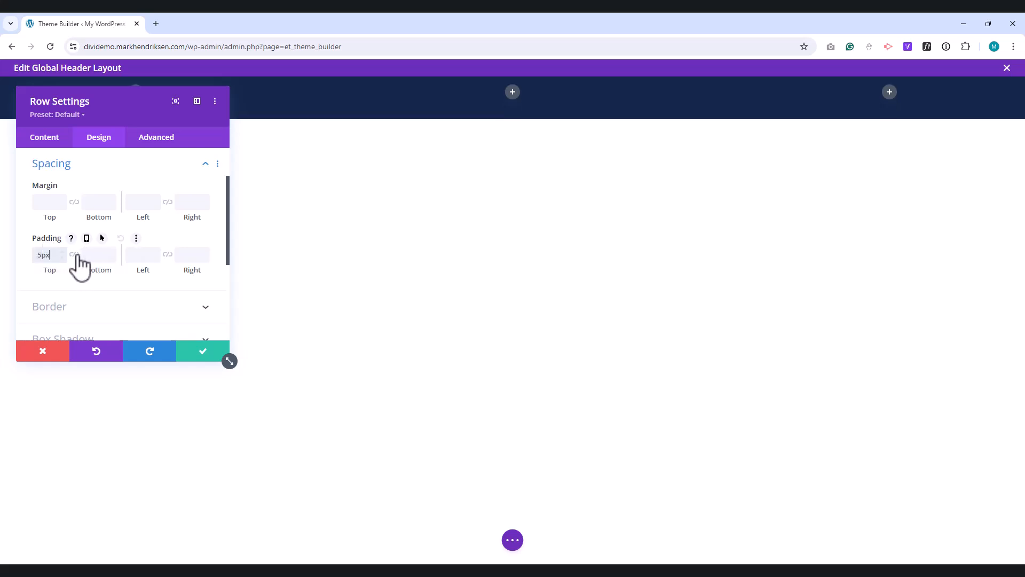
pyautogui.click(74, 254)
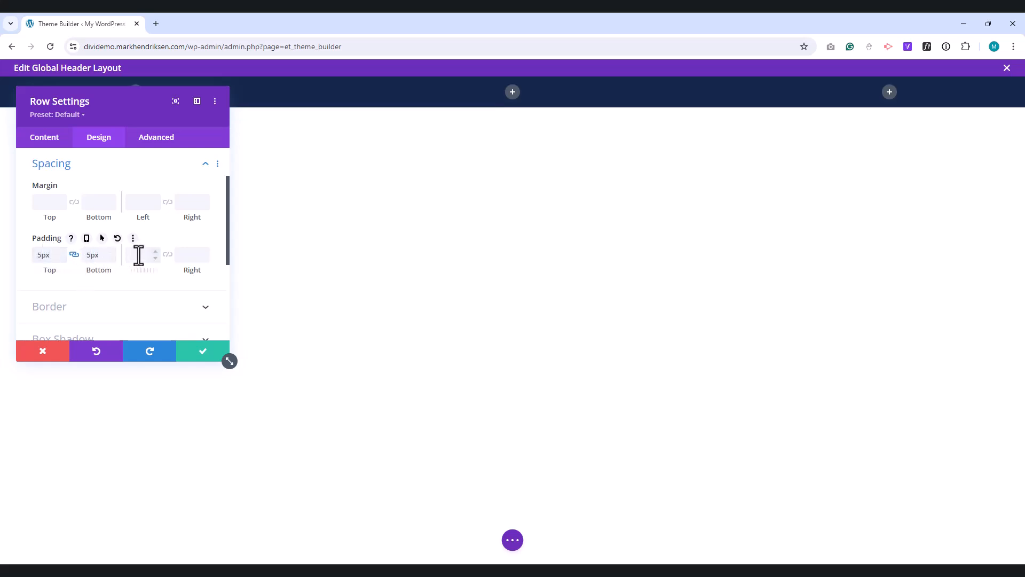
pyautogui.write('25px')
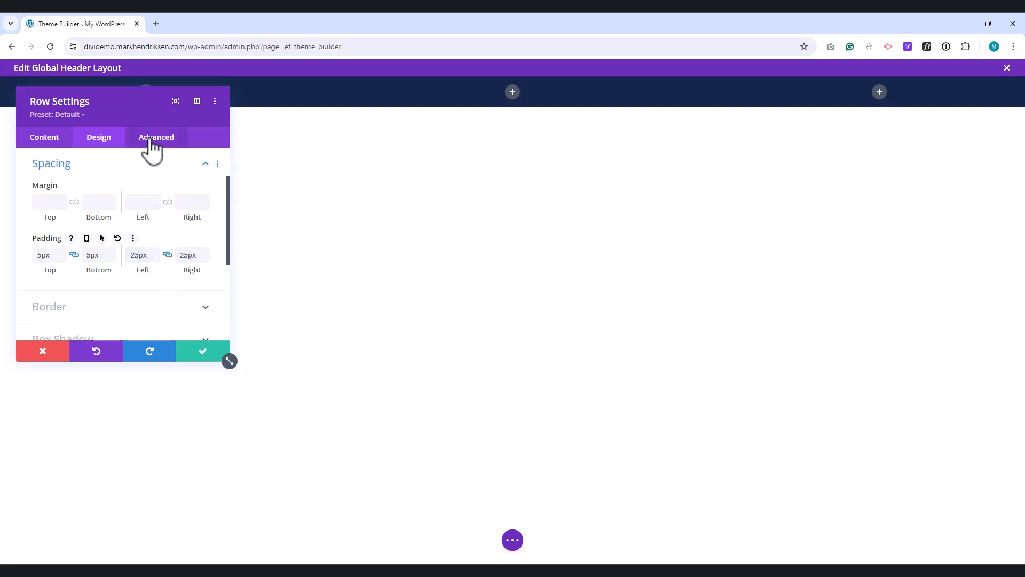
pyautogui.click(156, 137)
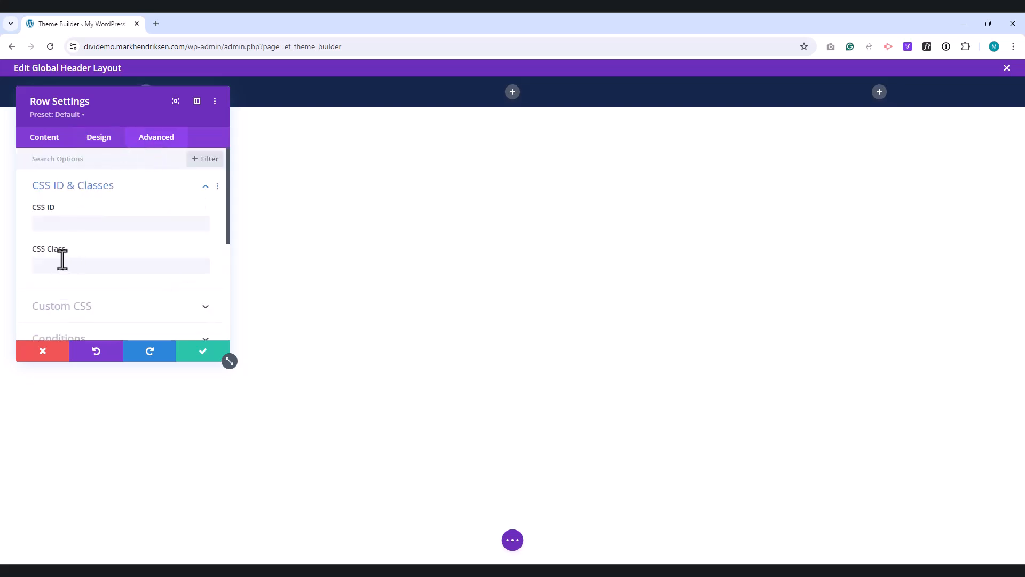
pyautogui.write('custom-top')
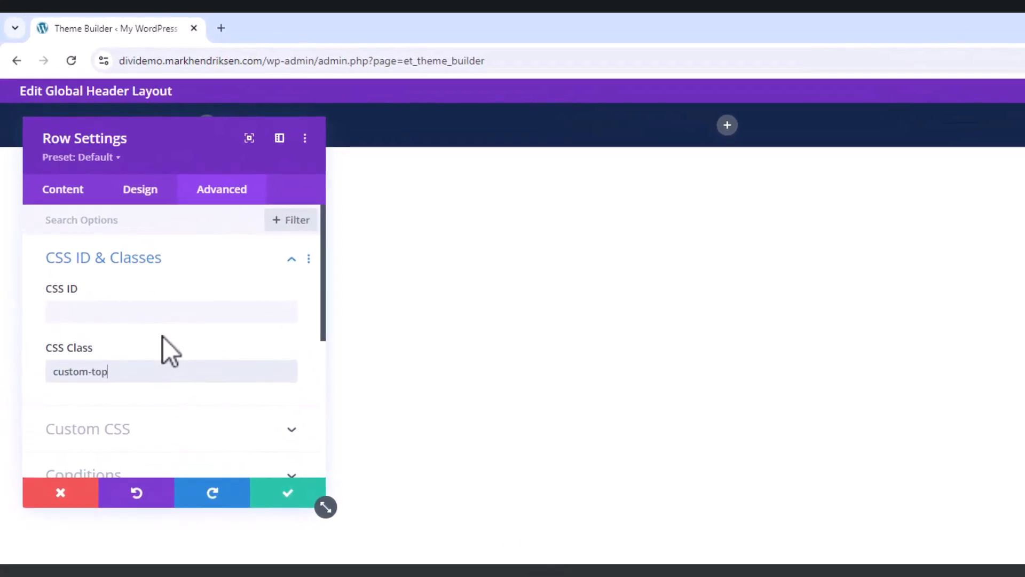
pyautogui.write('-row')
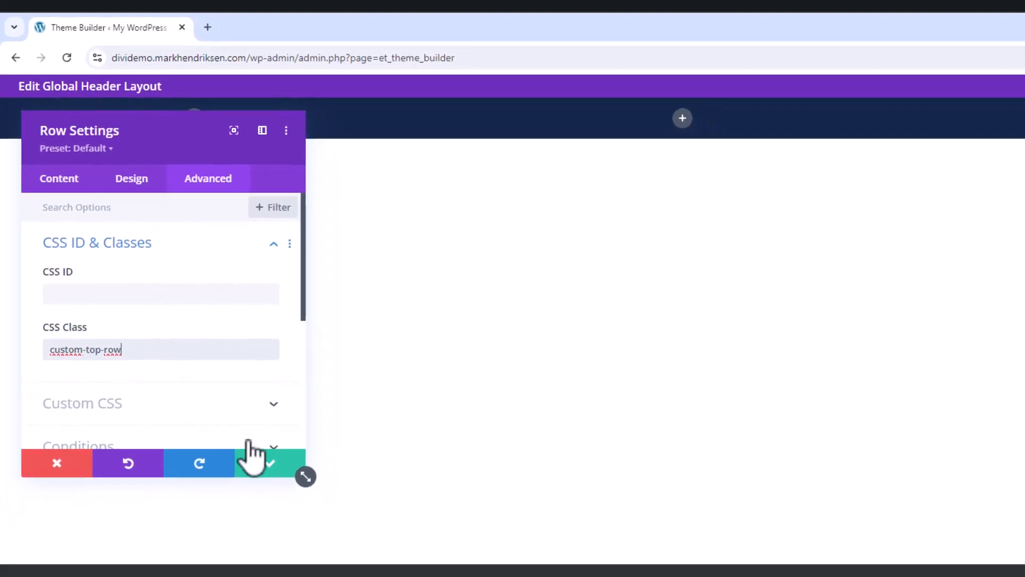
pyautogui.click(270, 462)
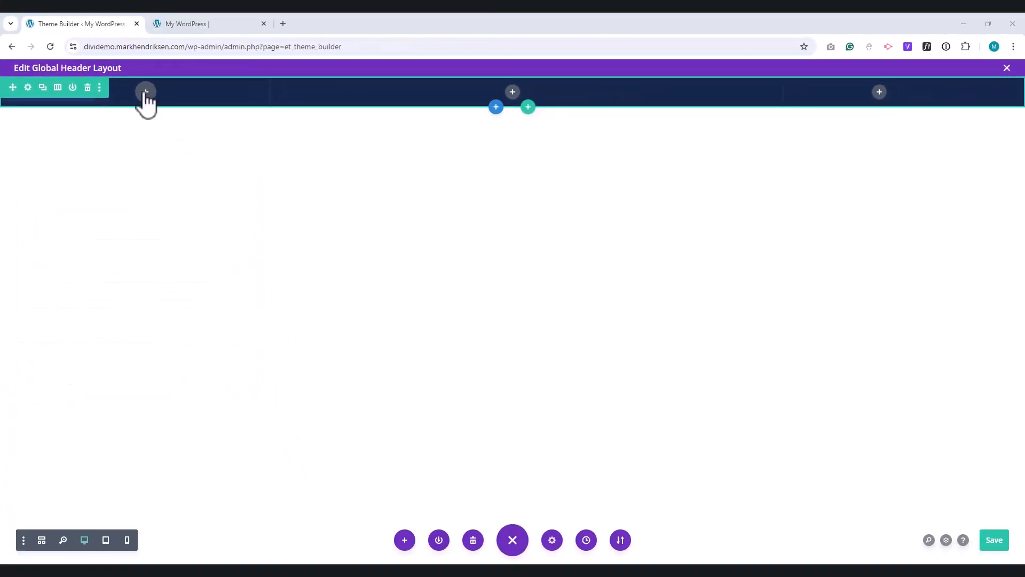
# Step: Add a Social Media Follow module to the first column with Facebook, X, Instagram and YouTube icons
pyautogui.click(145, 92)
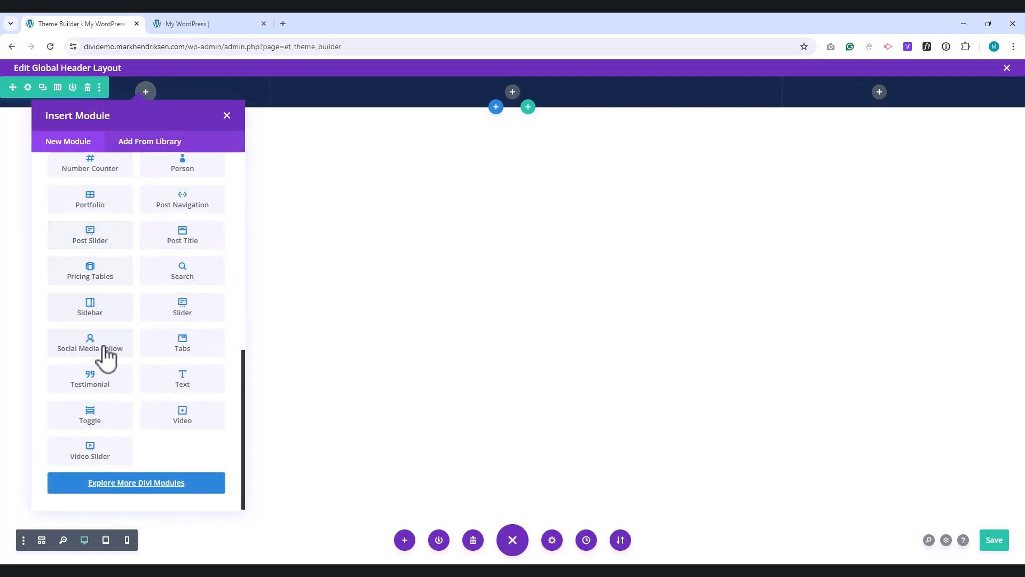
pyautogui.click(90, 343)
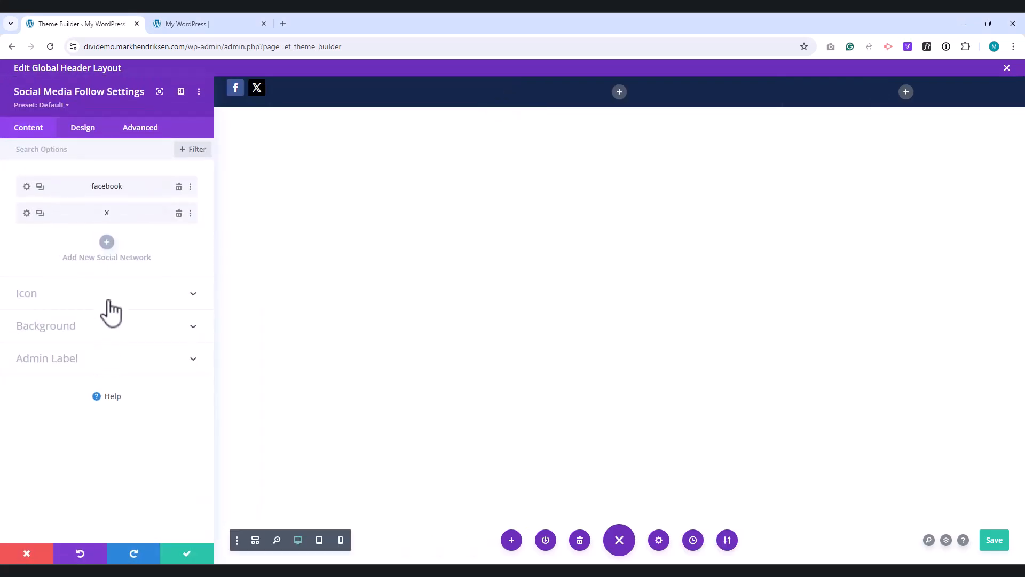
pyautogui.click(107, 241)
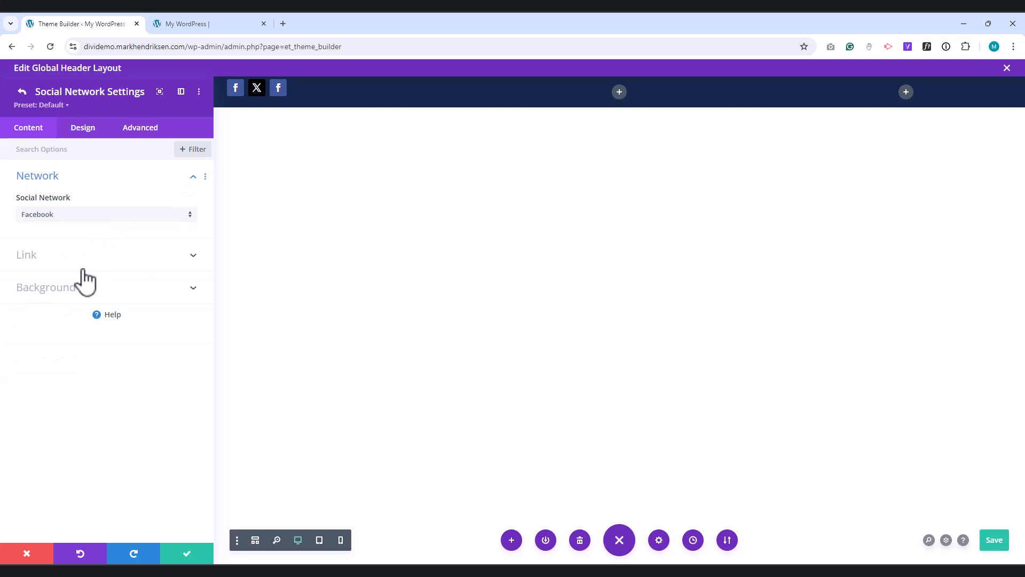
pyautogui.click(107, 213)
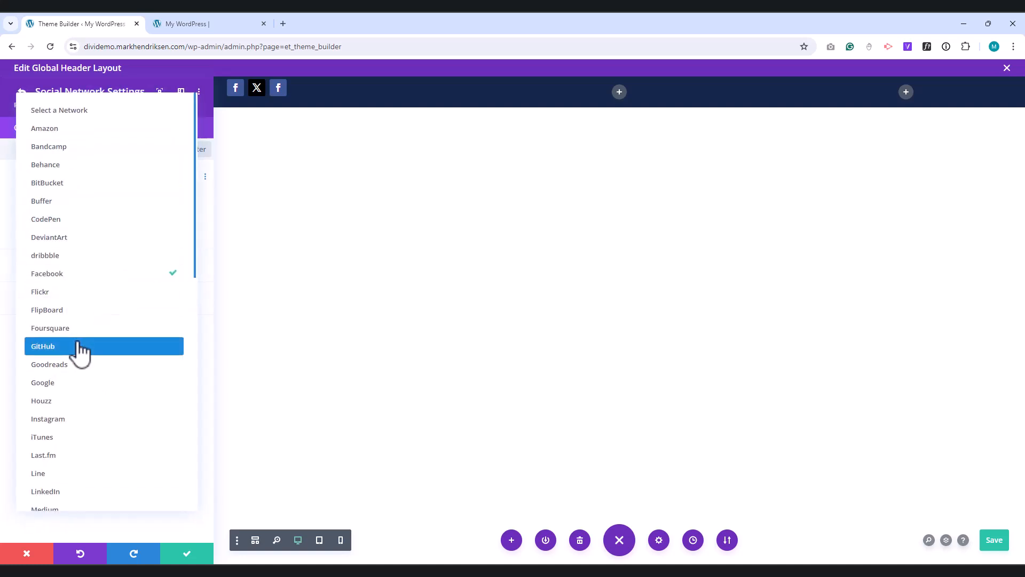
pyautogui.click(48, 418)
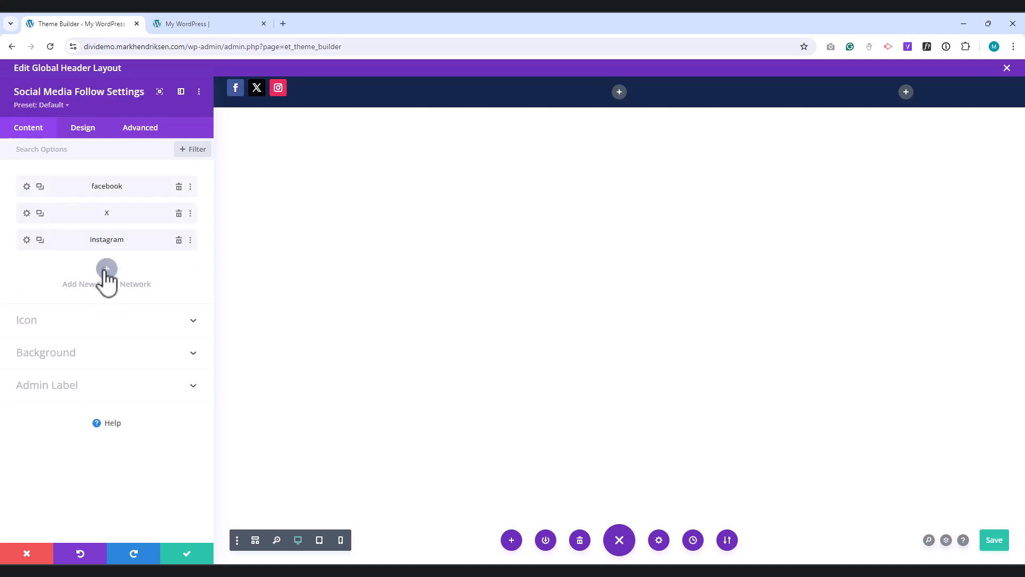
pyautogui.click(106, 269)
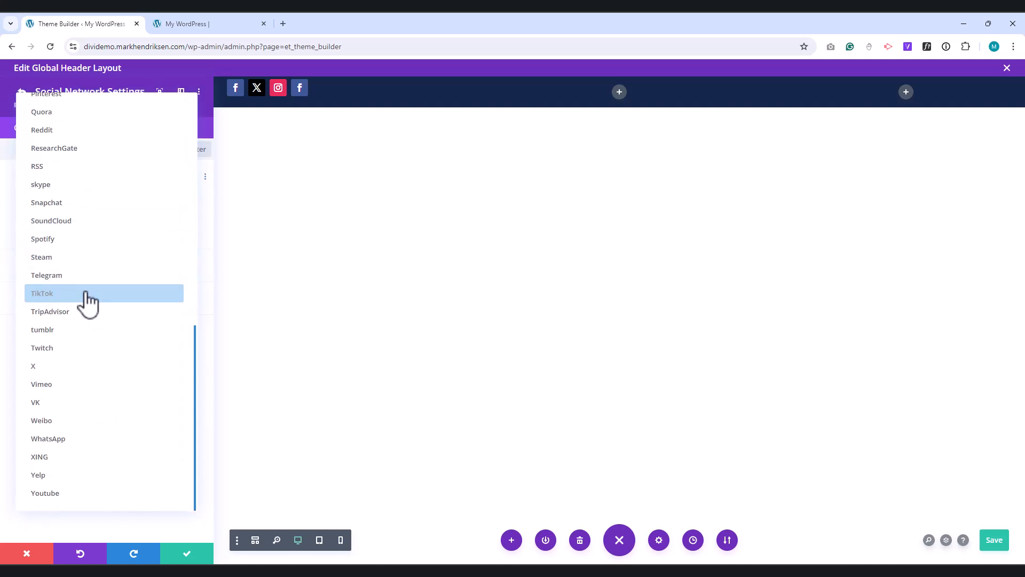
pyautogui.click(44, 494)
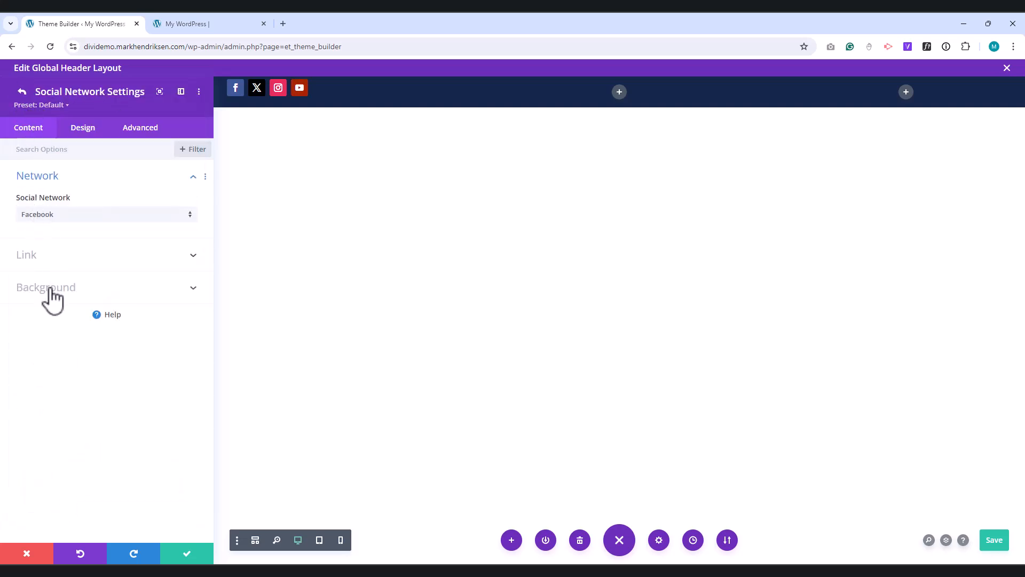
pyautogui.click(46, 286)
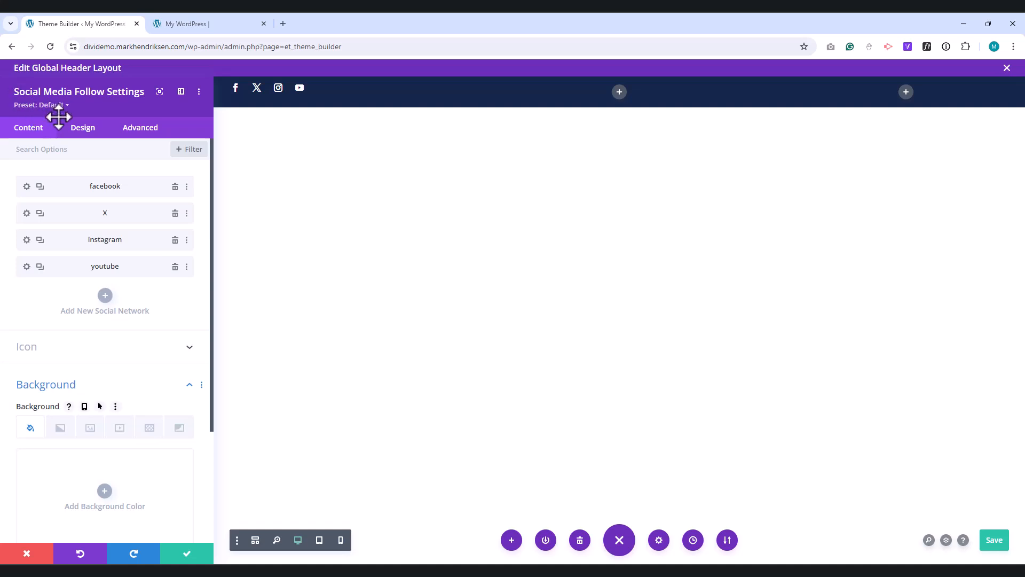
# Step: Enable a custom icon size of 13px for the social follow icons in the Design settings
pyautogui.click(82, 127)
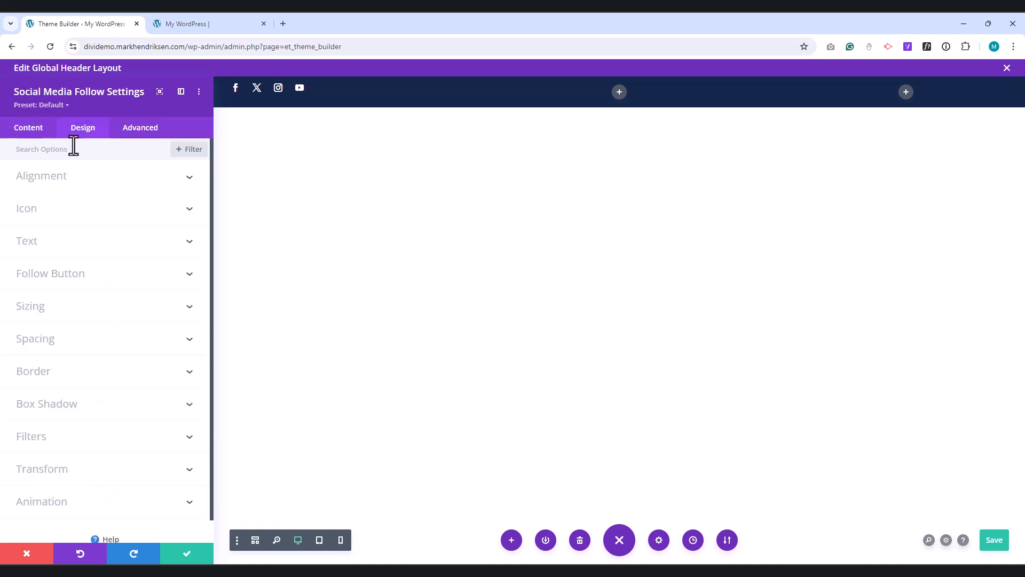
pyautogui.click(41, 175)
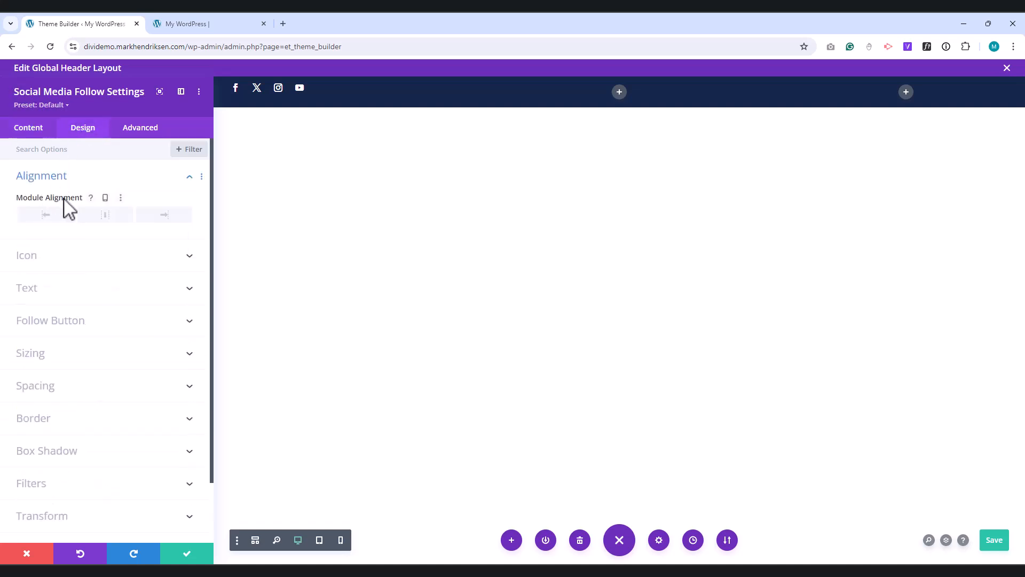
pyautogui.click(106, 197)
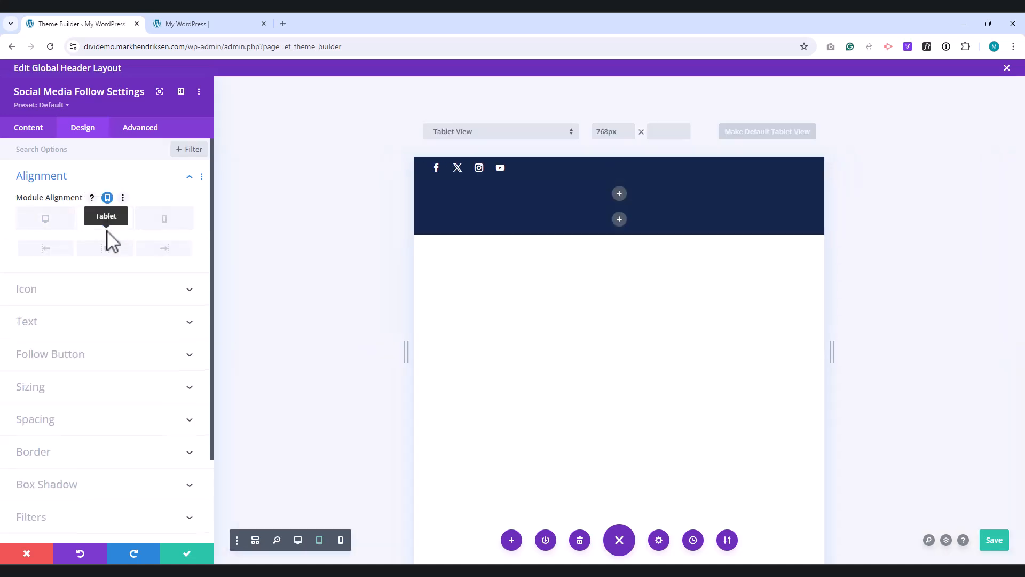
pyautogui.click(165, 217)
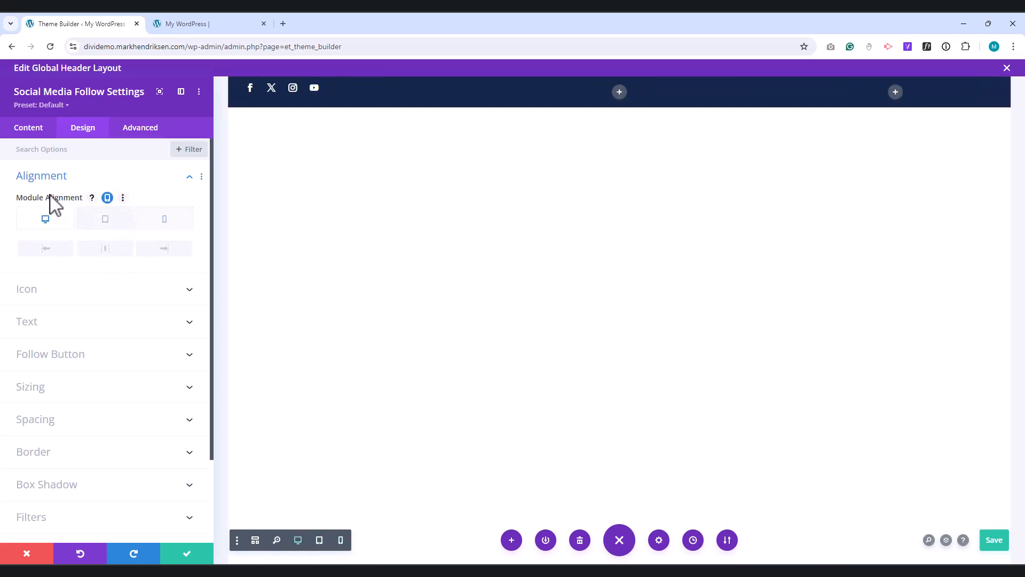
pyautogui.click(42, 175)
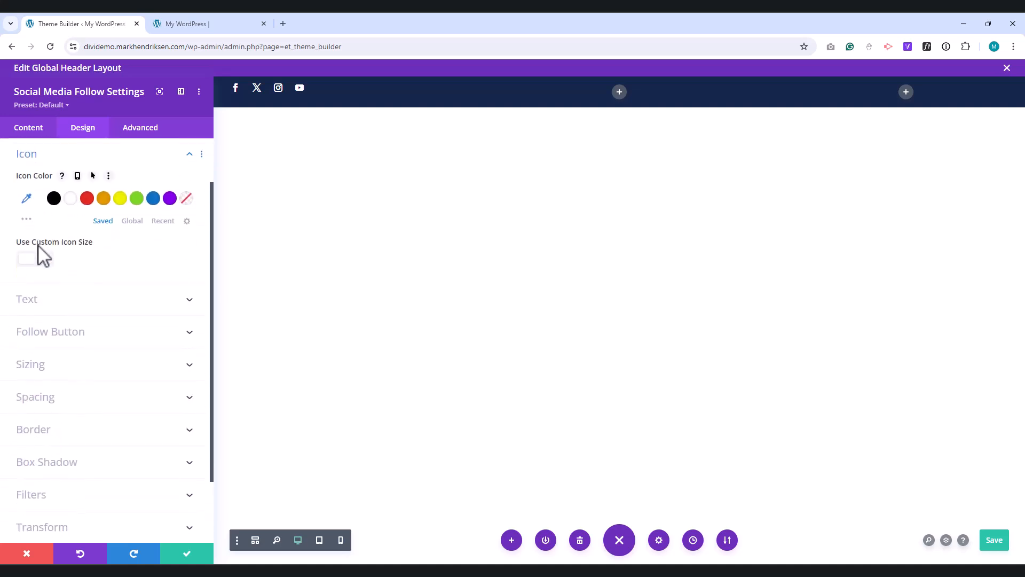
pyautogui.click(35, 258)
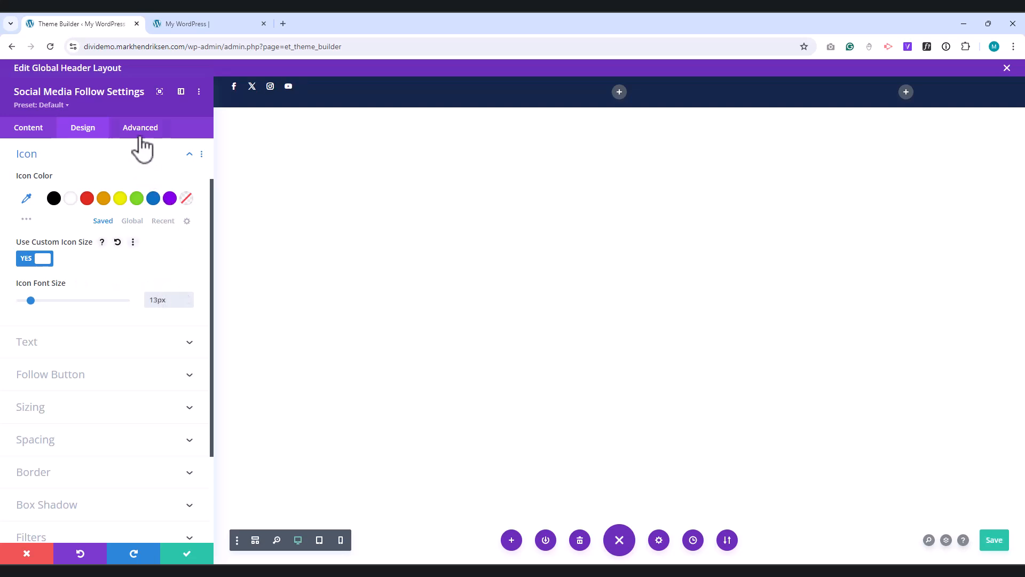
# Step: Give the Social Media Follow module the CSS class custom-social
pyautogui.click(140, 127)
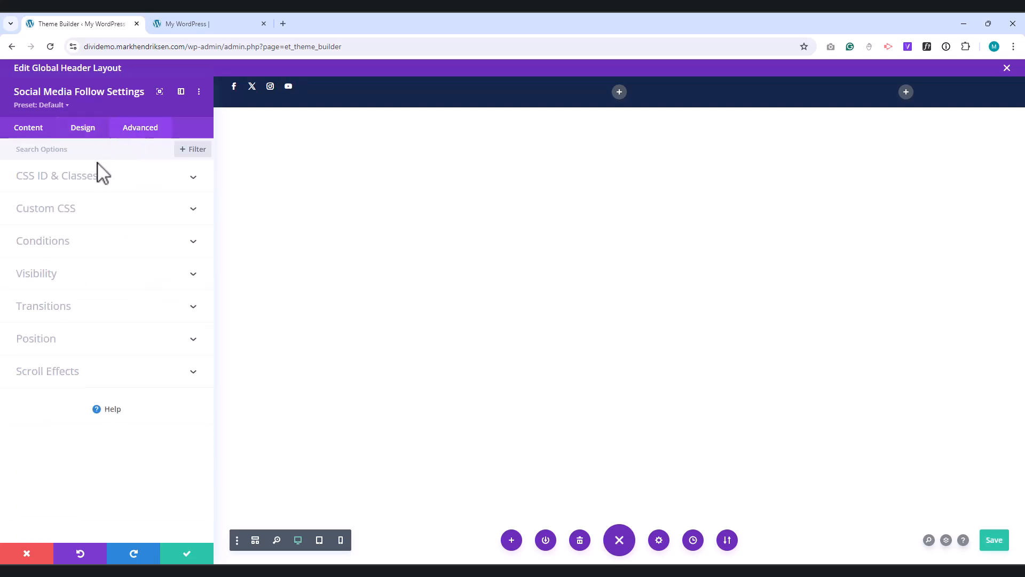
pyautogui.click(58, 176)
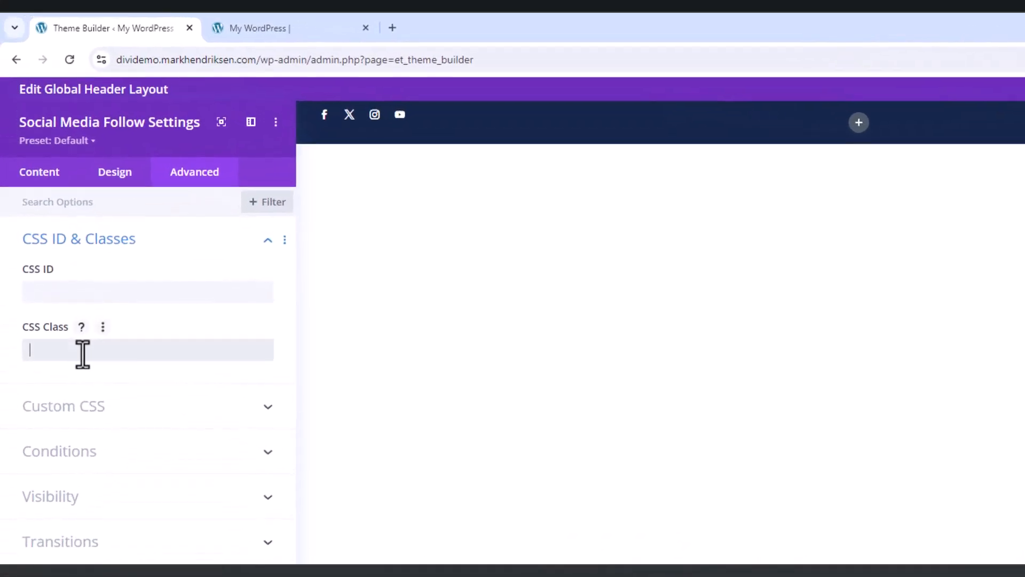
pyautogui.write('custom-social')
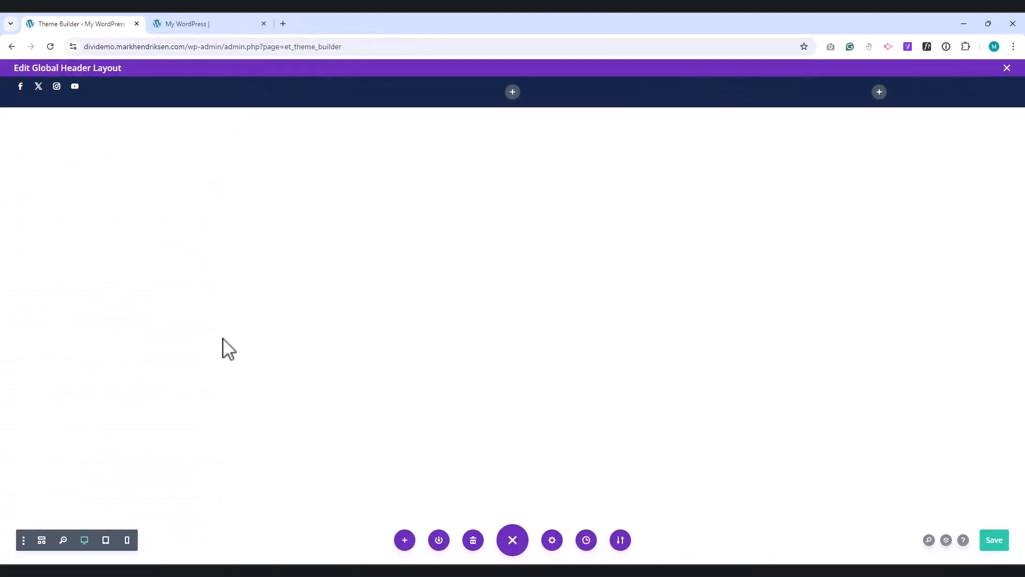
pyautogui.moveTo(215, 297)
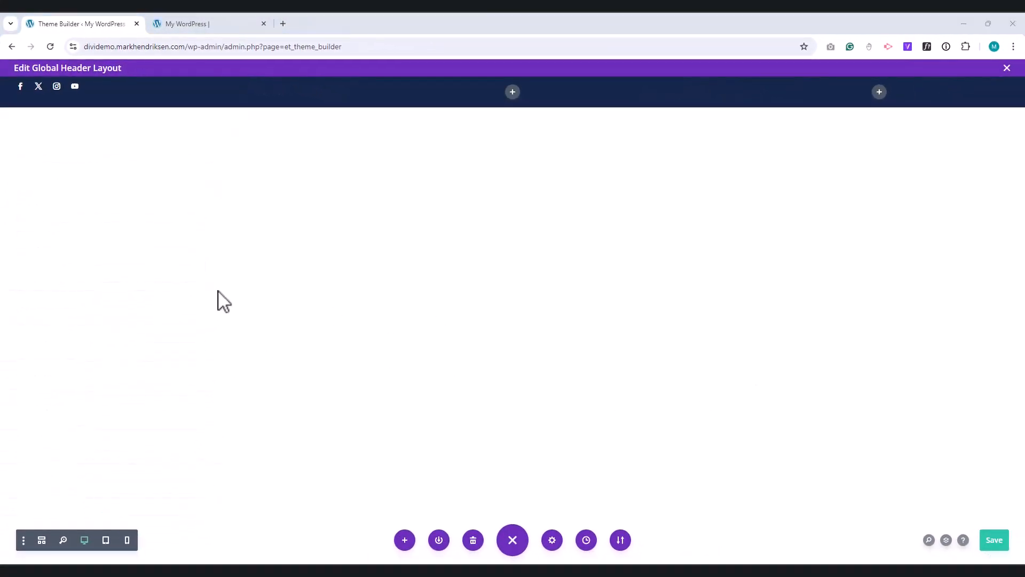
# Step: Add a Text module to the middle column reading We have more than 25 years of experience
pyautogui.click(512, 92)
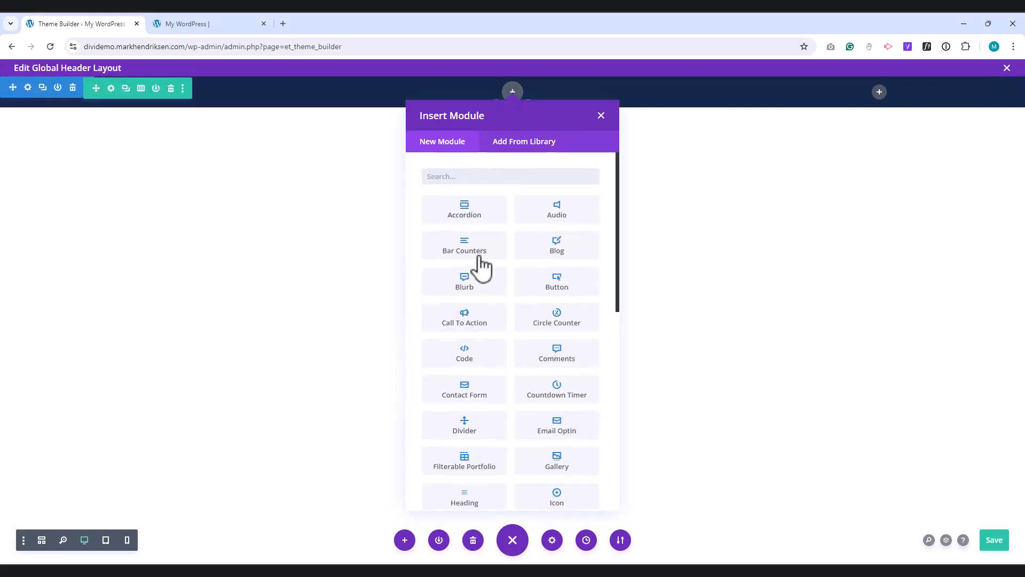
pyautogui.scroll(-3)
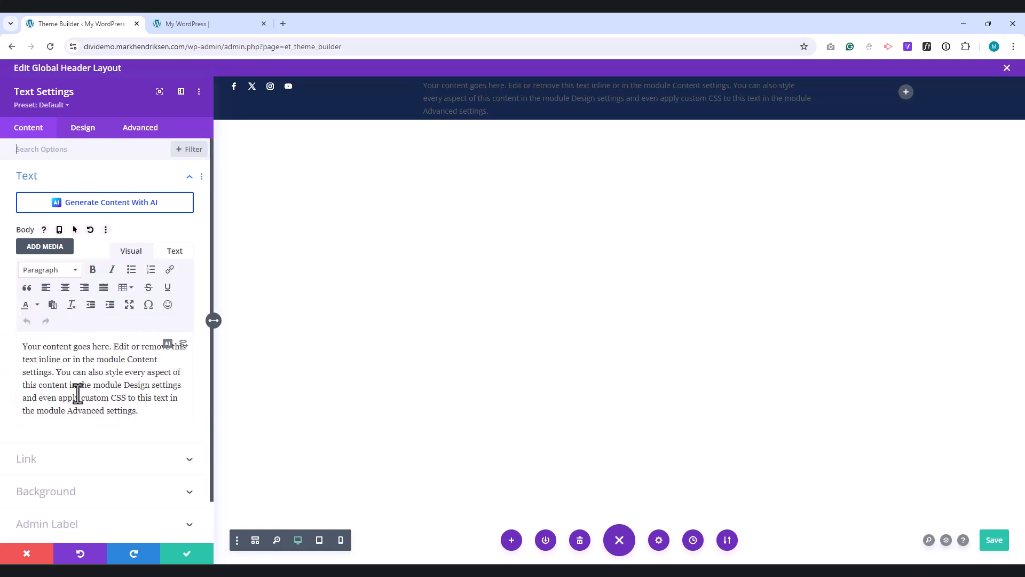
pyautogui.tripleClick(80, 384)
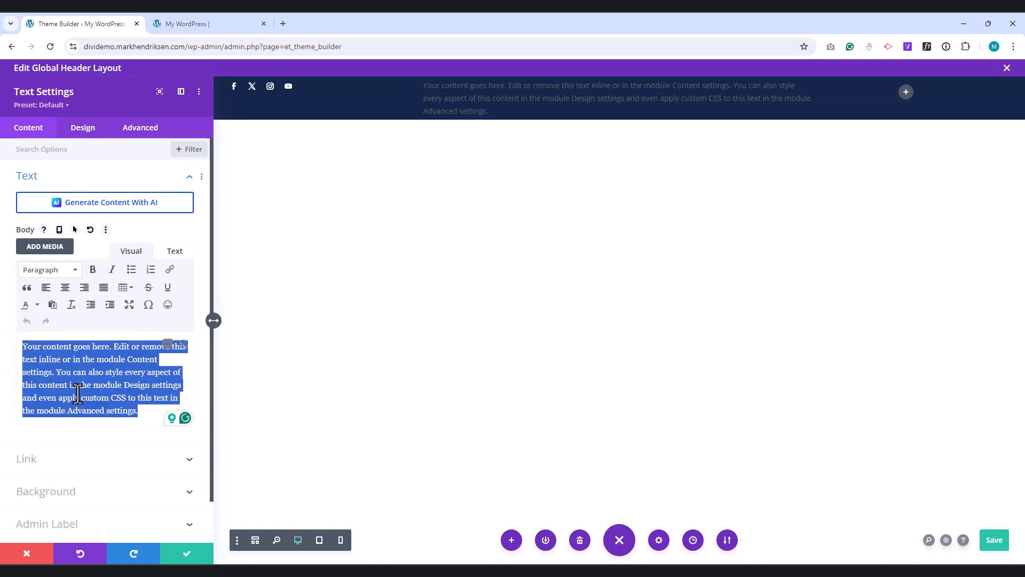
pyautogui.write('We have more than 25 years of experience')
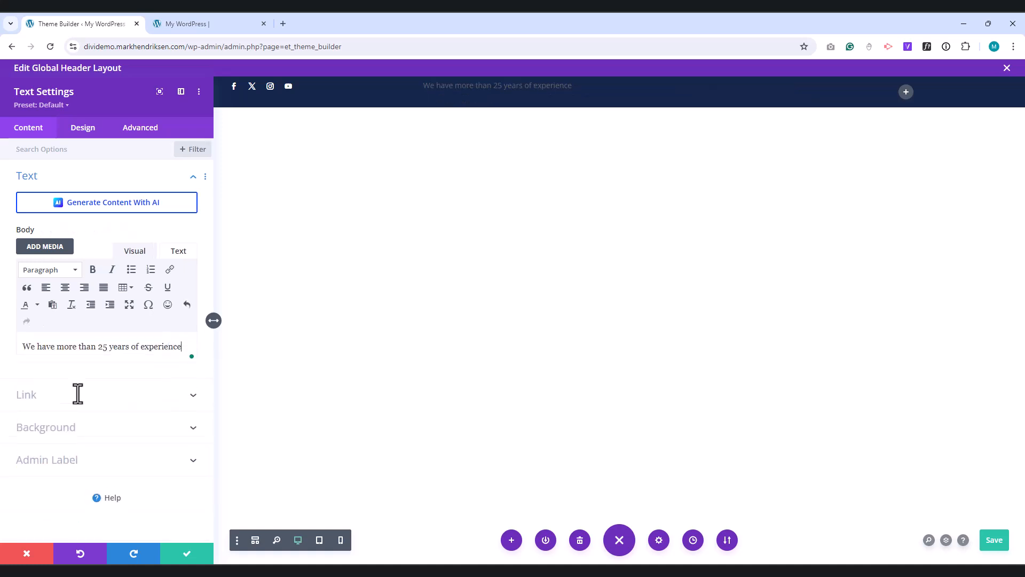
# Step: Style the top bar text as uppercase in white
pyautogui.click(82, 127)
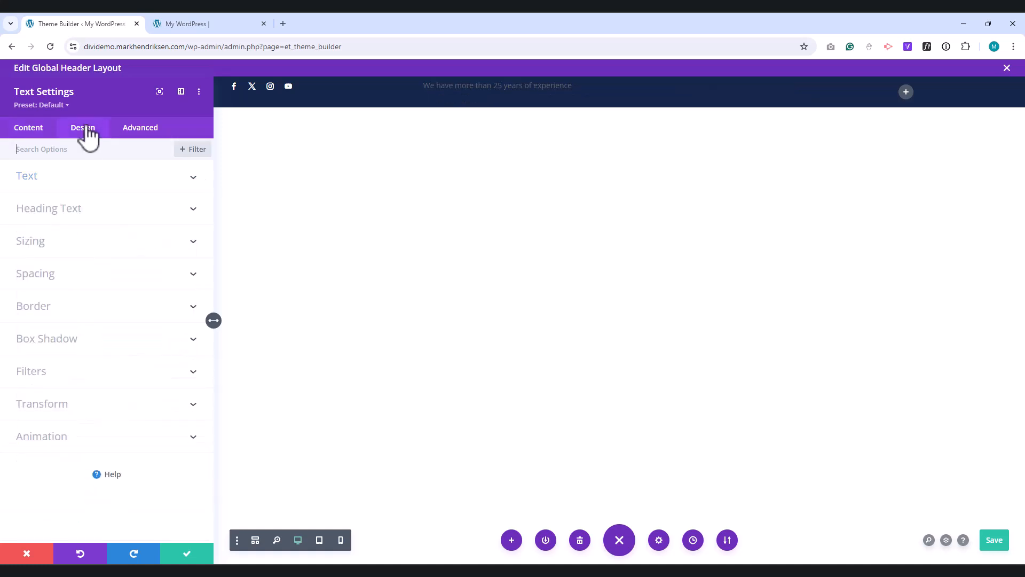
pyautogui.click(82, 127)
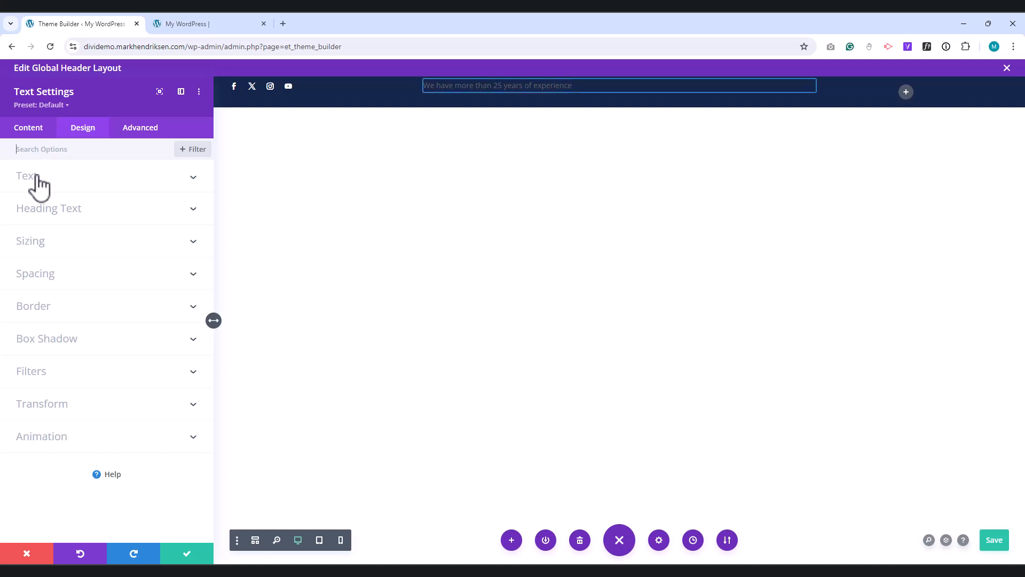
pyautogui.click(26, 175)
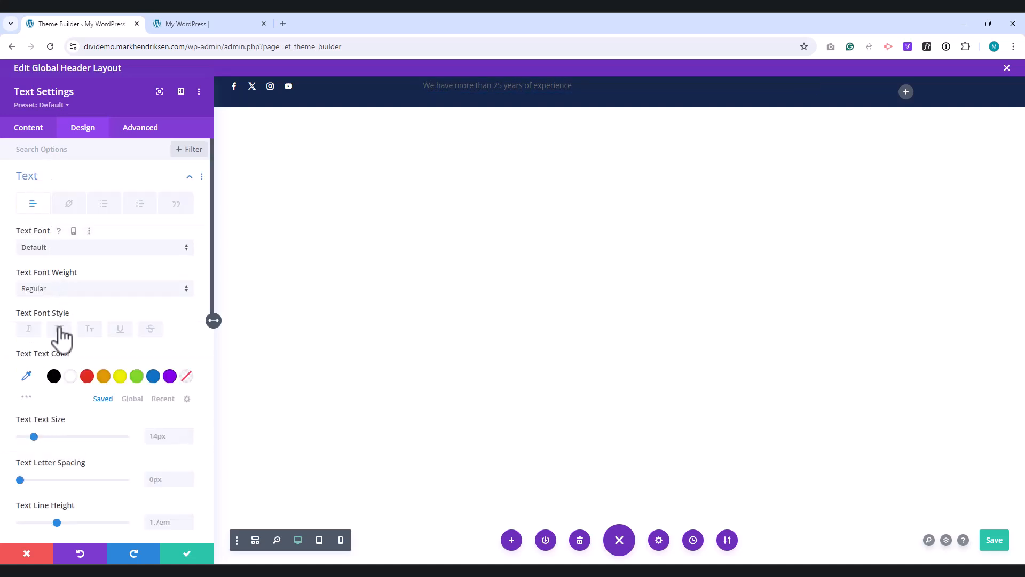
pyautogui.click(59, 329)
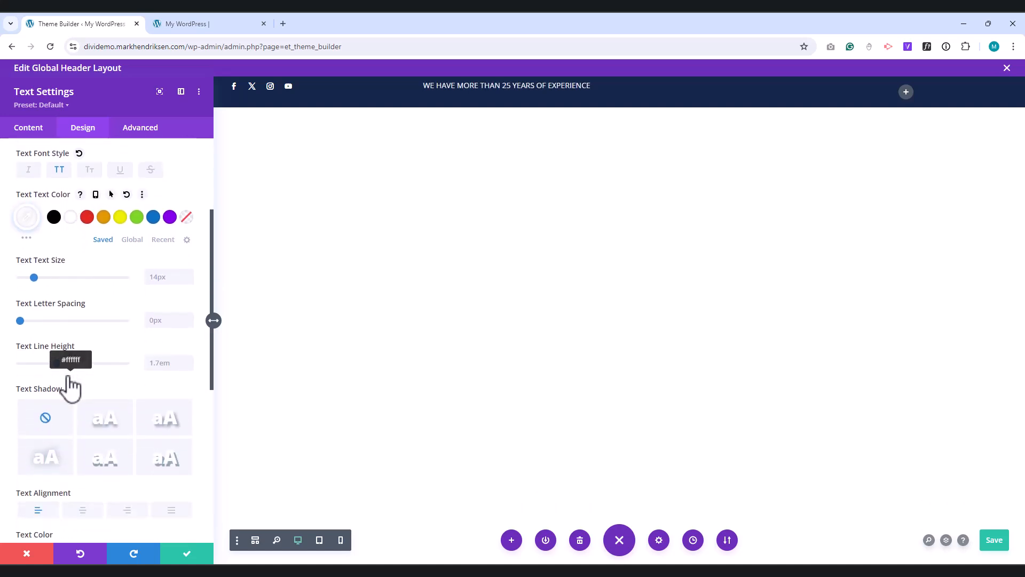
pyautogui.scroll(-3)
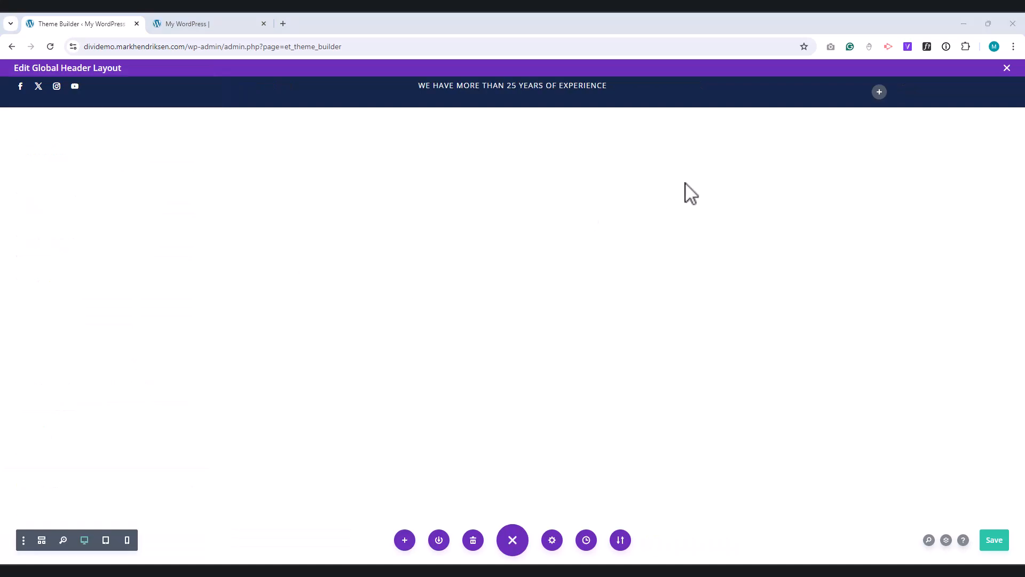
# Step: Add a Text module reading 'Account | Blog | News' in the right column and link Account to #
pyautogui.click(879, 91)
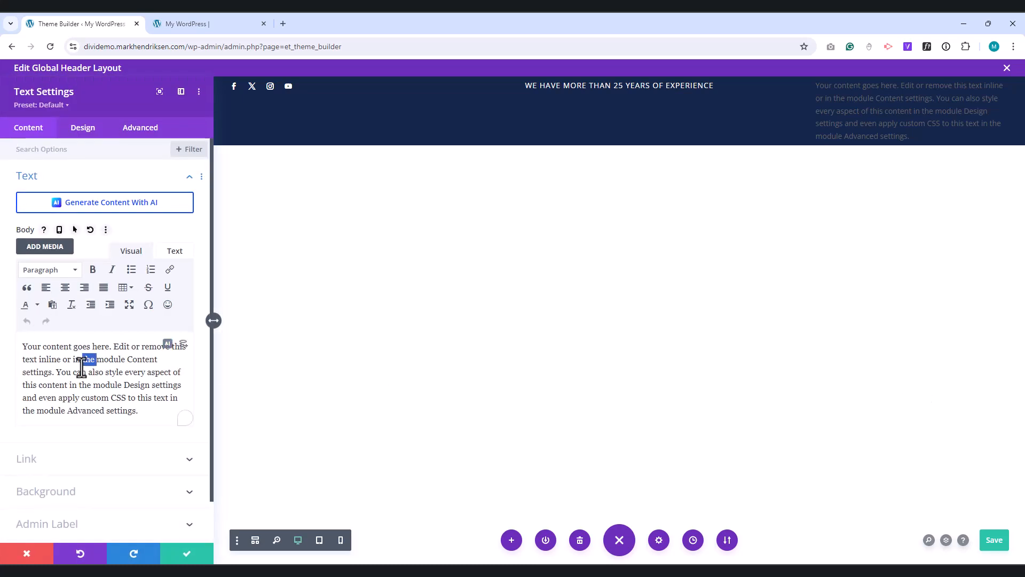
pyautogui.write('Account | Blog | News')
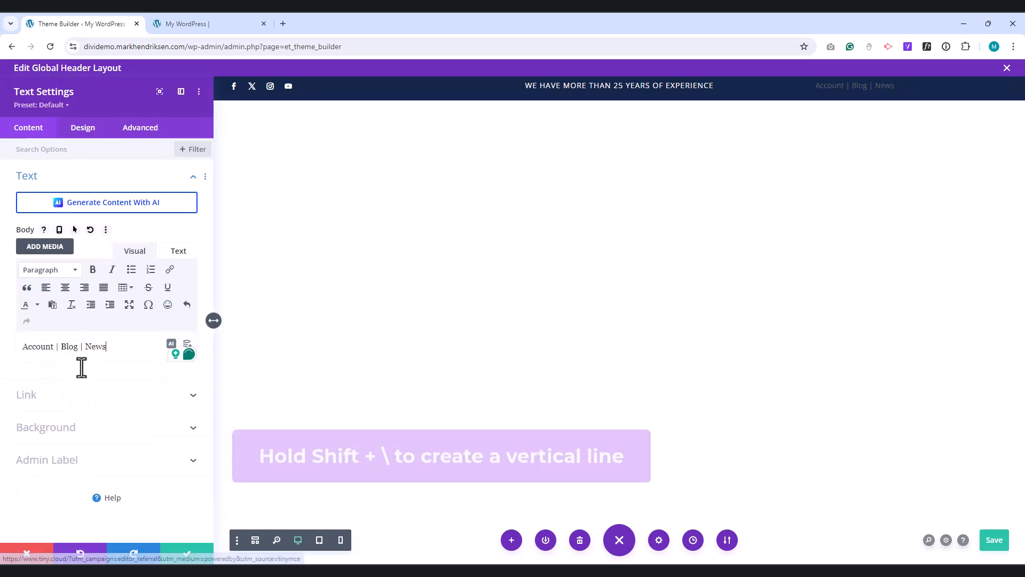
pyautogui.doubleClick(37, 346)
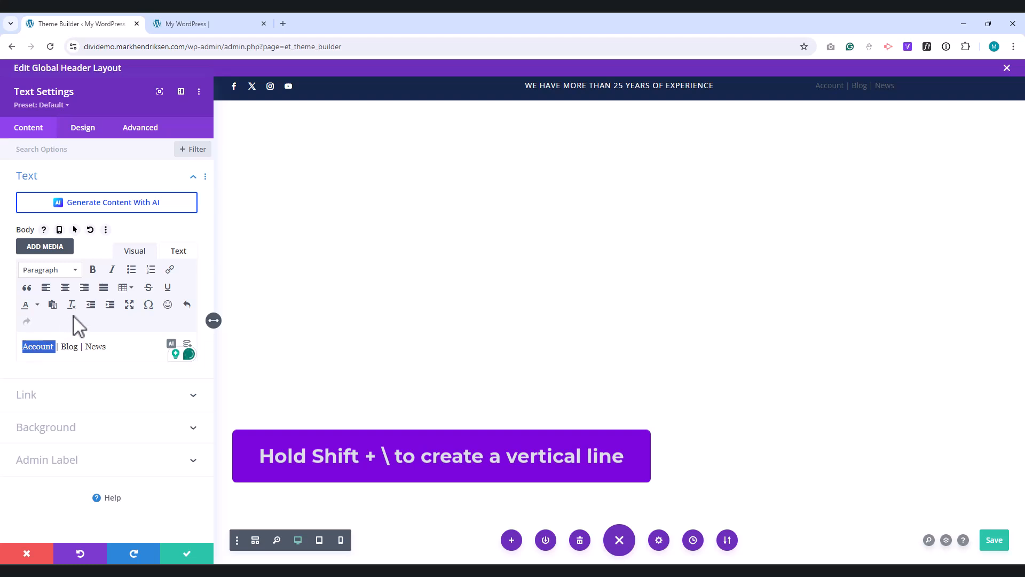
pyautogui.click(170, 269)
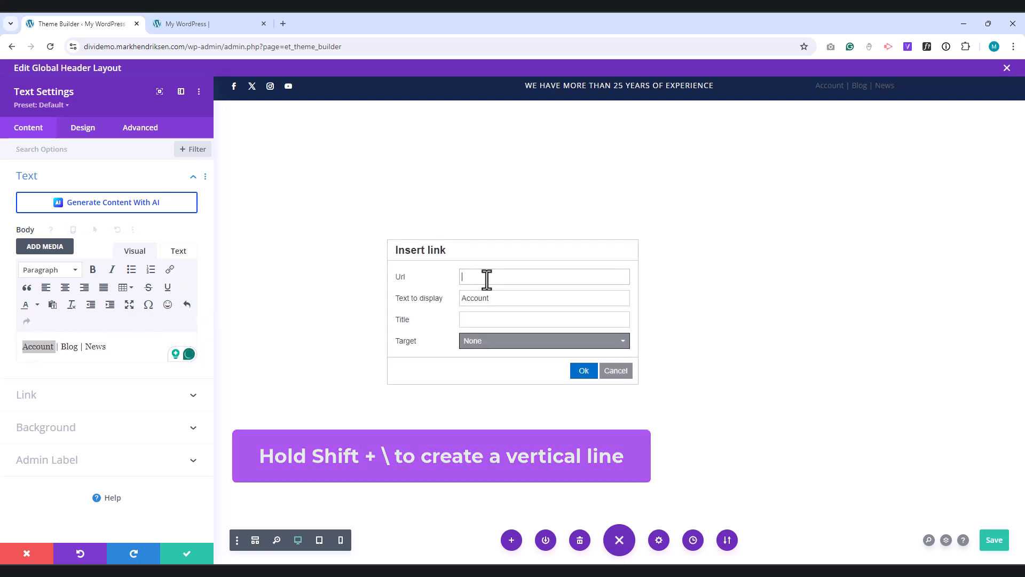
pyautogui.write('#')
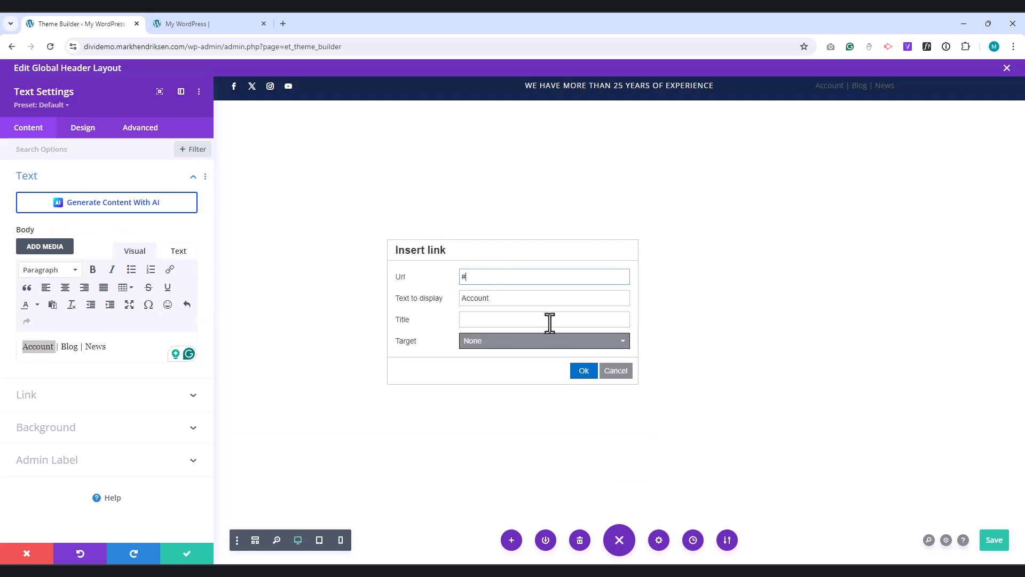
pyautogui.click(583, 371)
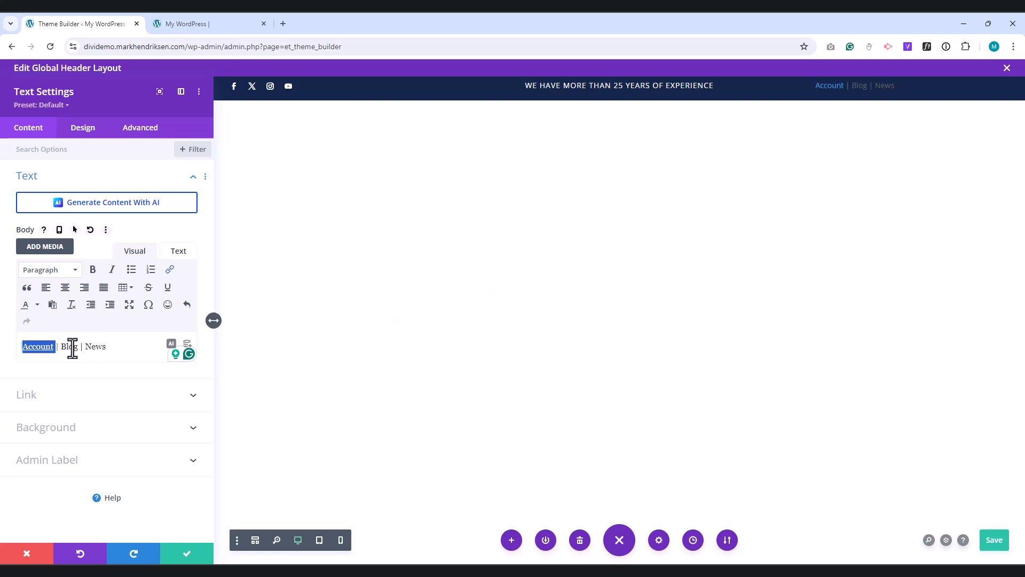
# Step: Link the words Blog and News to # as well
pyautogui.click(170, 269)
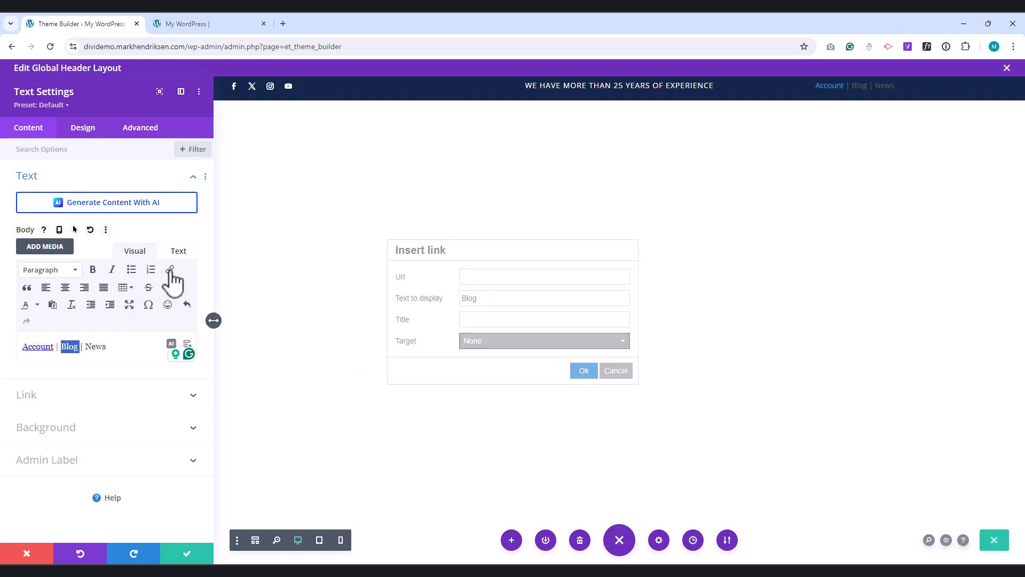
pyautogui.click(543, 276)
pyautogui.write('#')
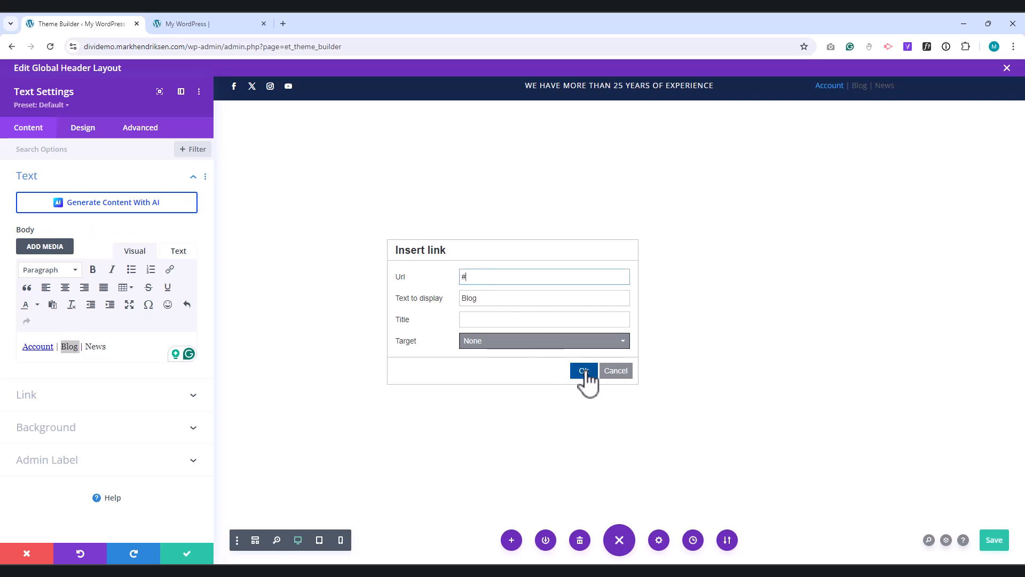
pyautogui.click(583, 370)
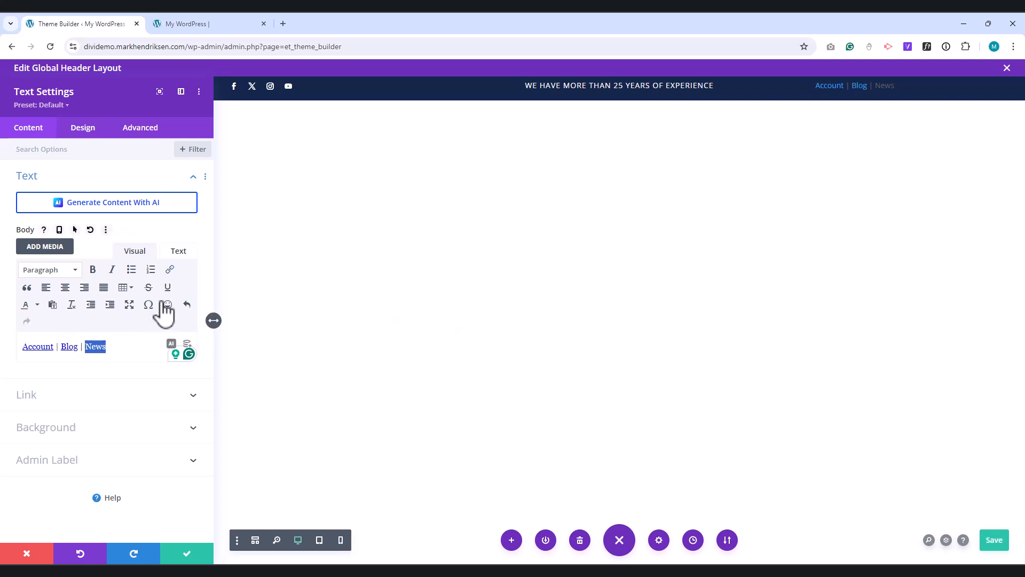
pyautogui.click(170, 270)
pyautogui.write('#')
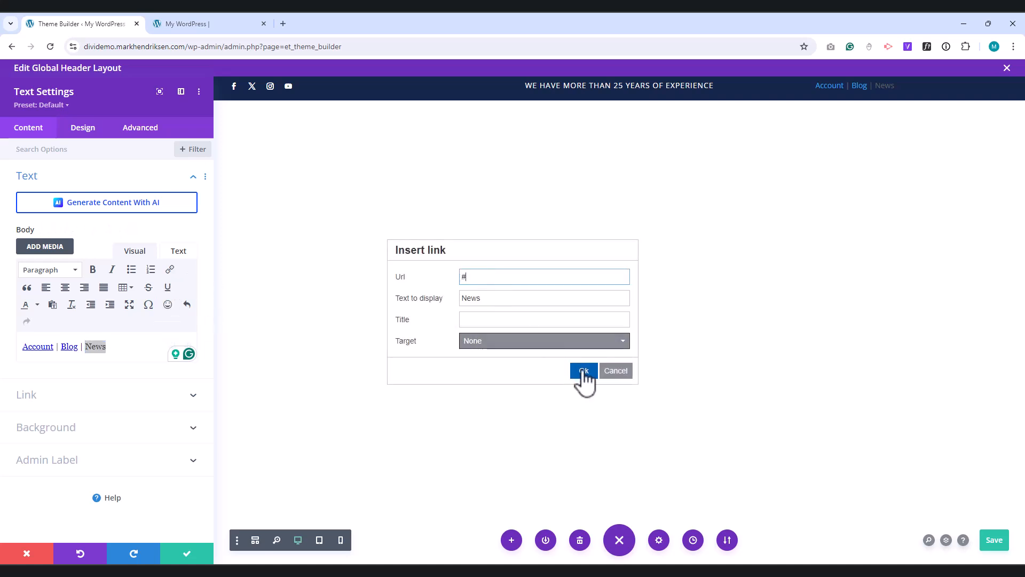
pyautogui.click(583, 370)
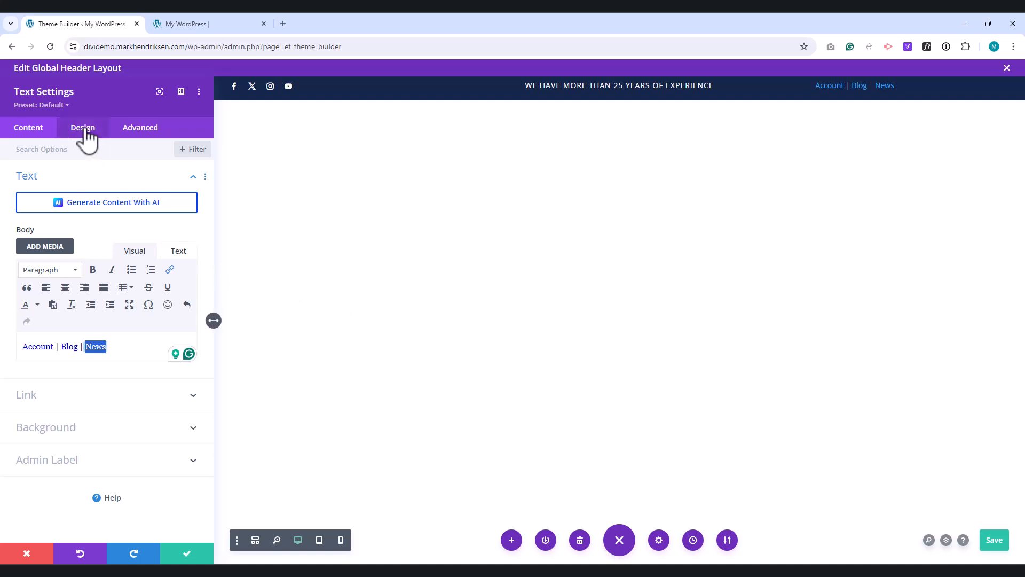
# Step: Right-align the top bar links on desktop, centre them on tablet and phone, and make the link text white
pyautogui.click(82, 127)
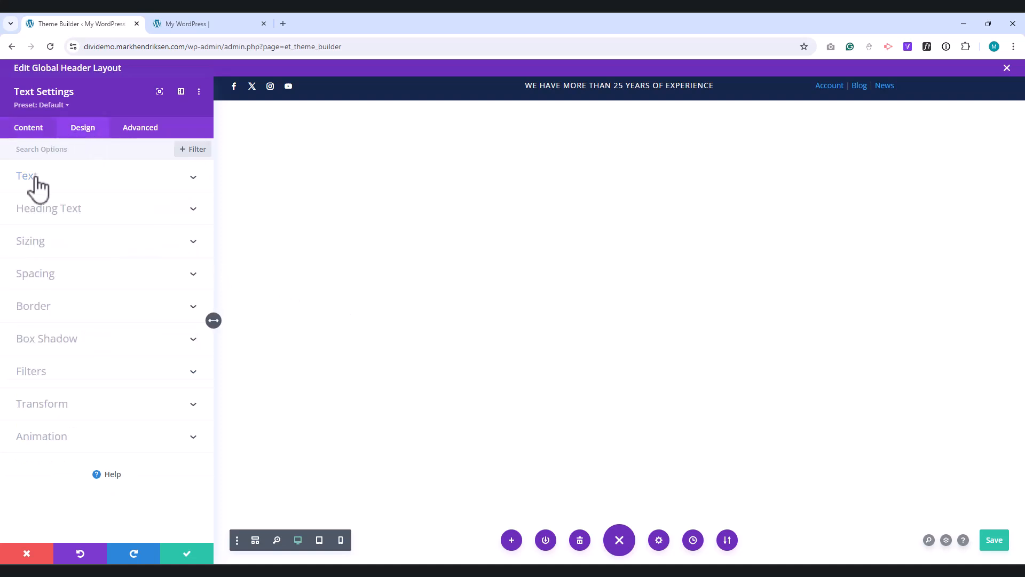
pyautogui.click(27, 175)
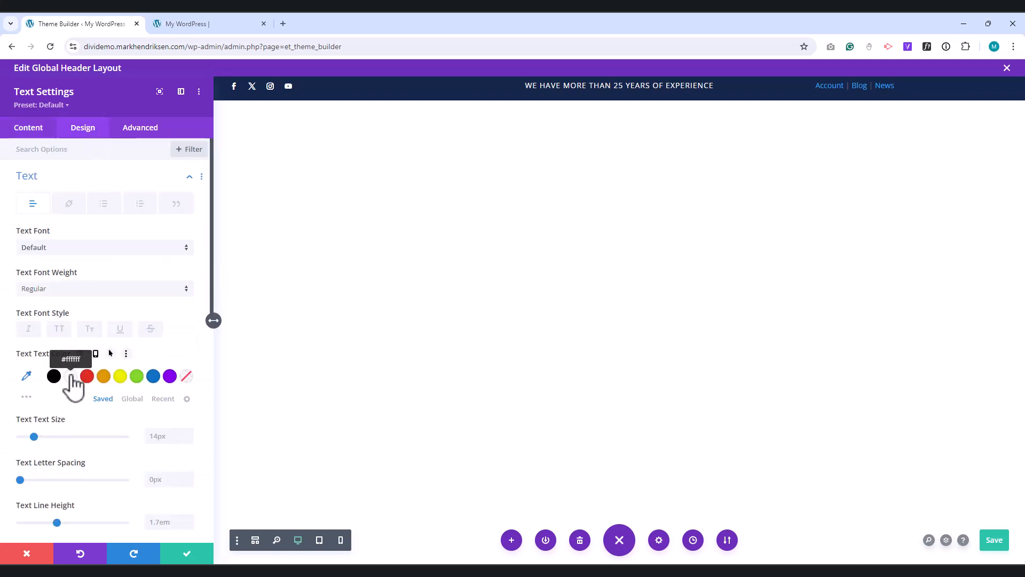
pyautogui.scroll(-3)
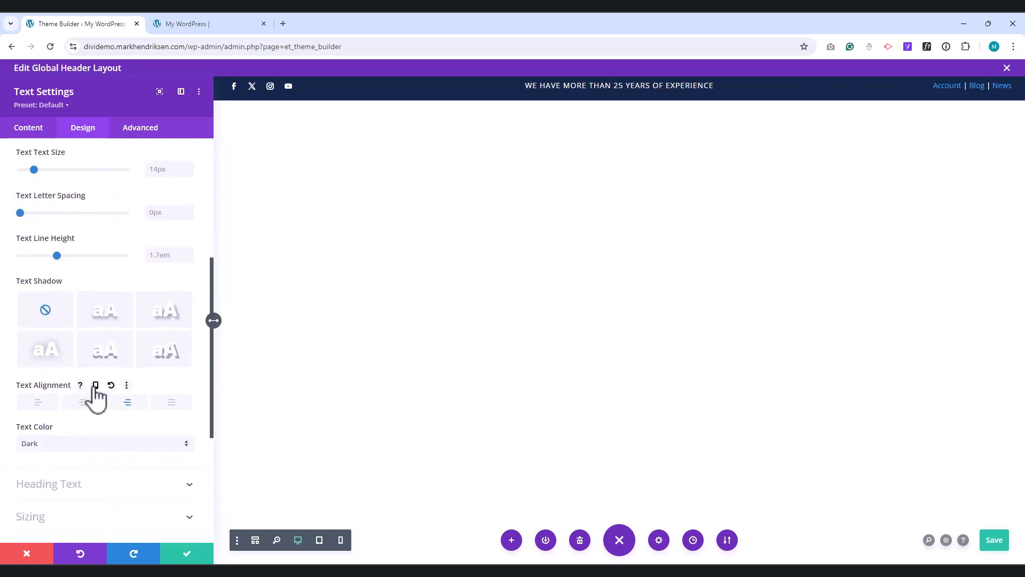
pyautogui.click(95, 384)
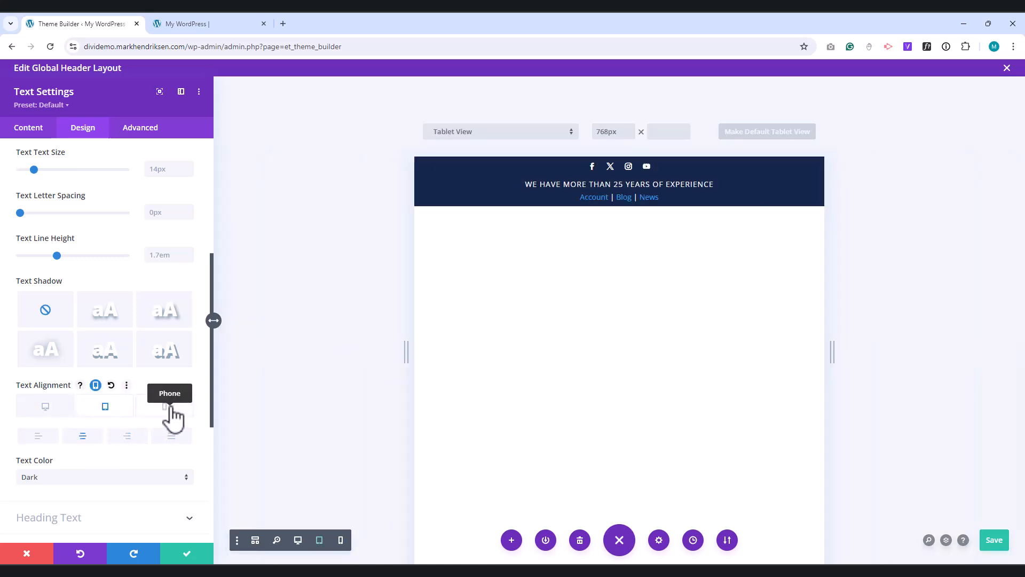
pyautogui.click(171, 406)
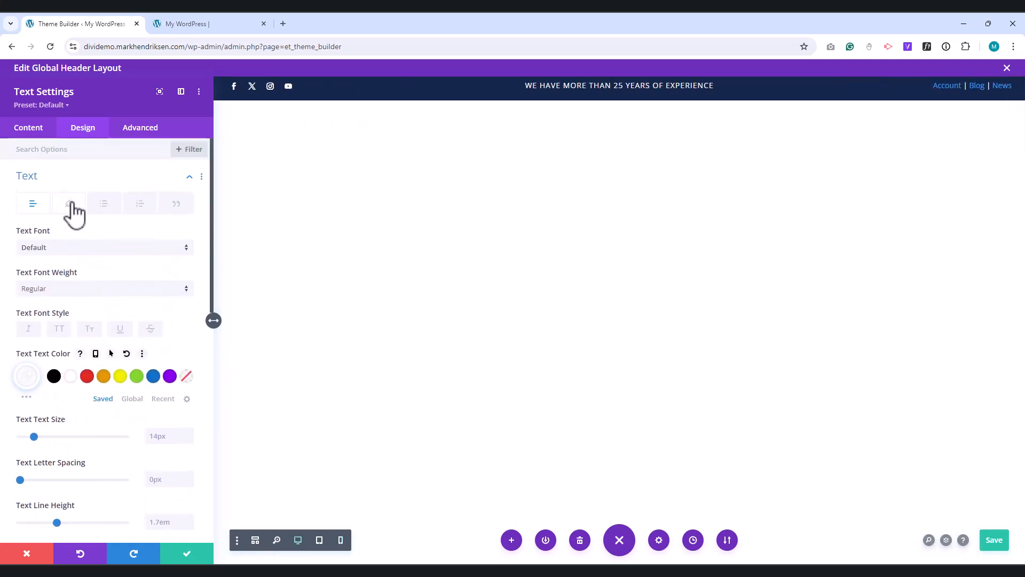
pyautogui.click(69, 203)
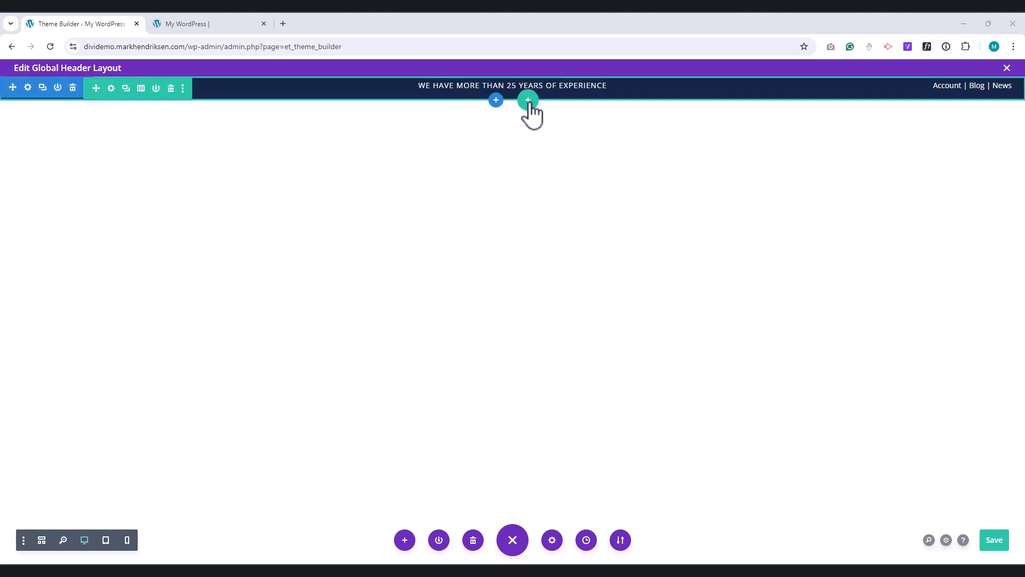
# Step: Insert a 1/4-1/2-1/4 three-column row below the top bar, leaving its columns empty
pyautogui.click(528, 101)
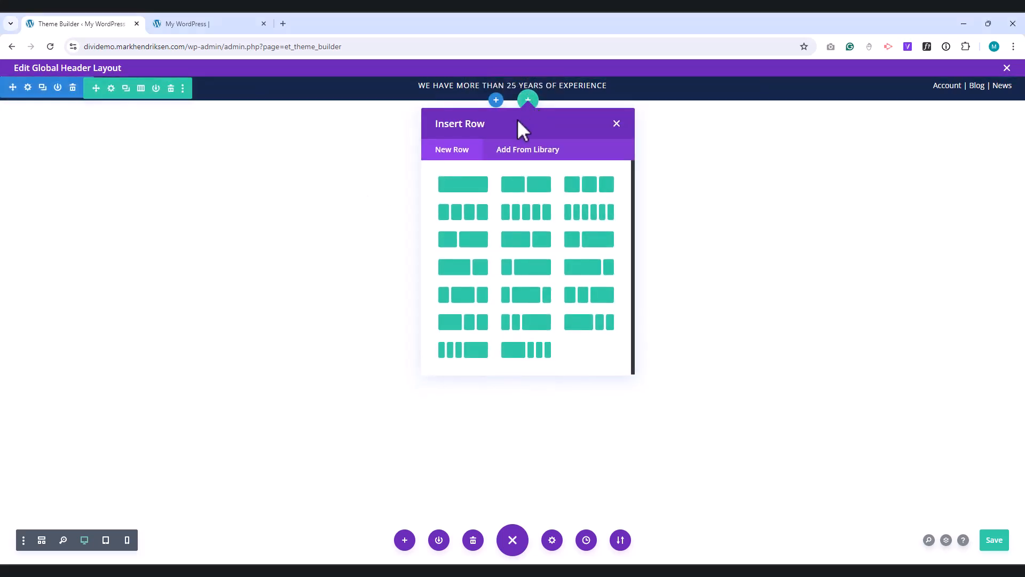
pyautogui.moveTo(463, 295)
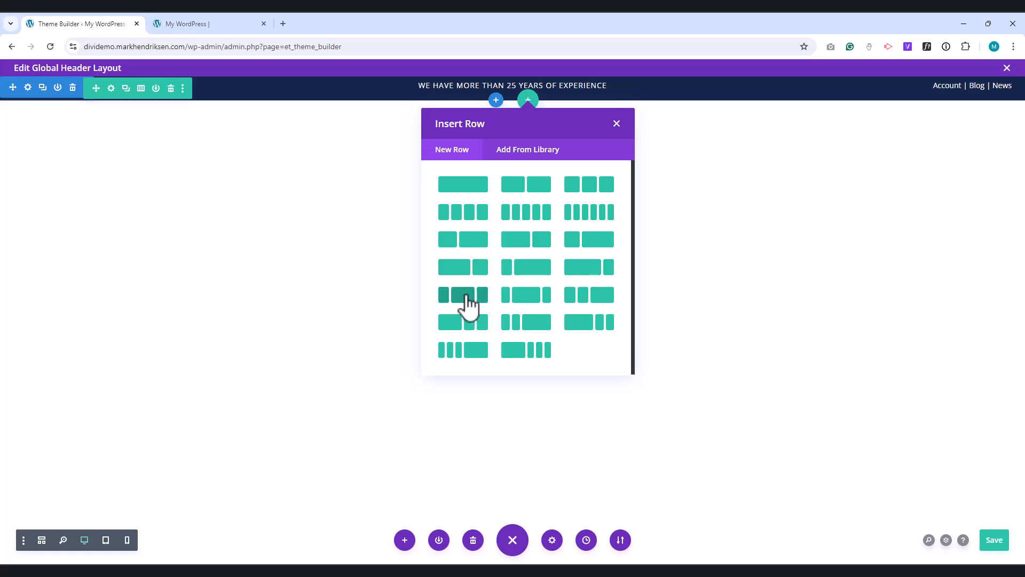
pyautogui.click(462, 294)
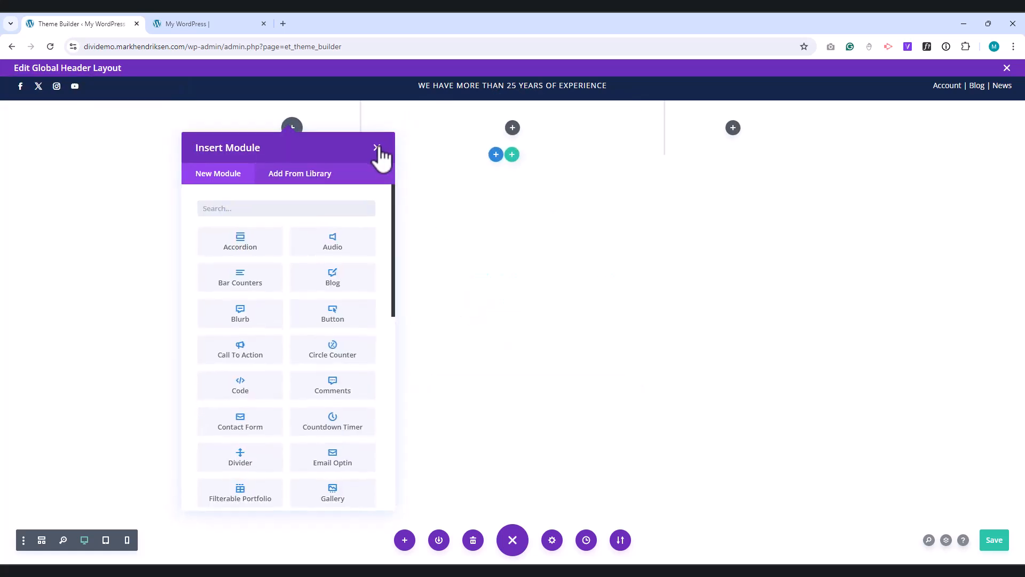
pyautogui.click(376, 146)
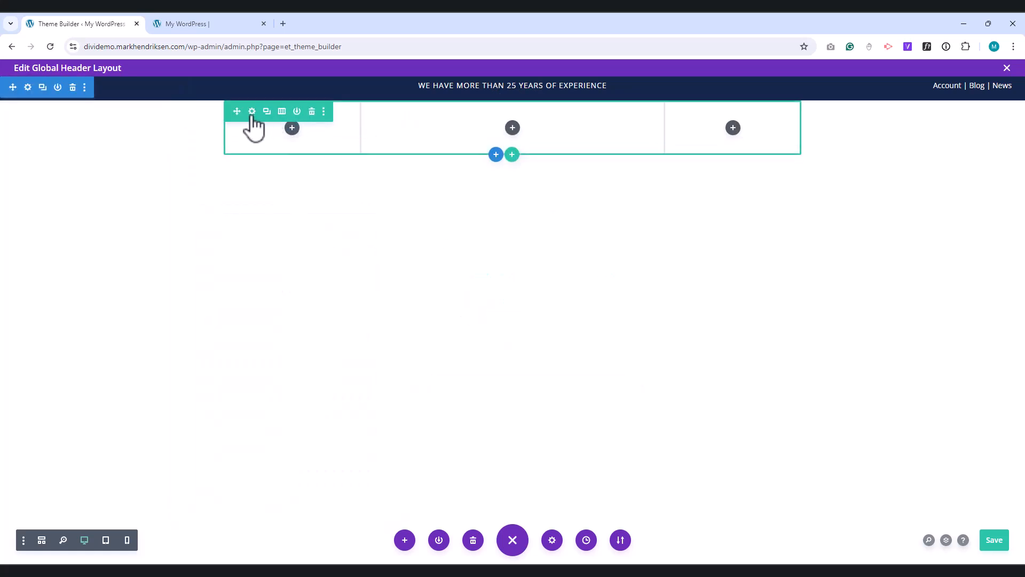
# Step: Set the new row's maximum width to 100% in its Design sizing options
pyautogui.click(252, 111)
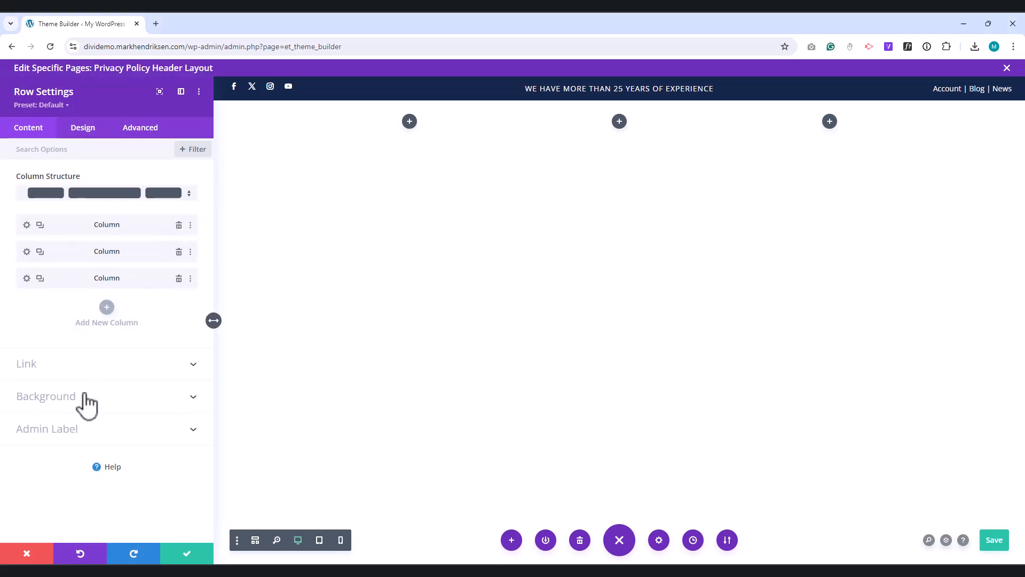
pyautogui.click(46, 395)
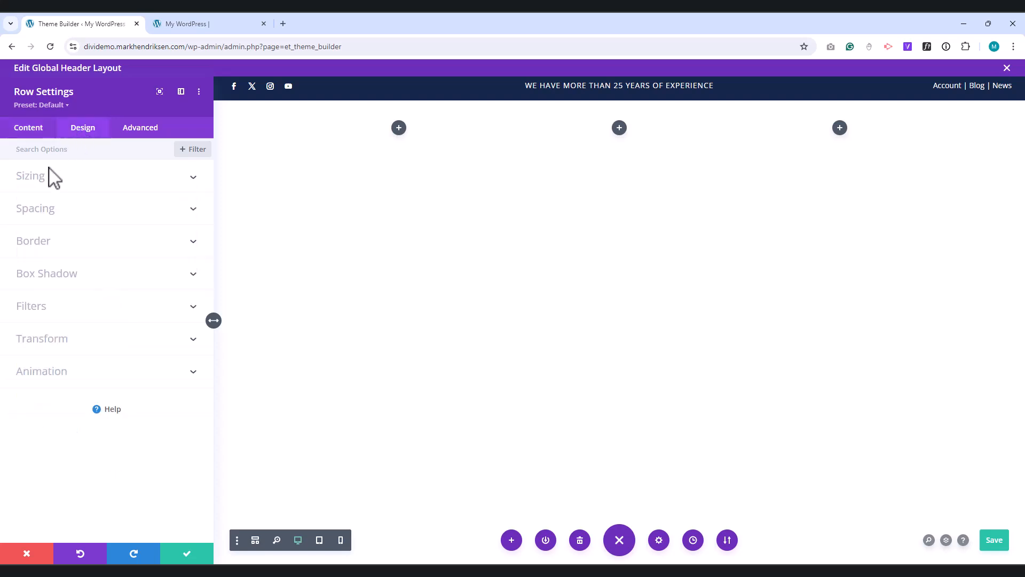
pyautogui.click(30, 175)
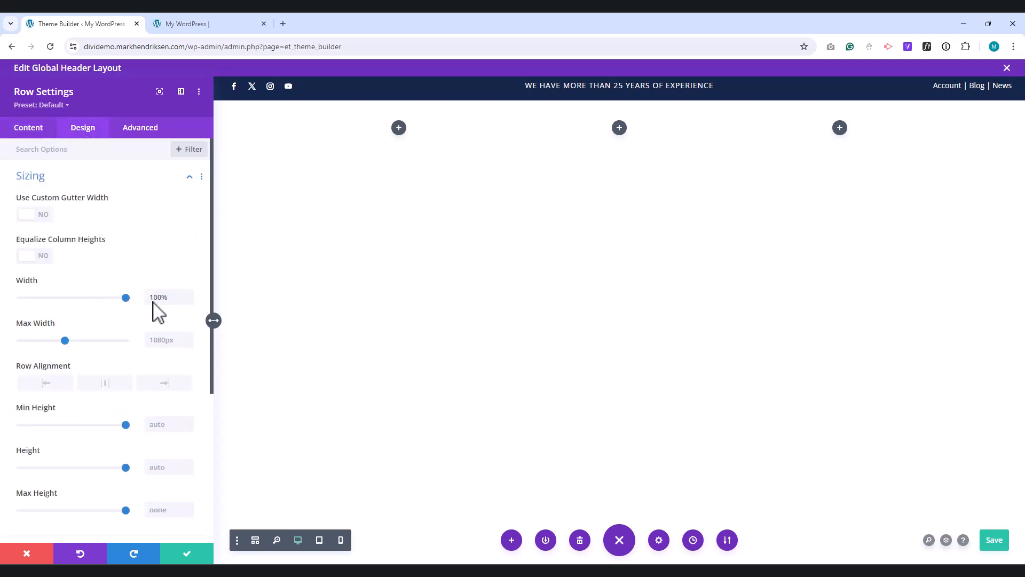
pyautogui.click(165, 339)
pyautogui.write('100')
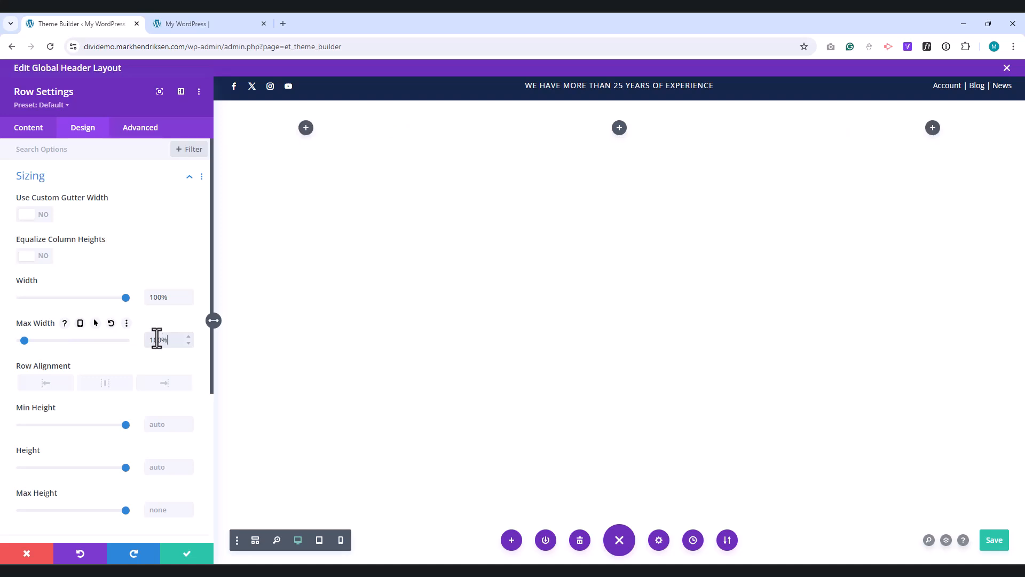
pyautogui.click(30, 175)
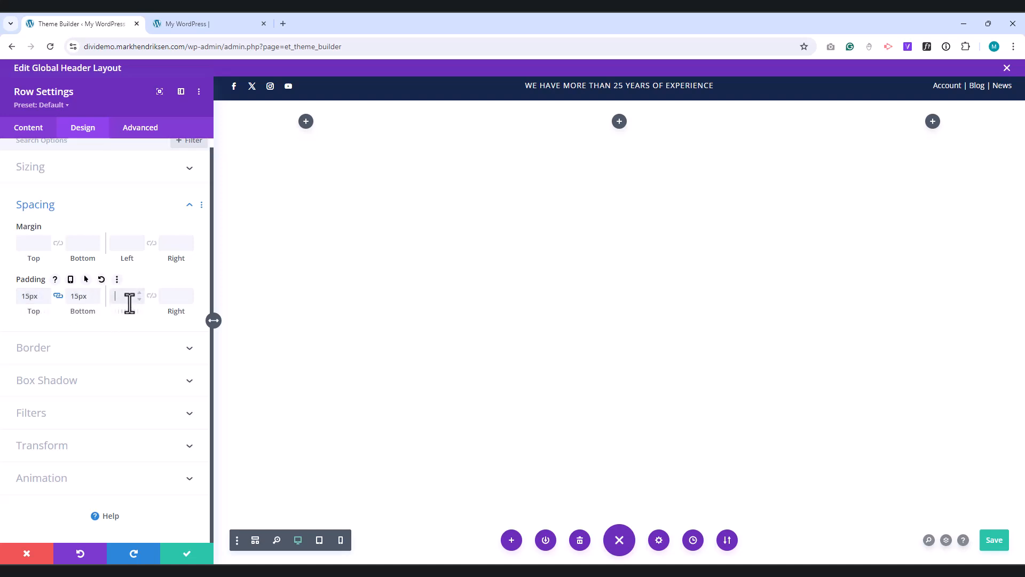
# Step: Give the row 15px top/bottom and 25px side padding plus a soft bottom box shadow
pyautogui.write('25px')
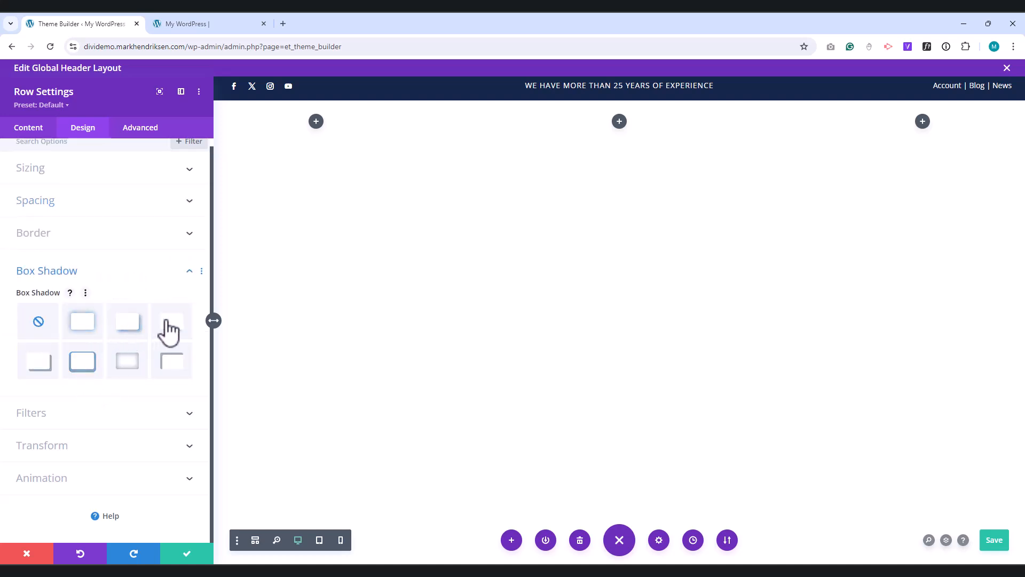
pyautogui.click(171, 320)
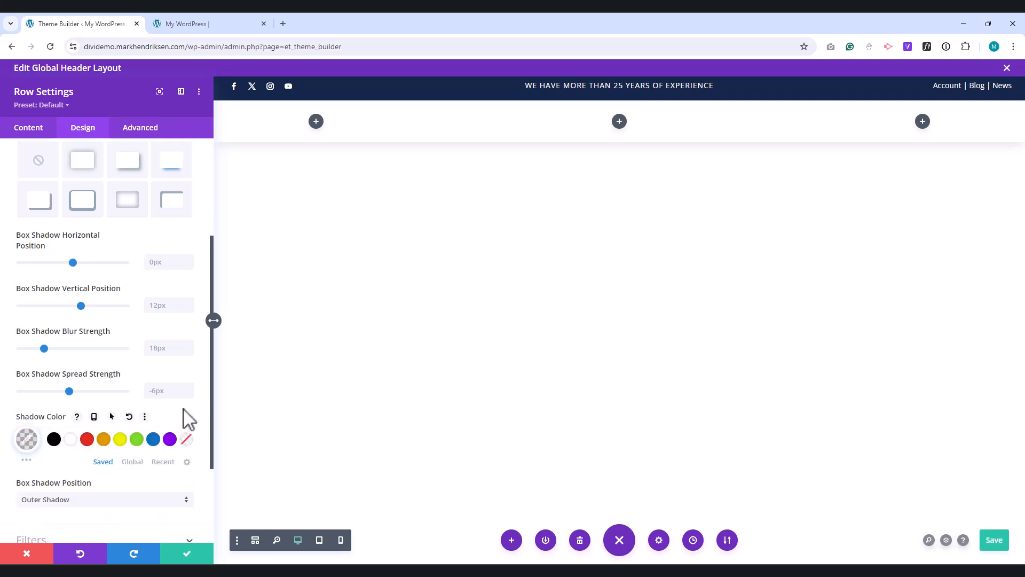
pyautogui.click(140, 127)
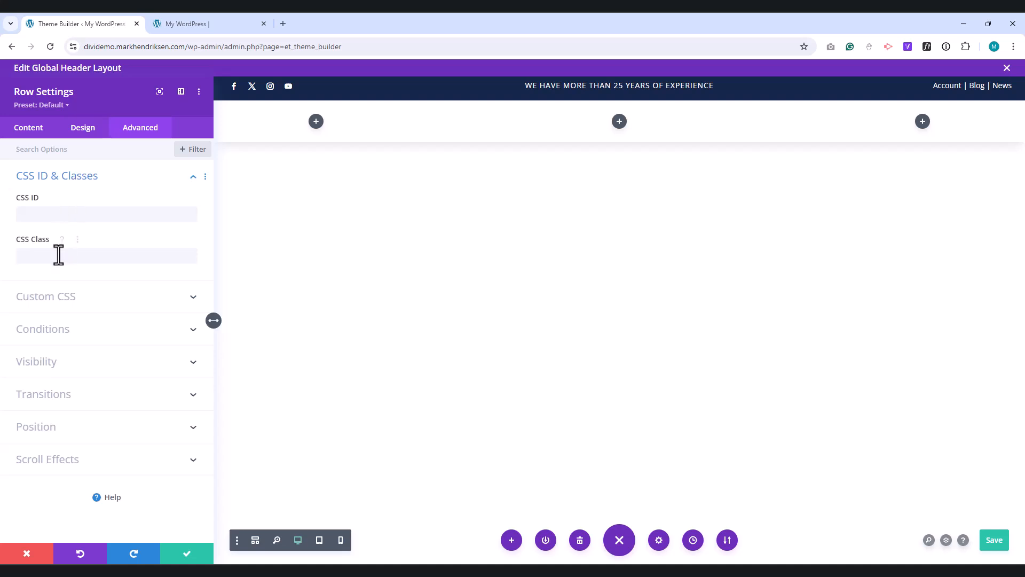
# Step: Give the row CSS class custom-menu-row, hide it on phone and tablet, and stick it to the top
pyautogui.write('custom-menu-row')
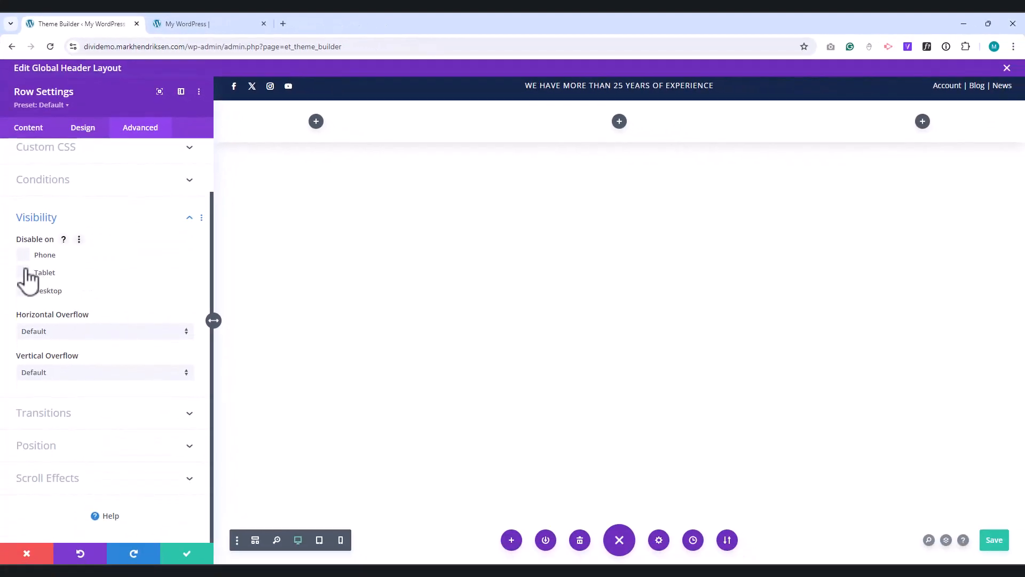
pyautogui.click(24, 254)
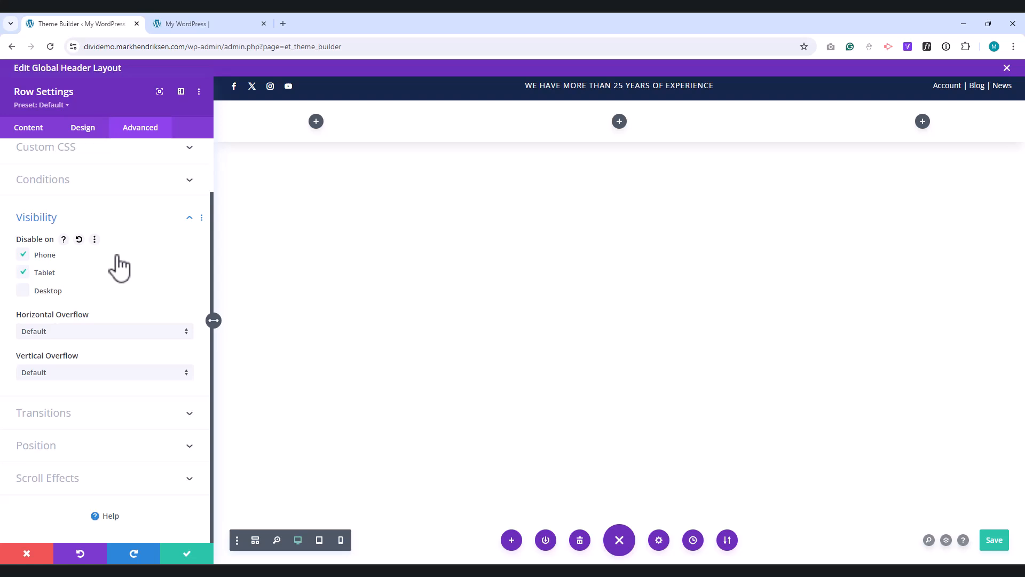
pyautogui.moveTo(125, 268)
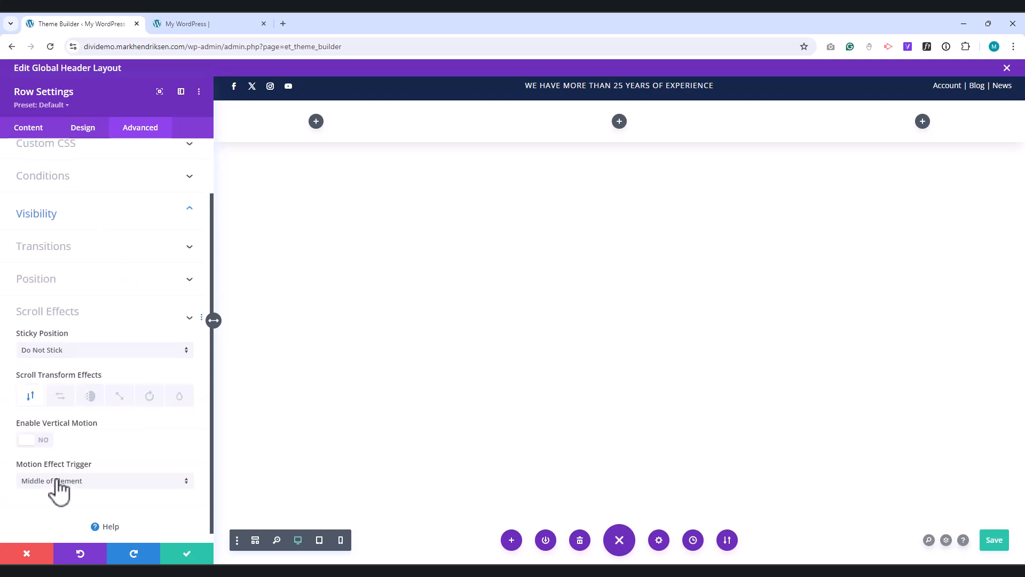
pyautogui.click(105, 349)
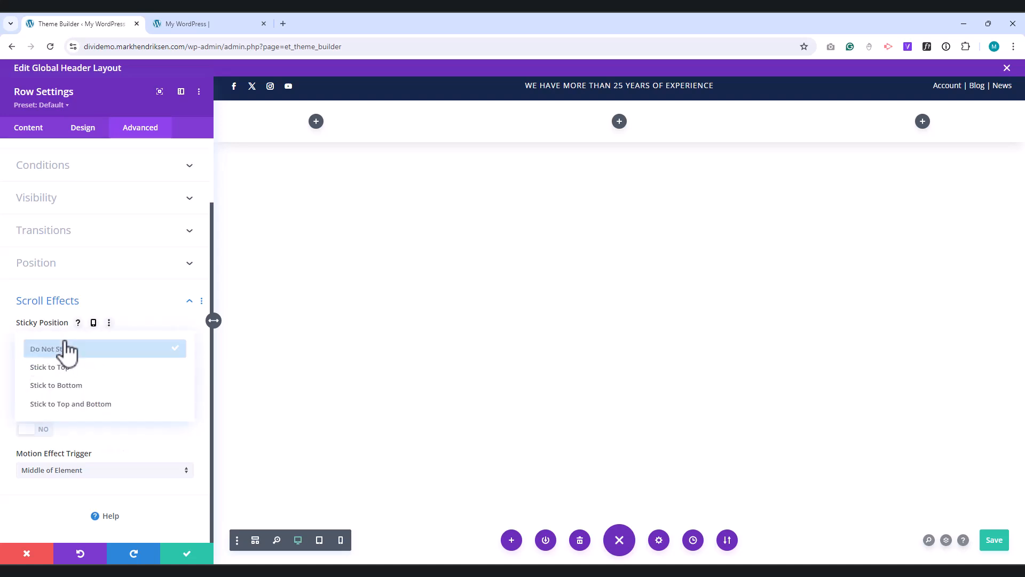
pyautogui.click(51, 368)
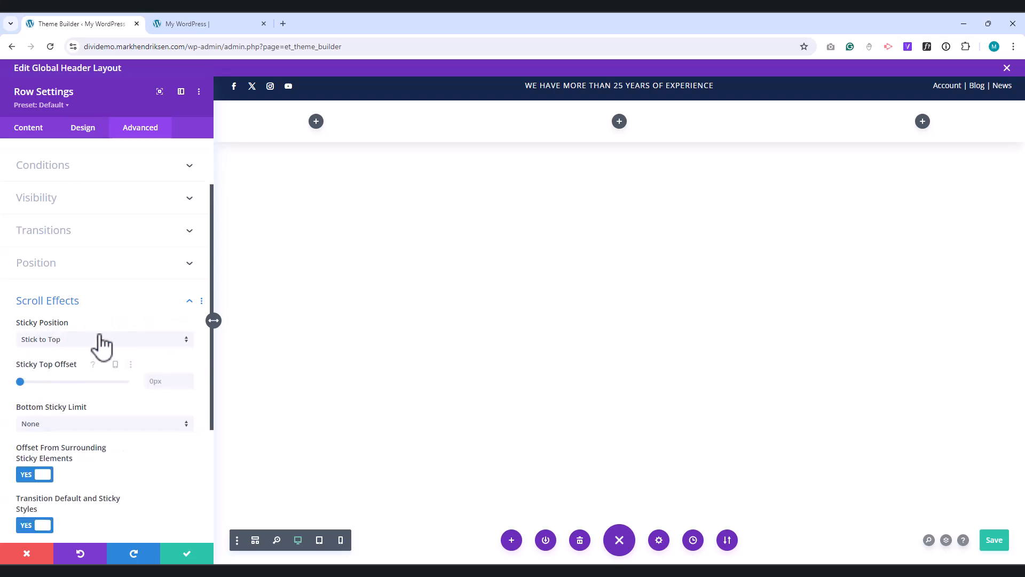
# Step: Make the sticky position responsive so the row does not stick on tablets
pyautogui.click(104, 344)
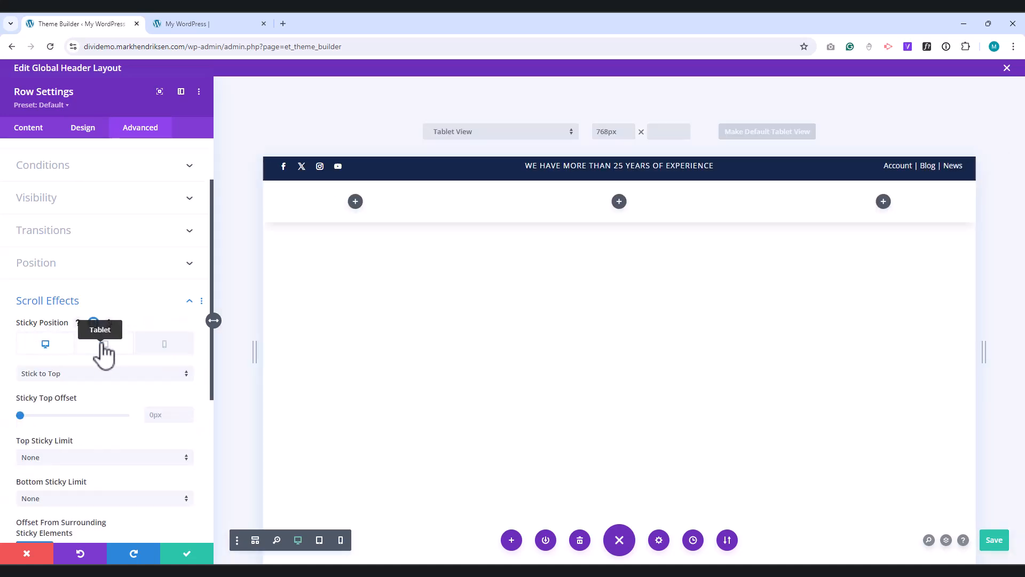
pyautogui.click(105, 343)
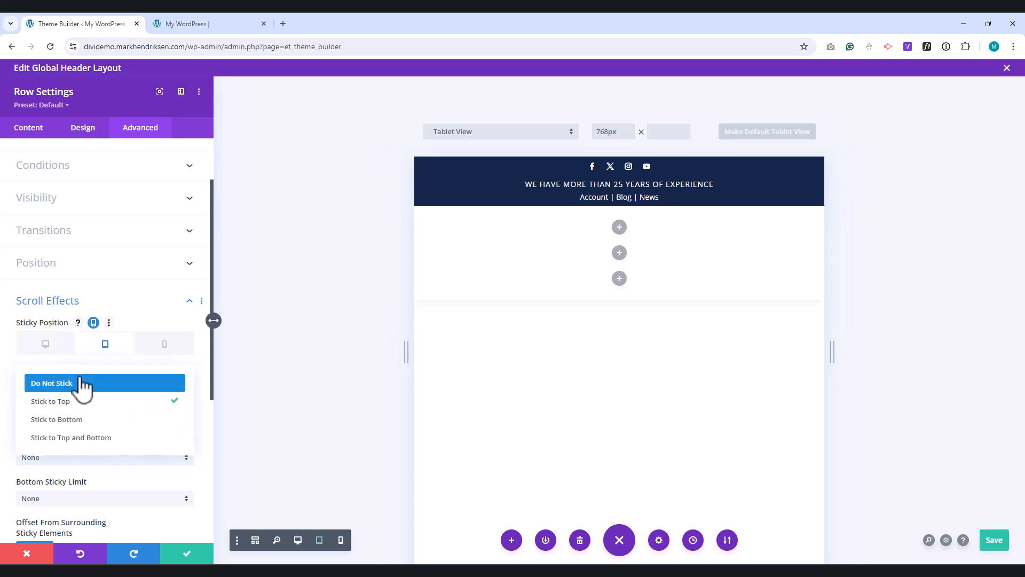
pyautogui.click(51, 400)
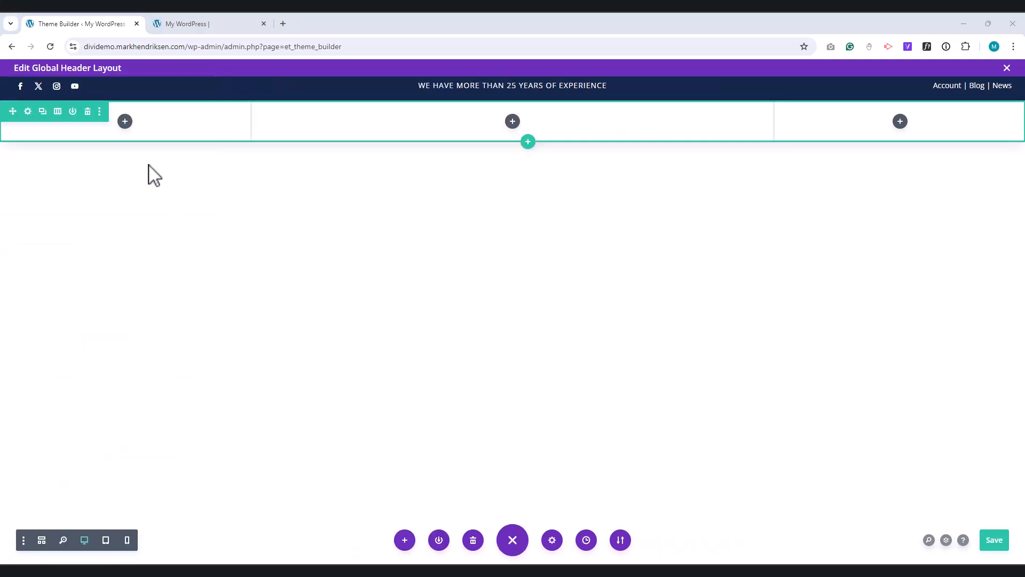
# Step: Add an Image module with the YourLogo graphic in the first column, linked to /
pyautogui.click(124, 121)
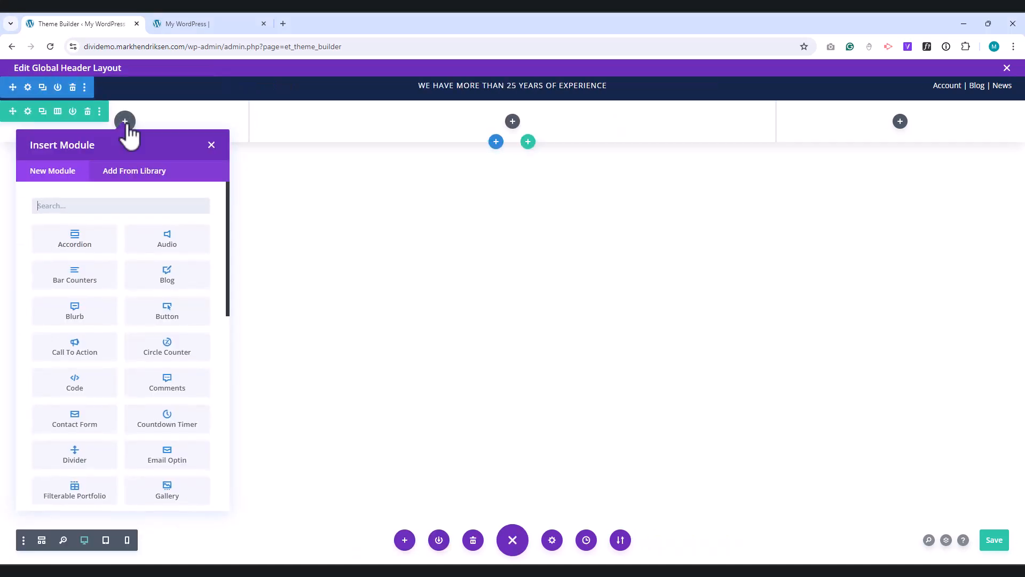
pyautogui.scroll(-3)
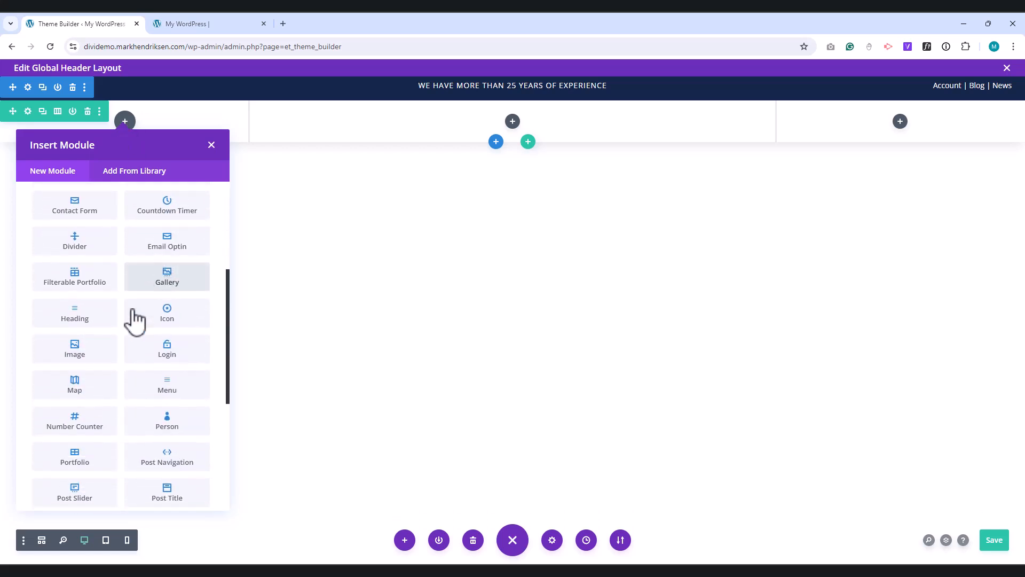
pyautogui.click(75, 348)
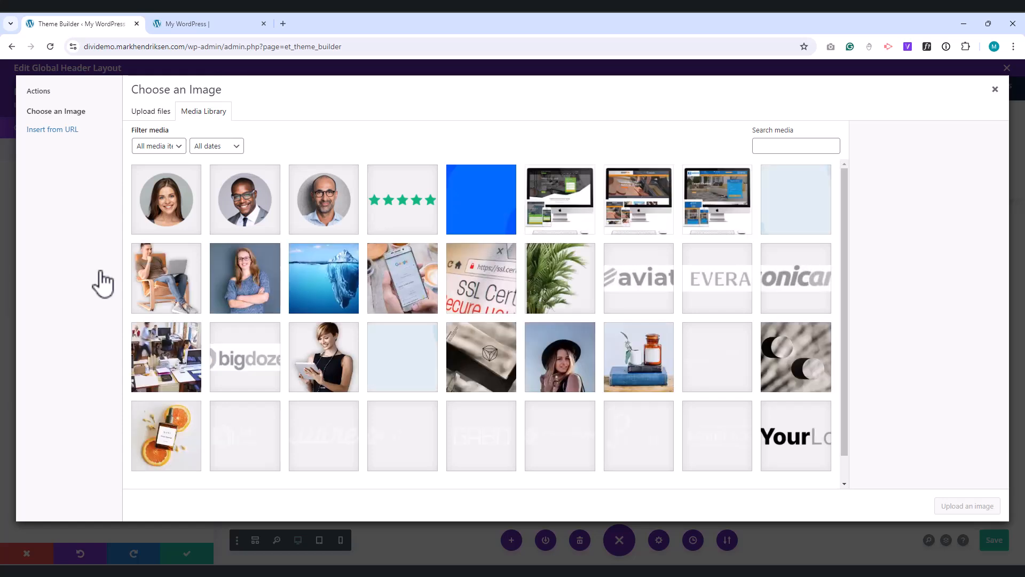
pyautogui.moveTo(781, 470)
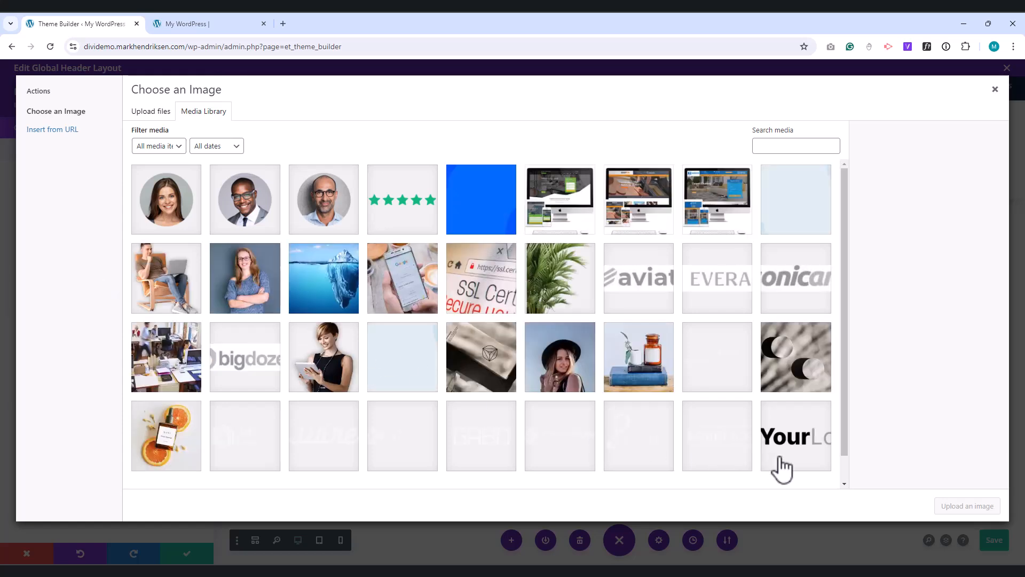
pyautogui.click(795, 435)
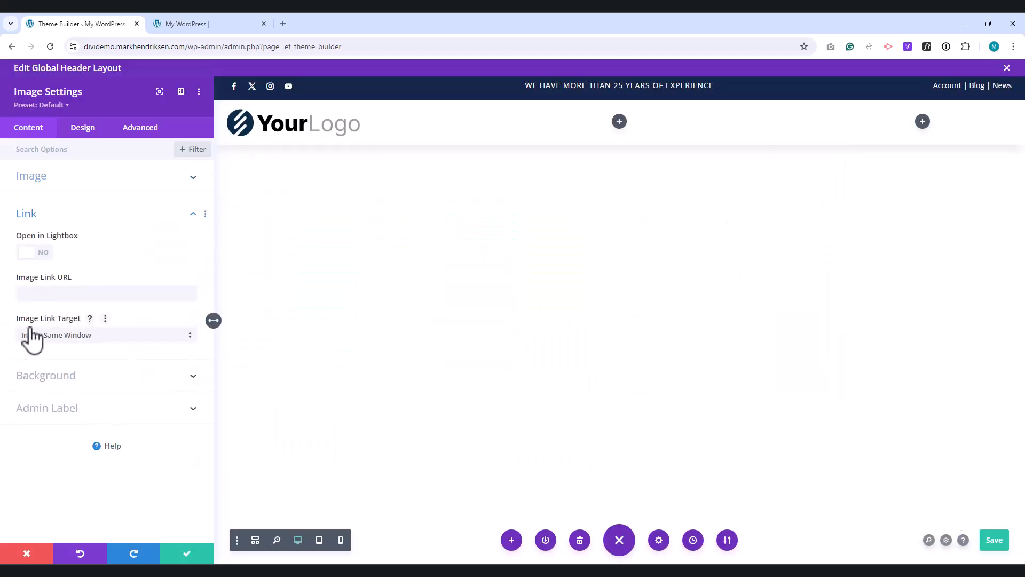
pyautogui.click(107, 292)
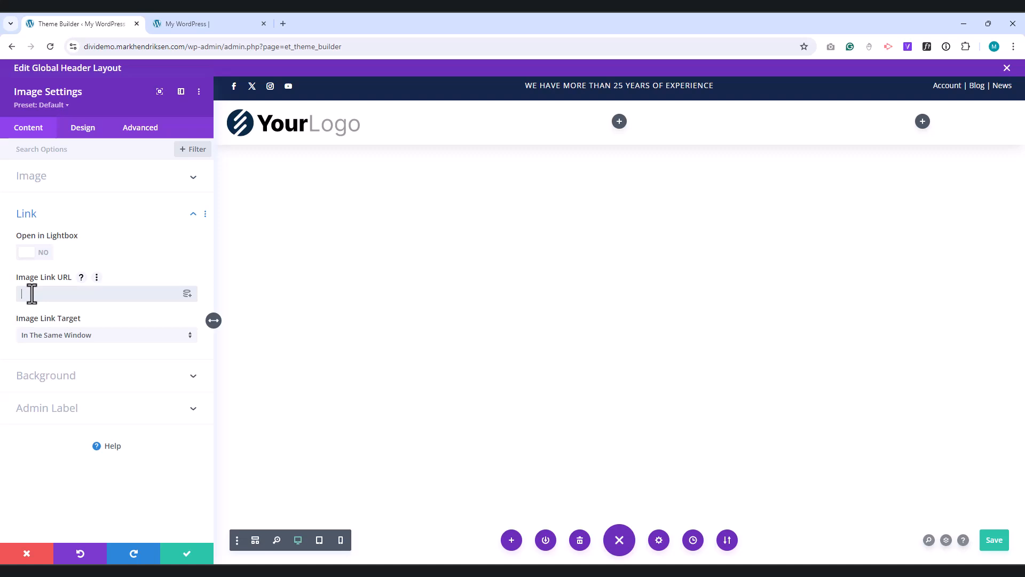
pyautogui.write('/')
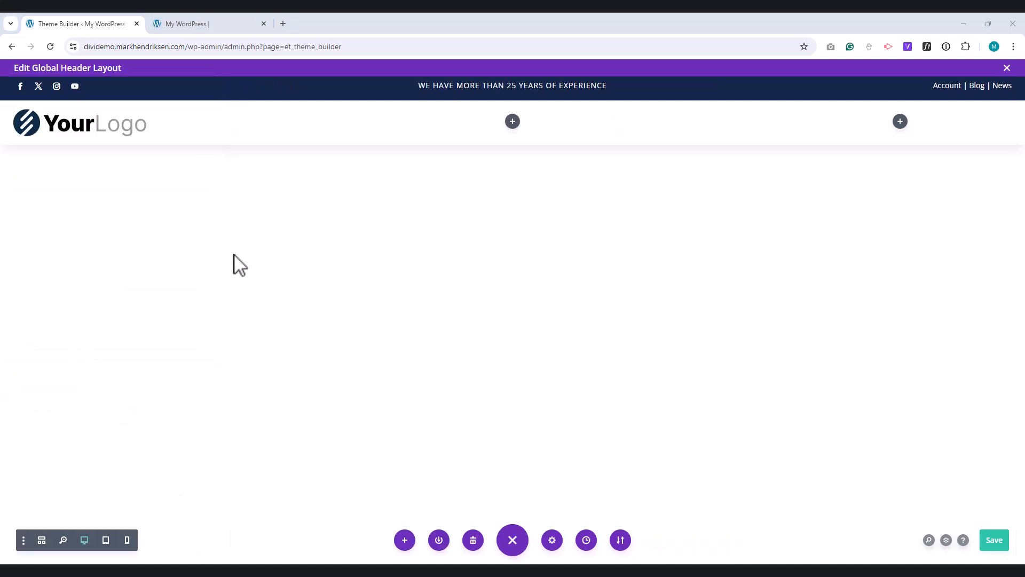
# Step: Insert a Menu module with the main navigation in the middle column and centre its layout
pyautogui.click(512, 120)
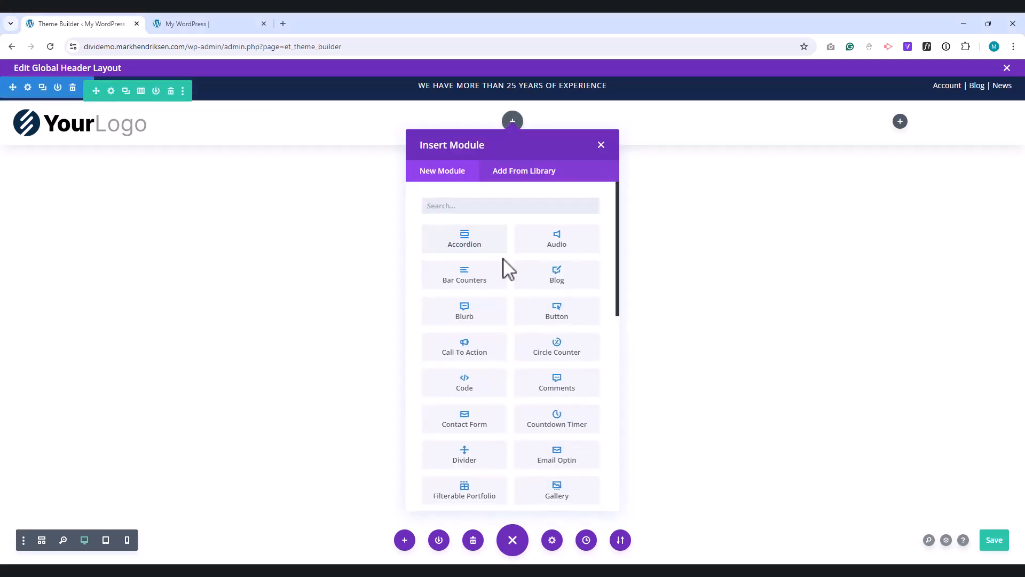
pyautogui.scroll(-3)
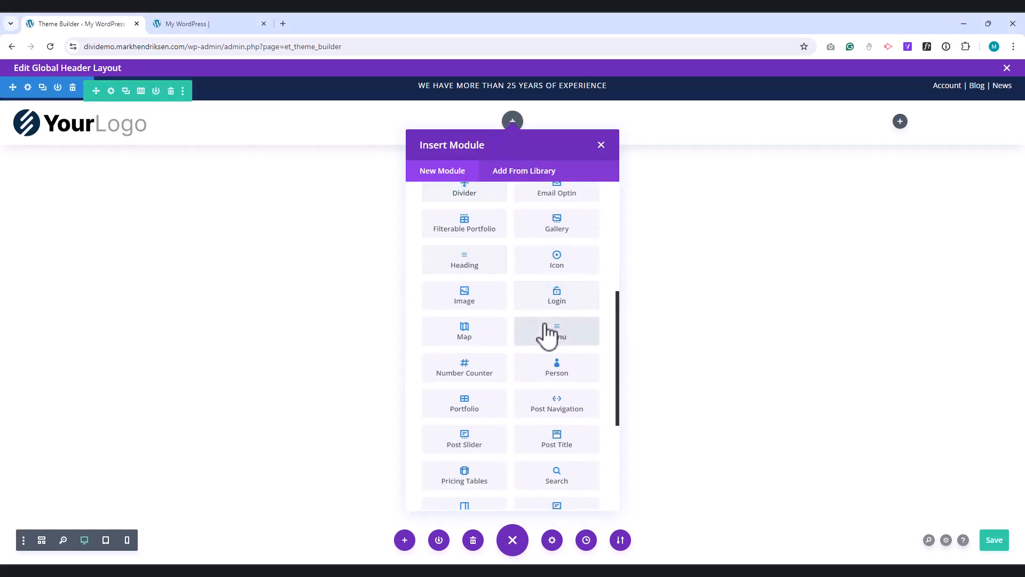
pyautogui.click(556, 331)
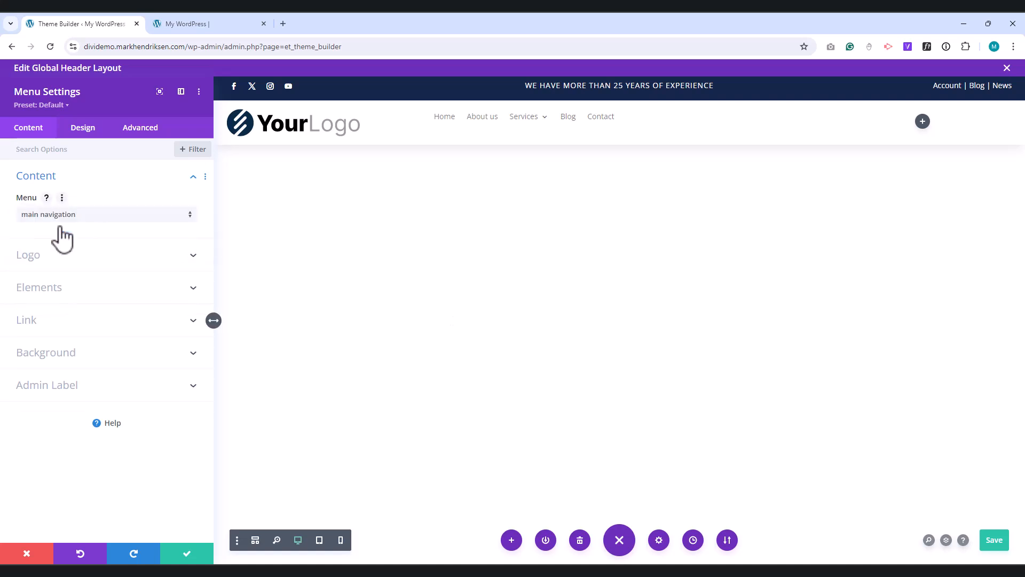
pyautogui.click(82, 127)
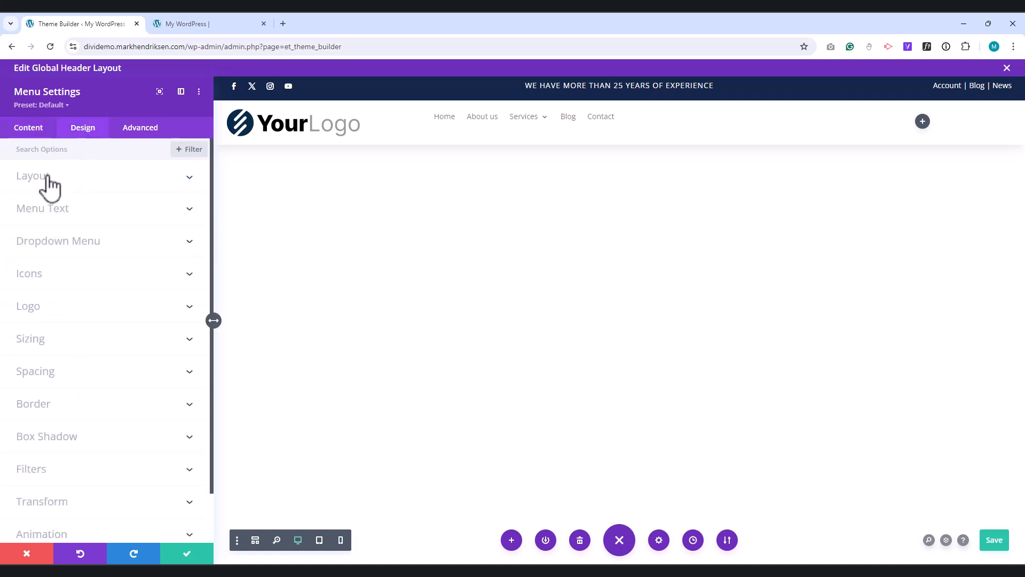
pyautogui.click(32, 175)
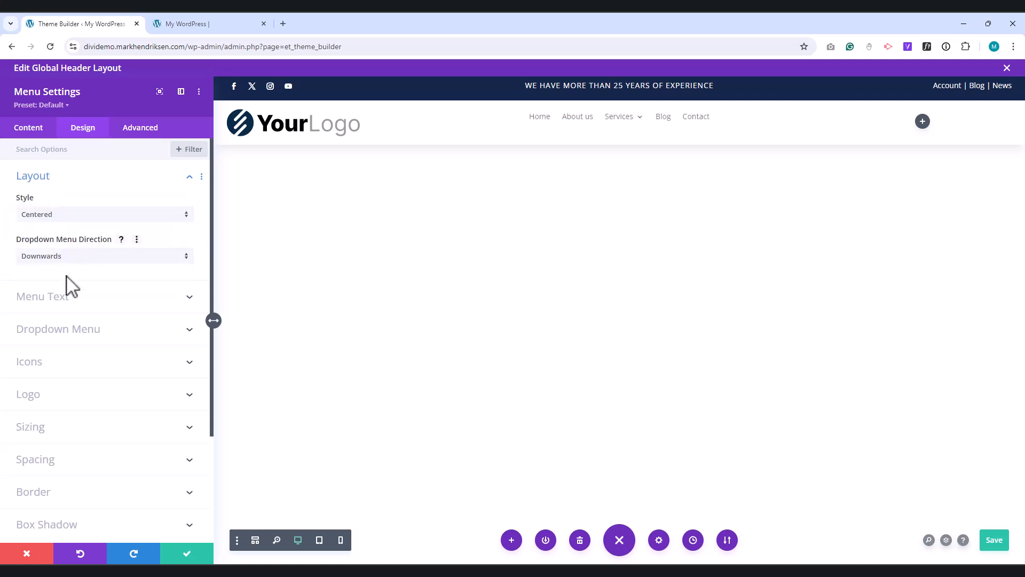
# Step: Make the menu link text semi-bold, 17px and black
pyautogui.click(43, 297)
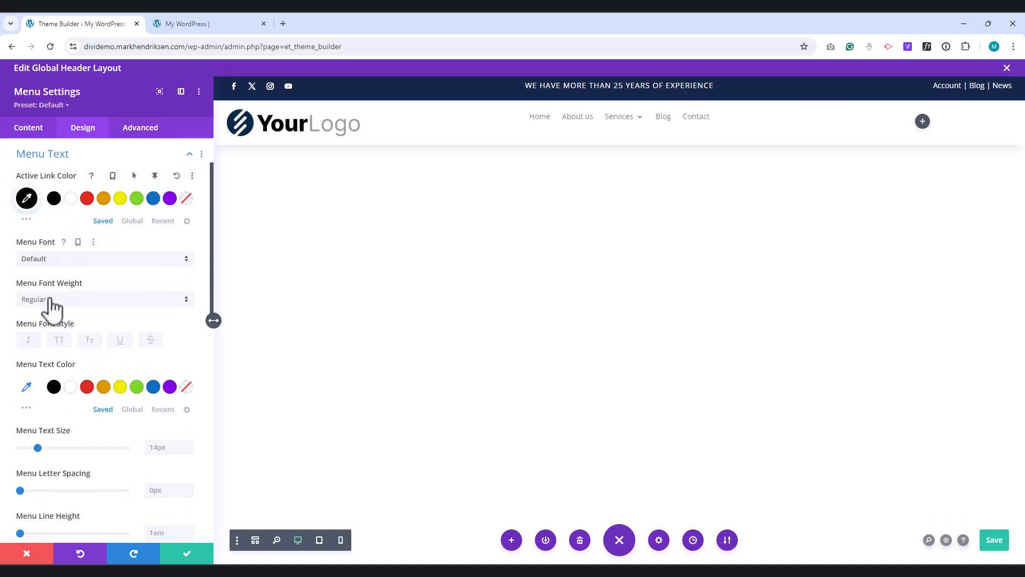
pyautogui.click(105, 299)
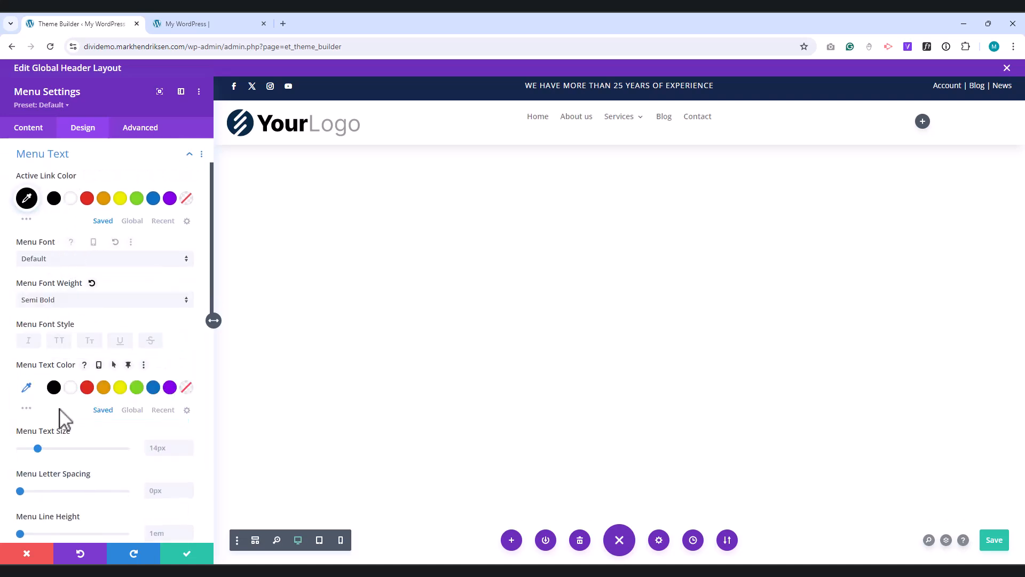
pyautogui.moveTo(54, 387)
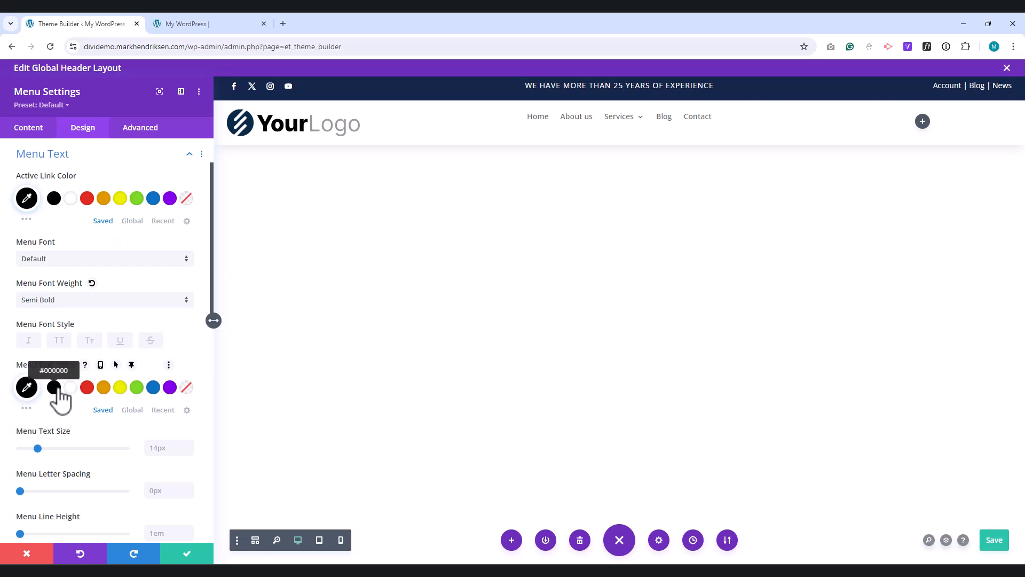
pyautogui.moveTo(37, 447); pyautogui.dragTo(63, 447)
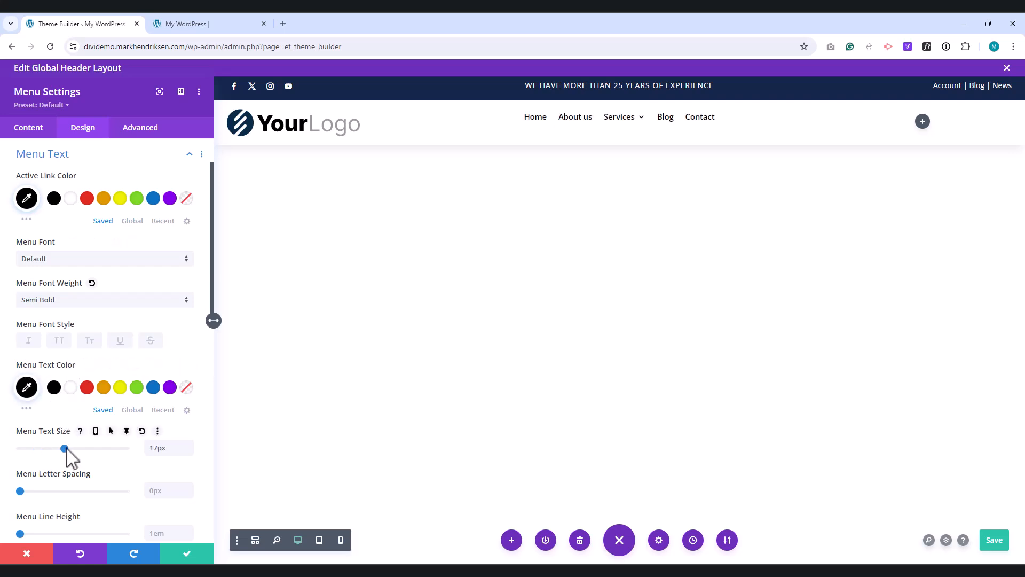
pyautogui.moveTo(63, 447); pyautogui.dragTo(73, 447)
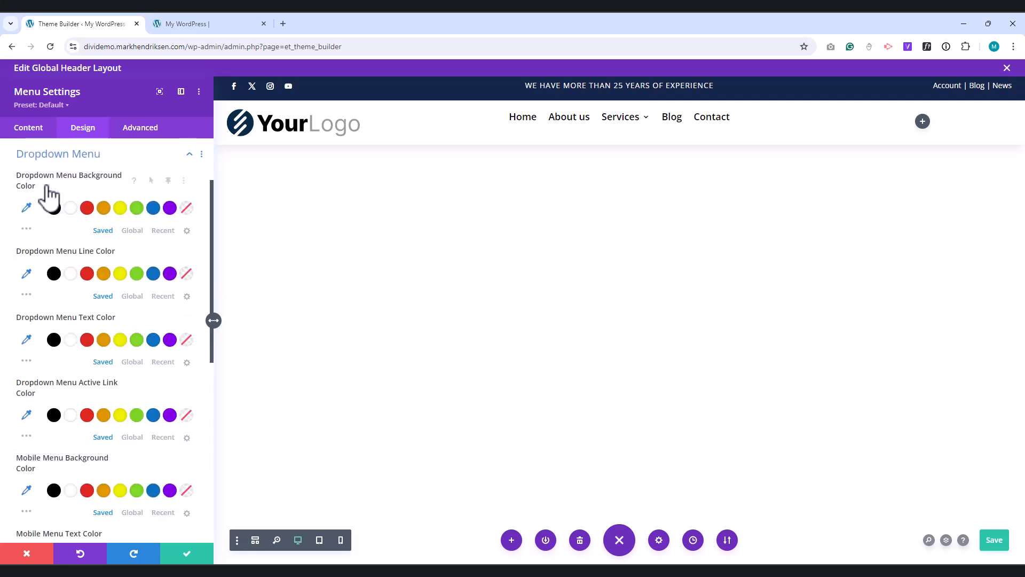
pyautogui.click(26, 273)
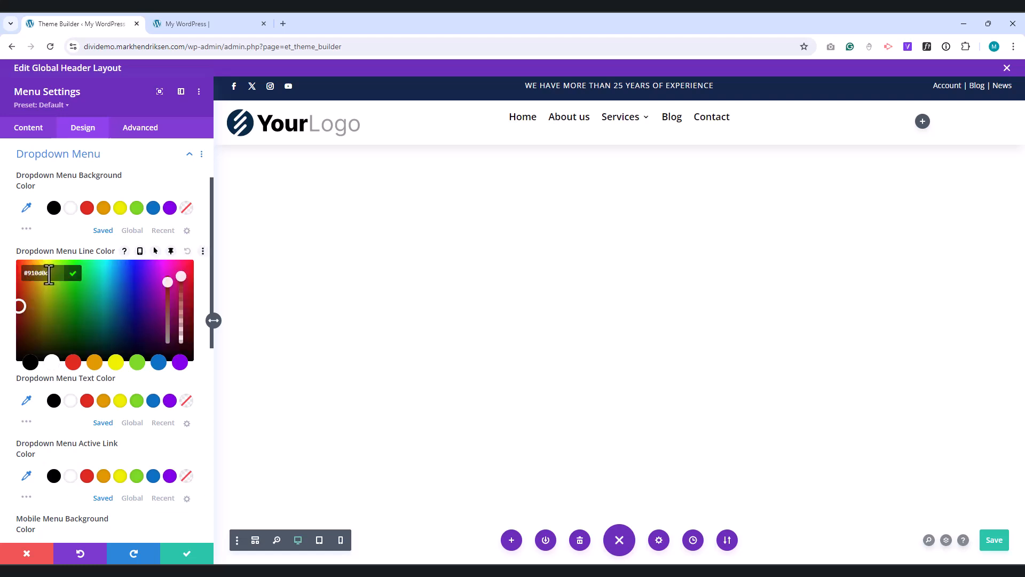
# Step: Start giving the menu a custom CSS class beginning 'custom-'
pyautogui.click(140, 127)
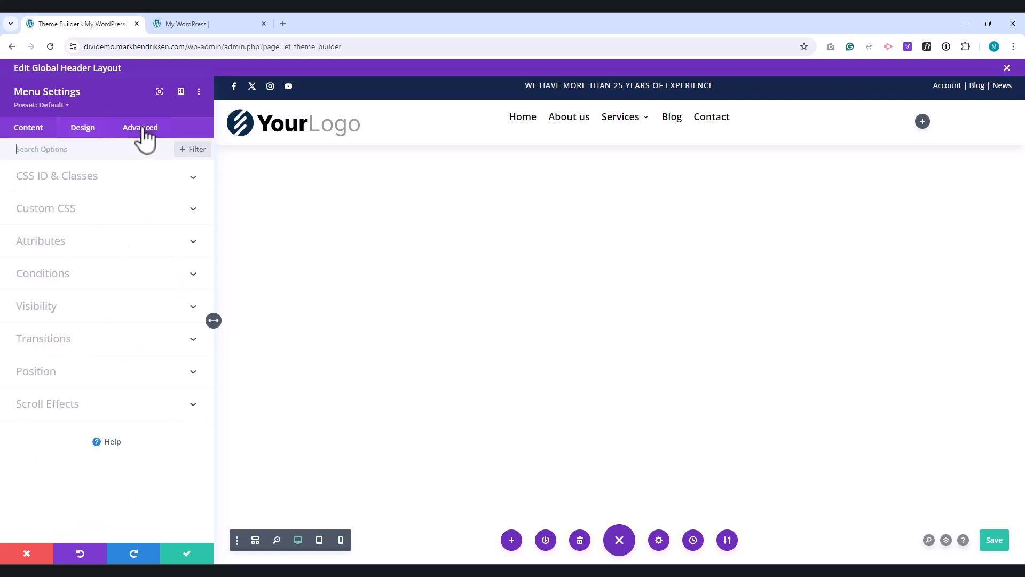
pyautogui.click(57, 175)
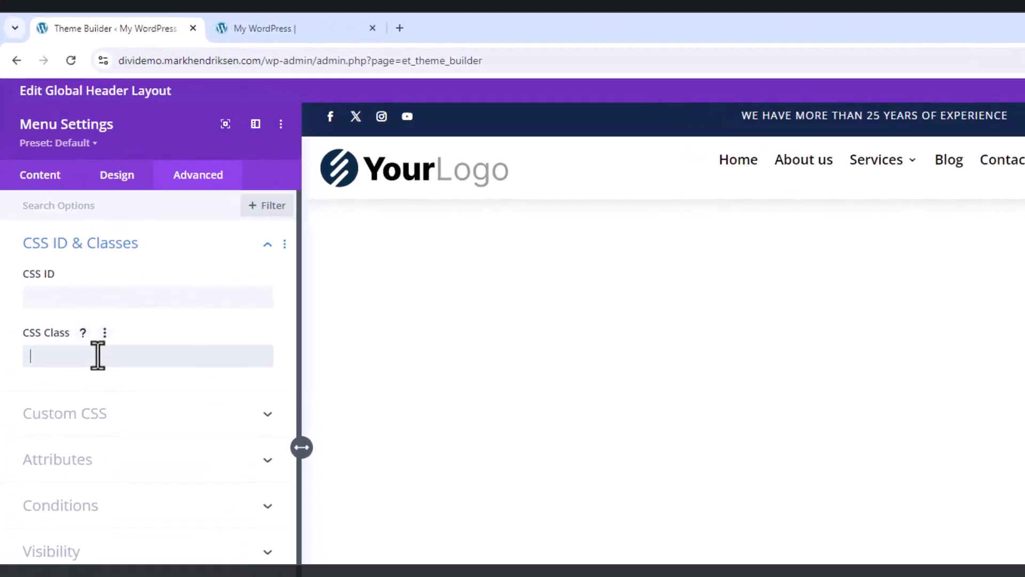
pyautogui.write('custom-')
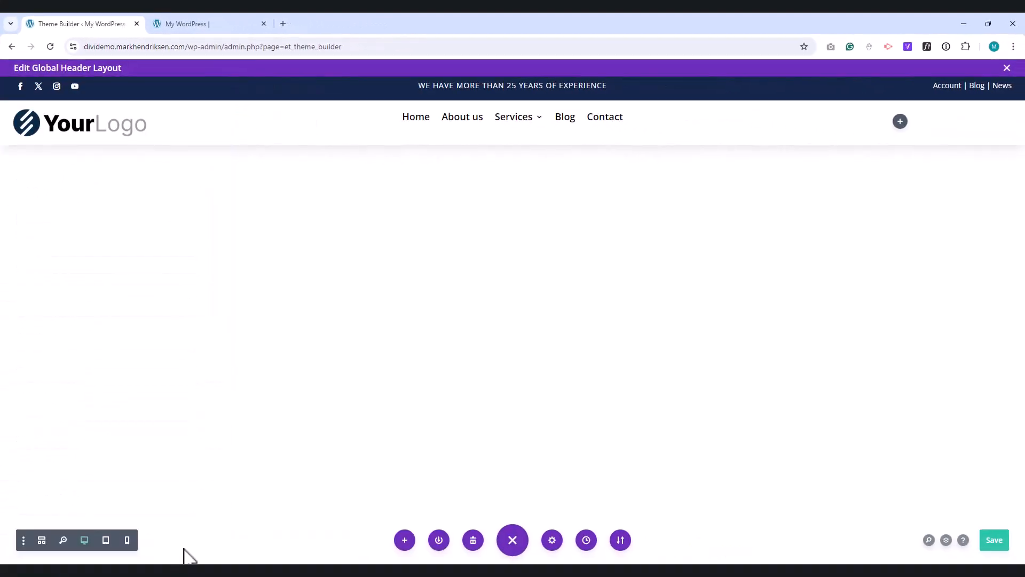
pyautogui.moveTo(968, 142)
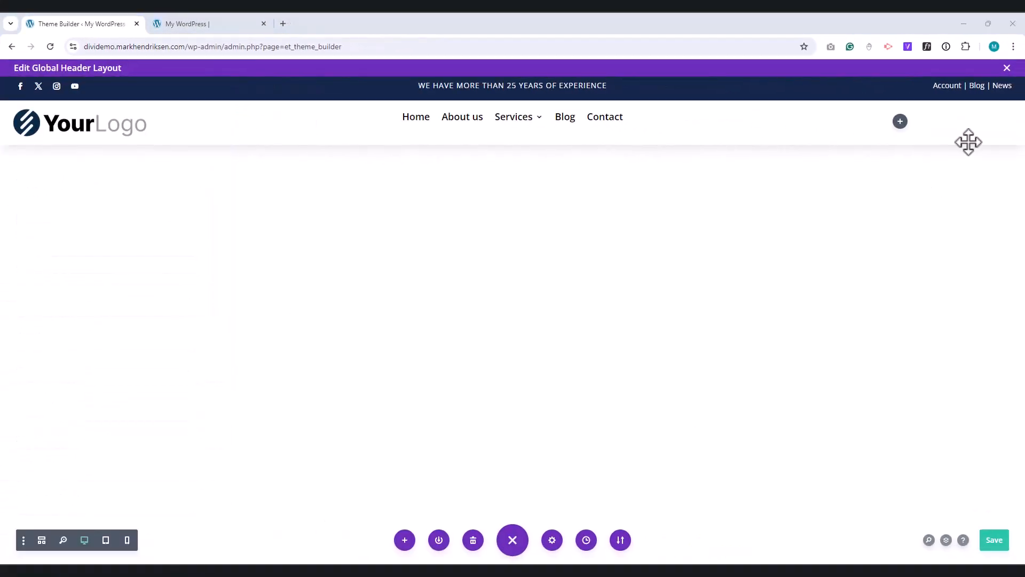
# Step: Insert a Button module in the right column with the text 'Make an Appointment'
pyautogui.click(898, 120)
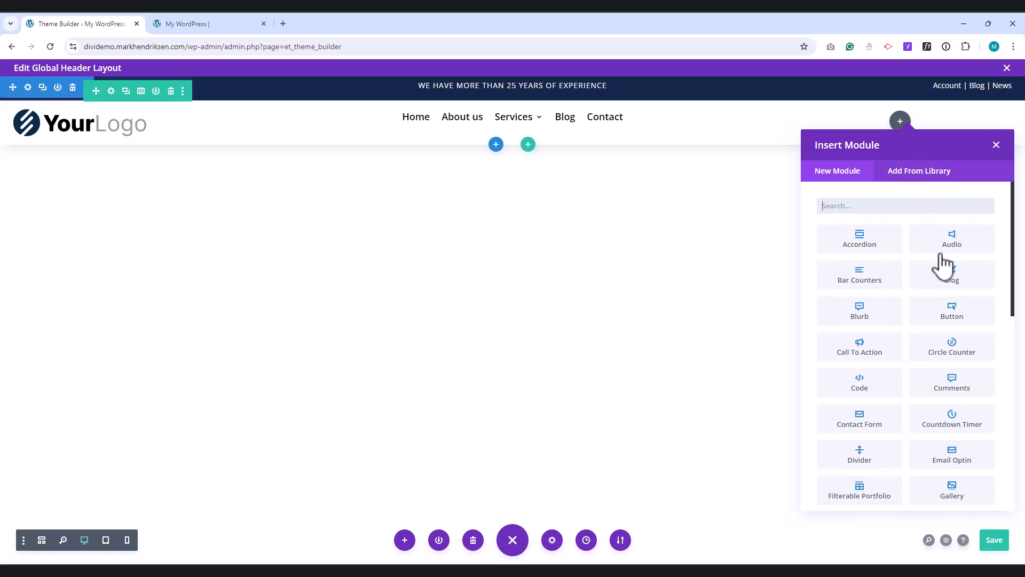
pyautogui.click(952, 311)
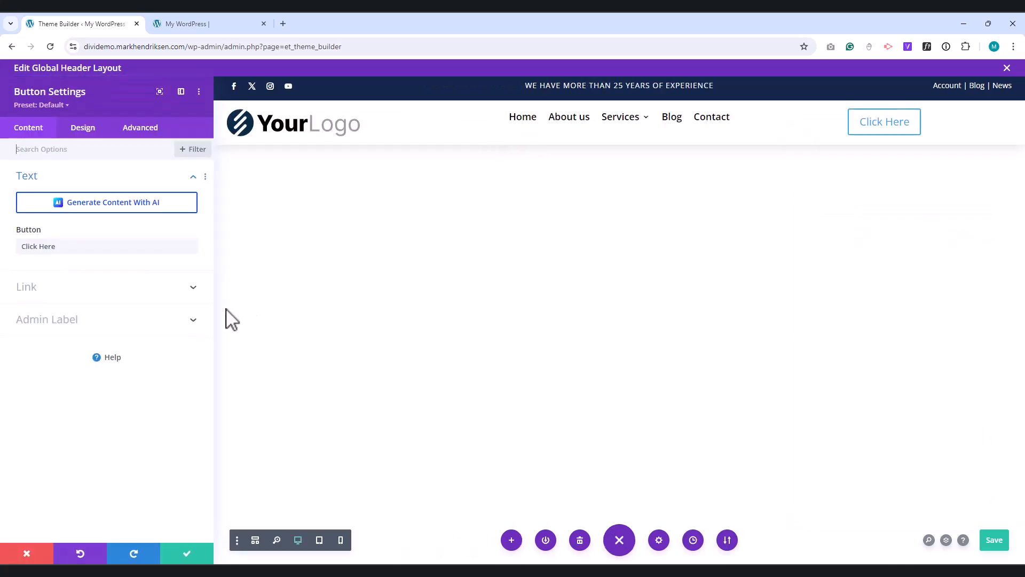
pyautogui.write('M')
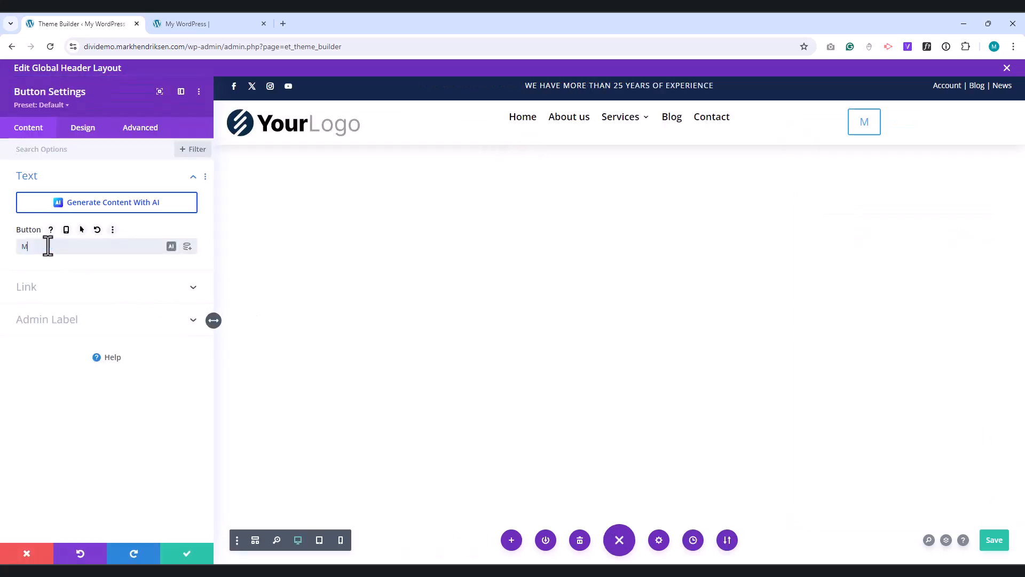
pyautogui.write('ake an')
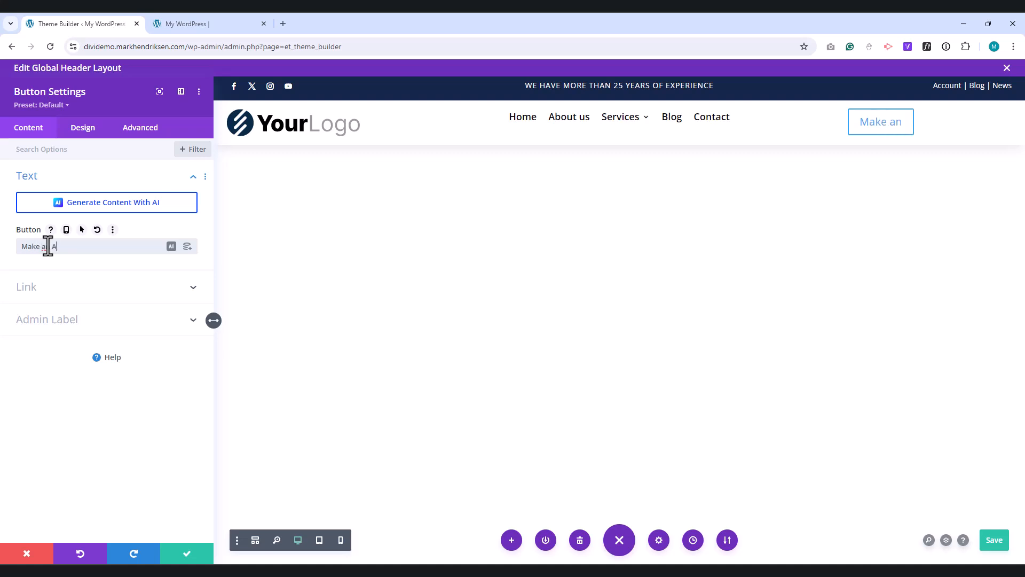
pyautogui.write('Appointment')
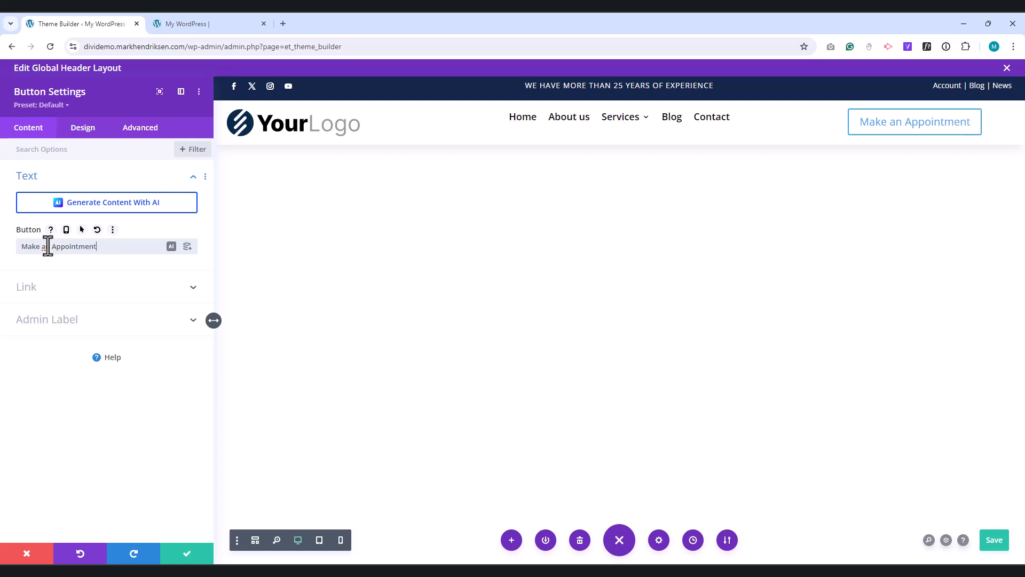
# Step: Enable custom button styles with 16px text and a dark red background colour
pyautogui.click(83, 127)
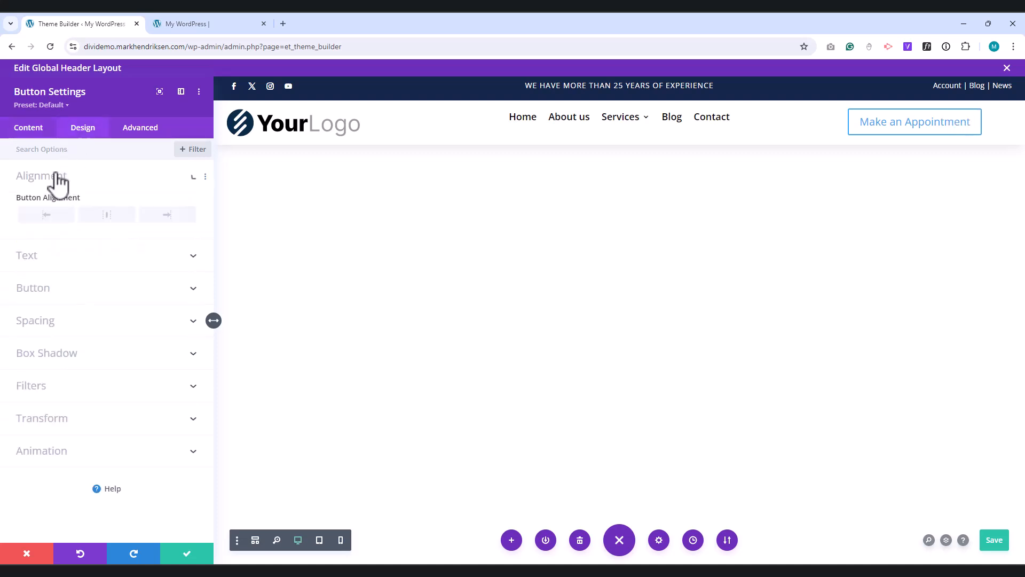
pyautogui.click(166, 215)
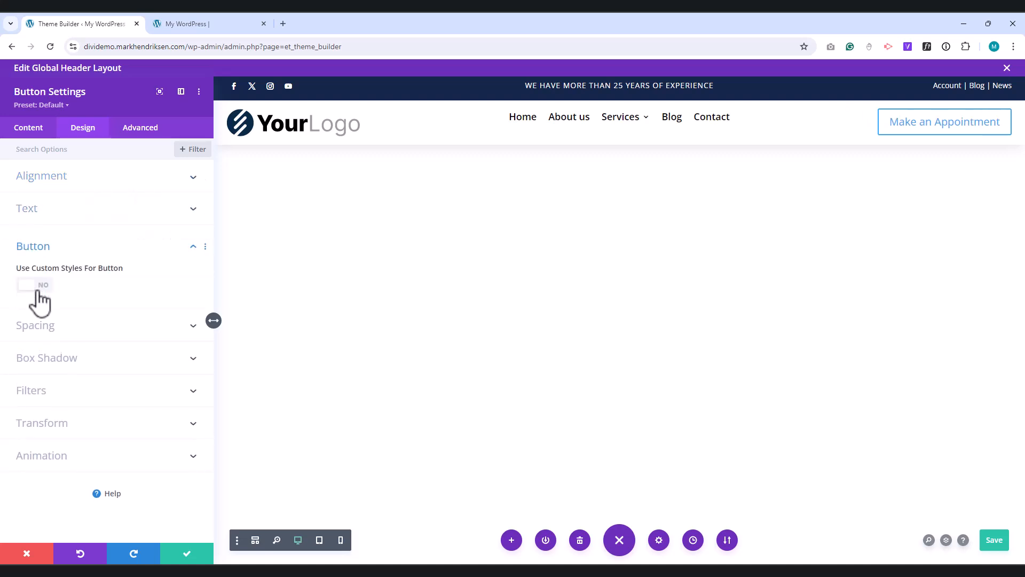
pyautogui.click(34, 284)
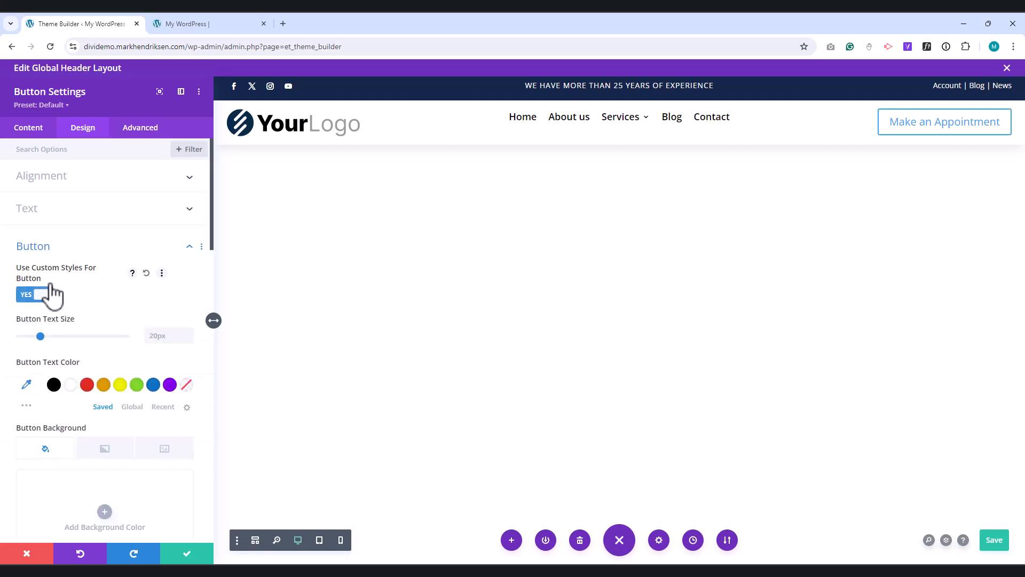
pyautogui.moveTo(41, 335); pyautogui.dragTo(36, 335)
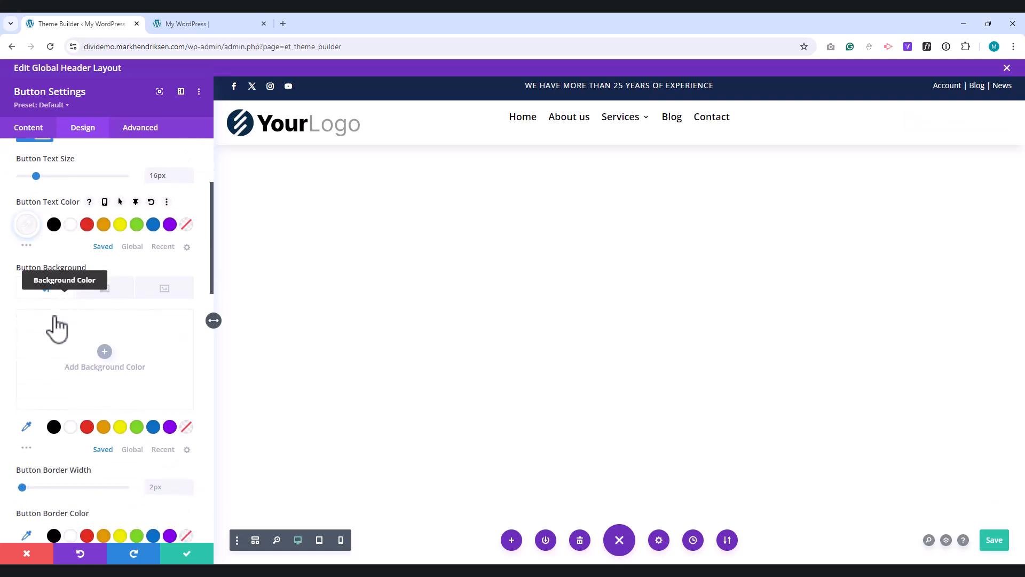
pyautogui.click(104, 351)
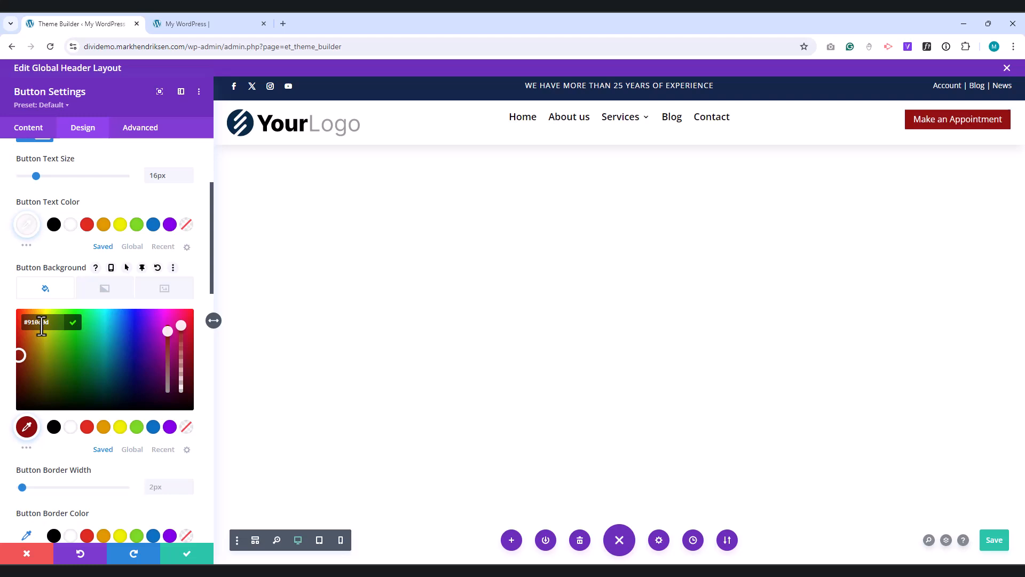
# Step: Make the button text semi-bold and uppercase, remove its icon, and set 20px padding
pyautogui.scroll(-3)
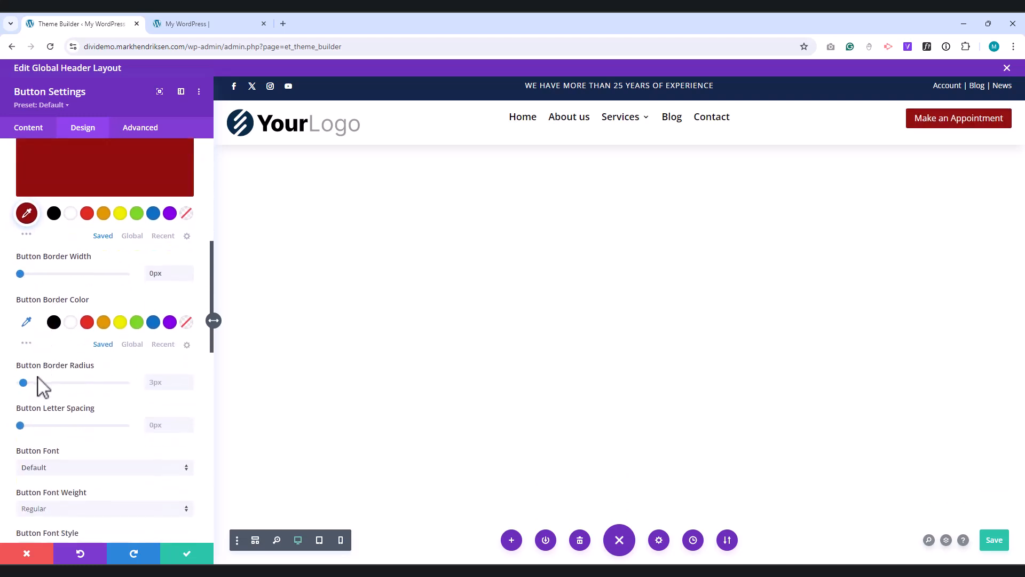
pyautogui.click(105, 508)
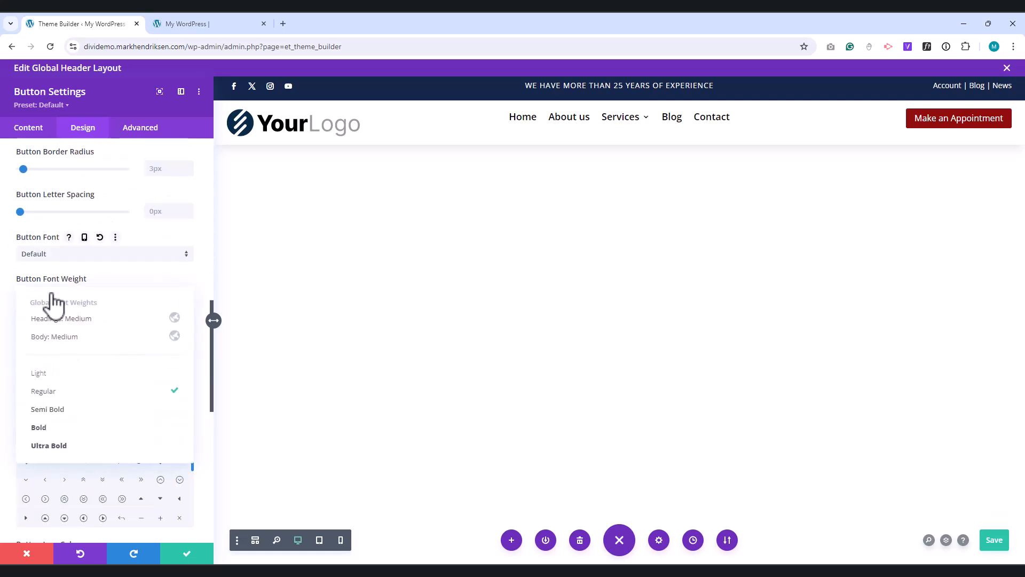
pyautogui.click(47, 409)
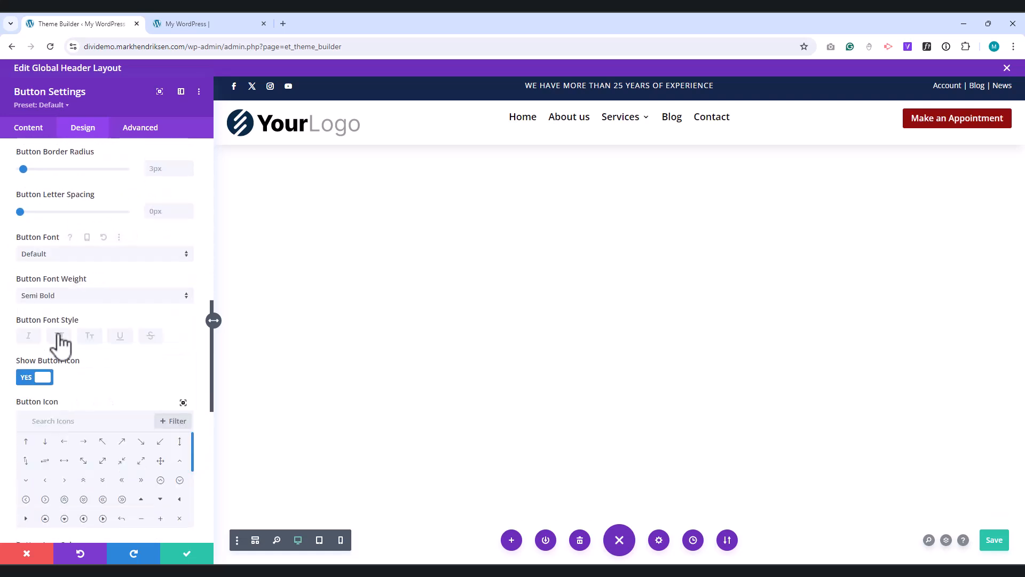
pyautogui.click(59, 335)
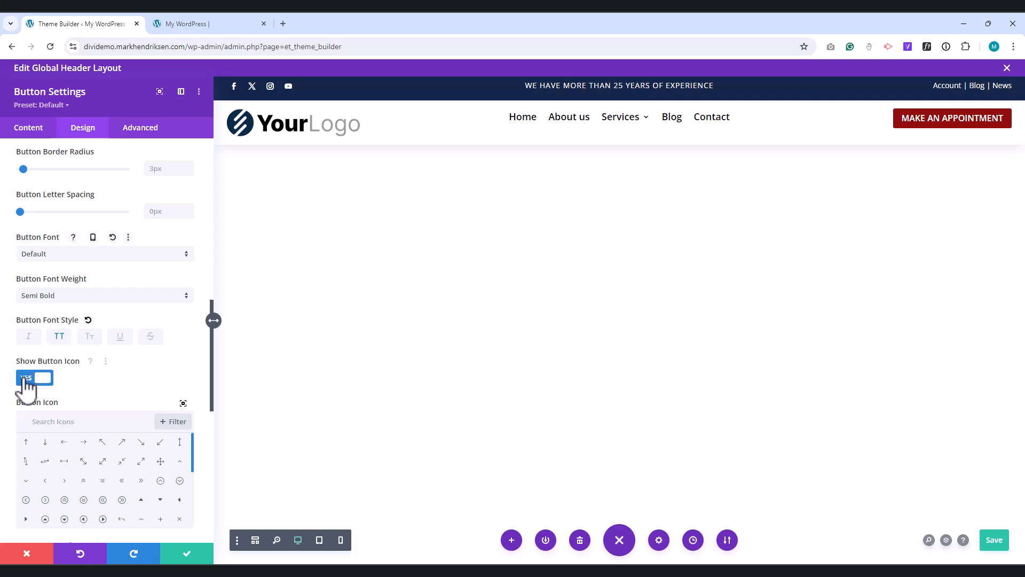
pyautogui.click(34, 378)
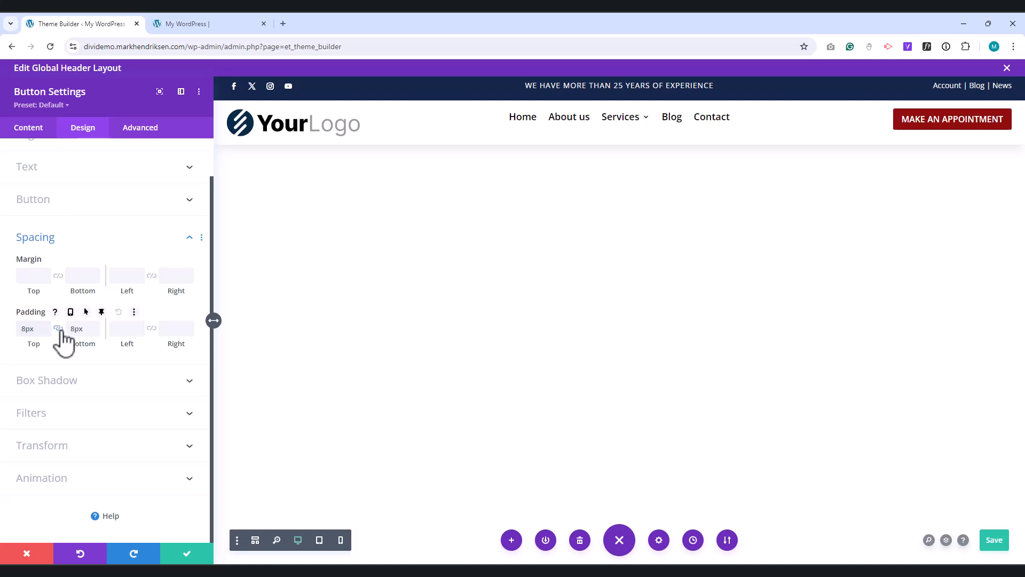
pyautogui.write('20')
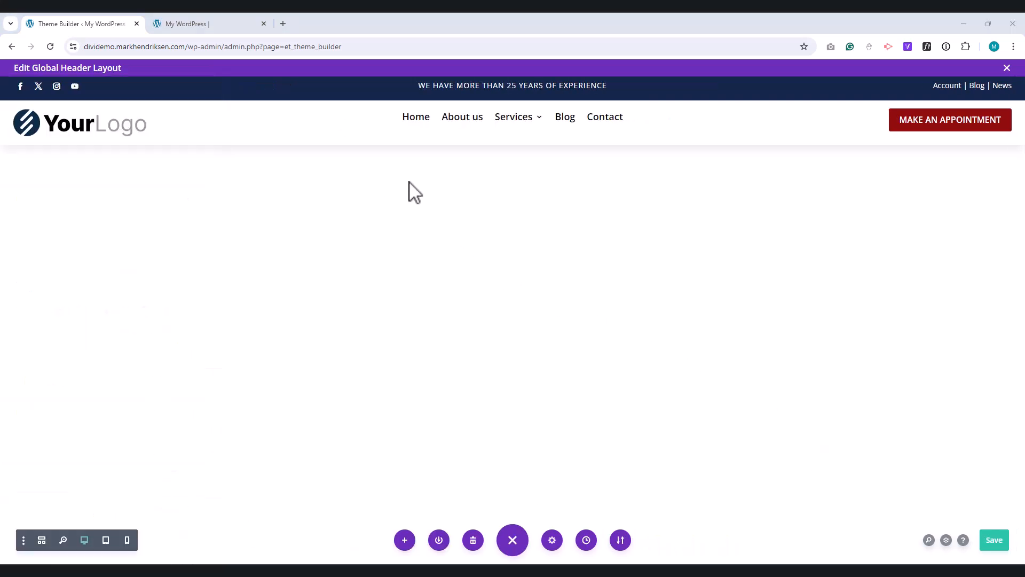
# Step: Insert a single-column row below the menu row and widen it in the Design sizing options
pyautogui.click(528, 145)
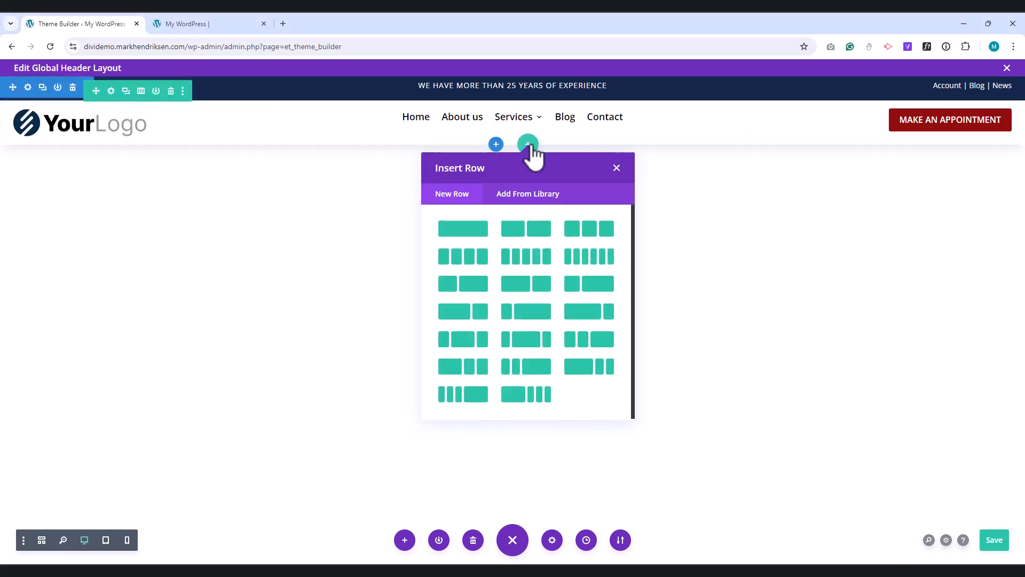
pyautogui.click(463, 228)
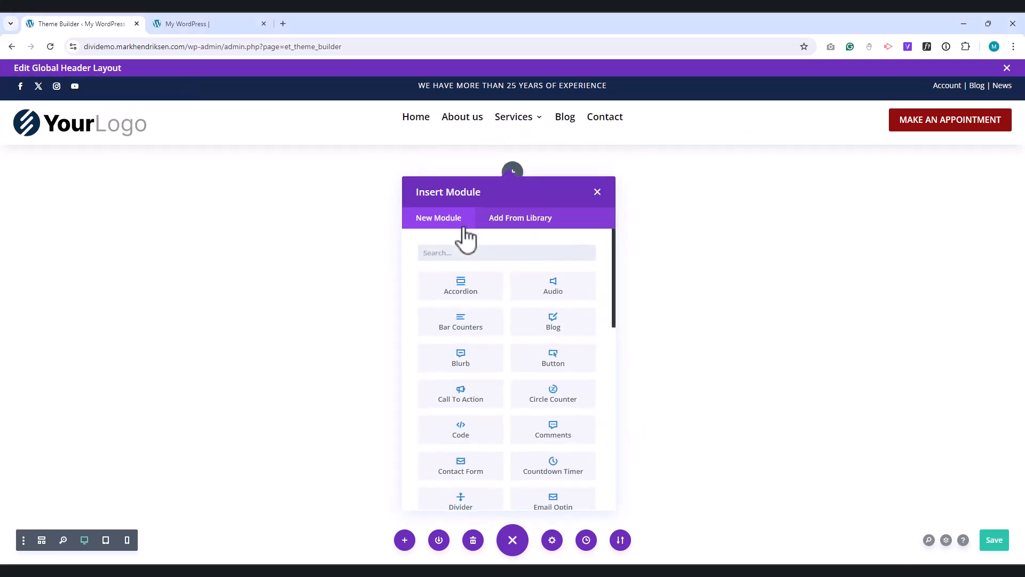
pyautogui.click(597, 192)
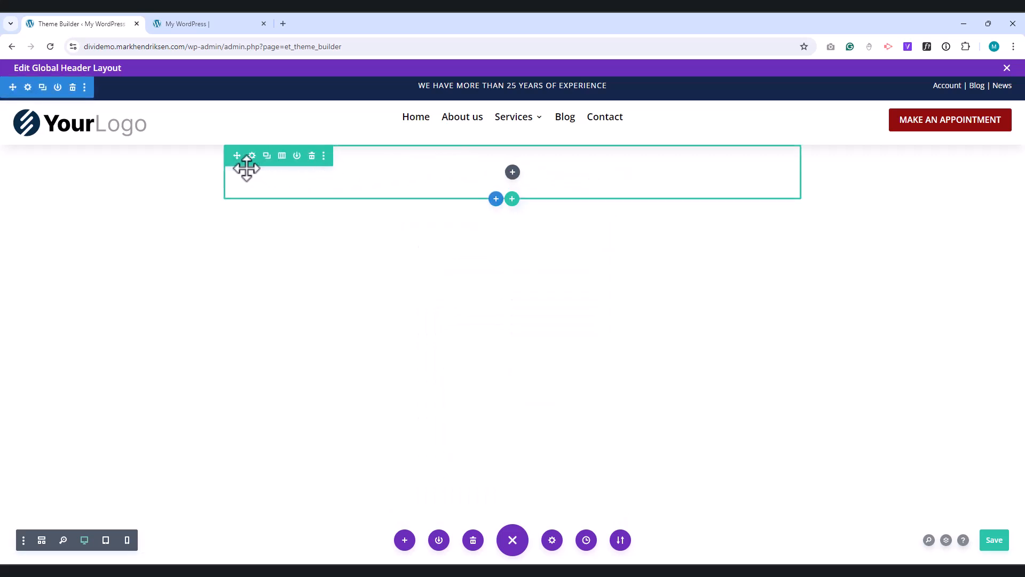
pyautogui.click(252, 156)
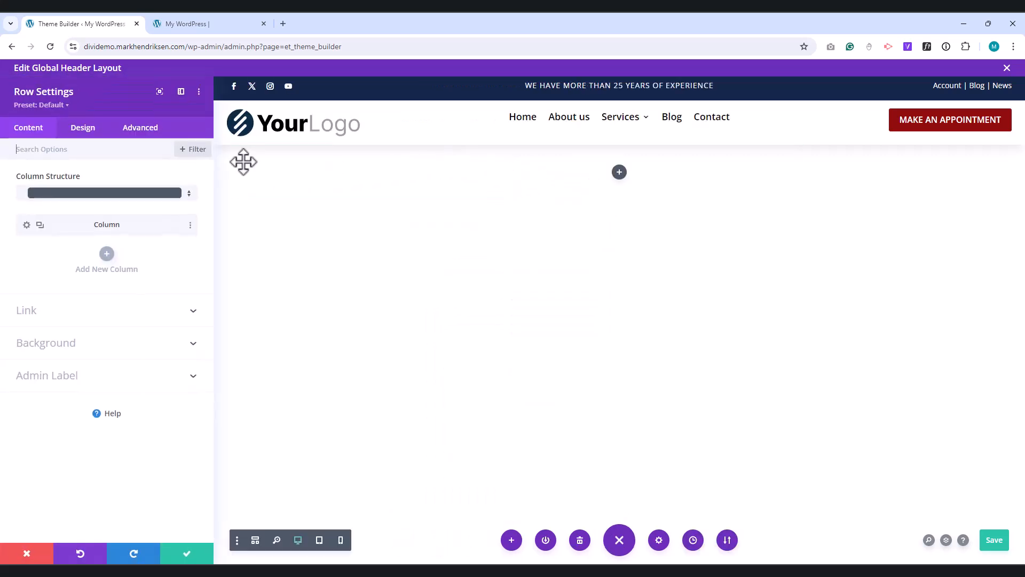
pyautogui.click(82, 129)
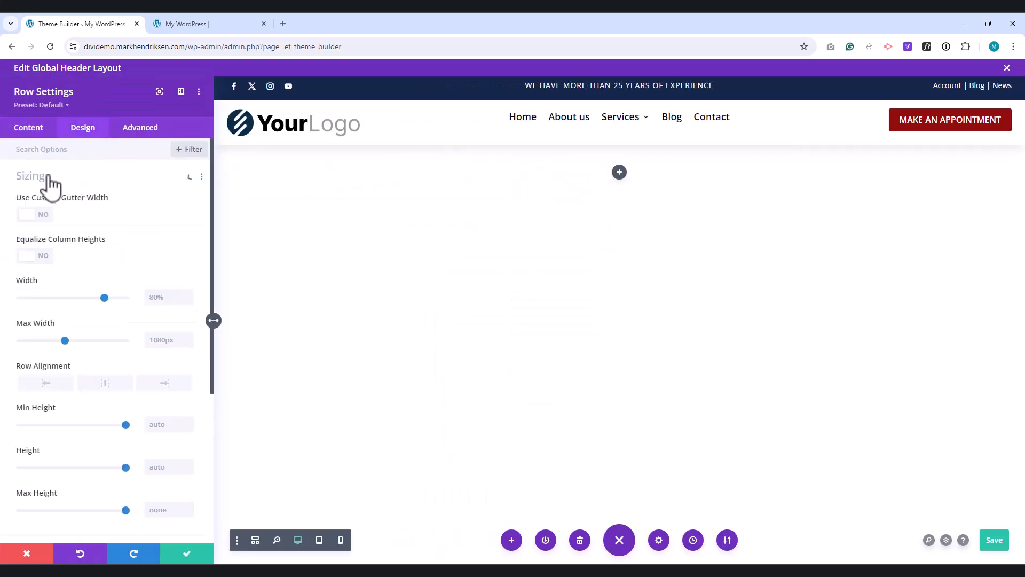
pyautogui.moveTo(103, 298); pyautogui.dragTo(103, 298)
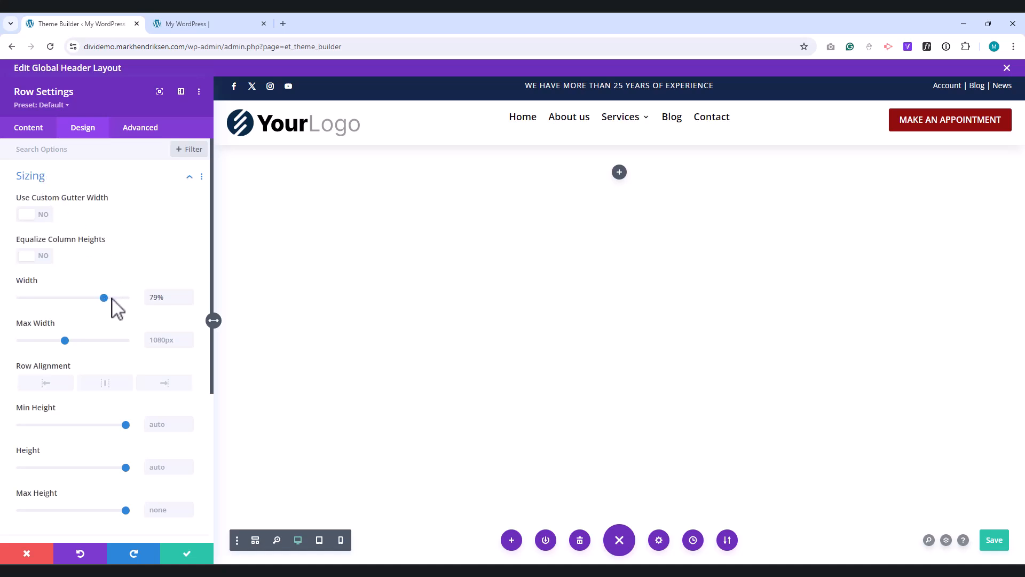
pyautogui.moveTo(103, 296); pyautogui.dragTo(126, 297)
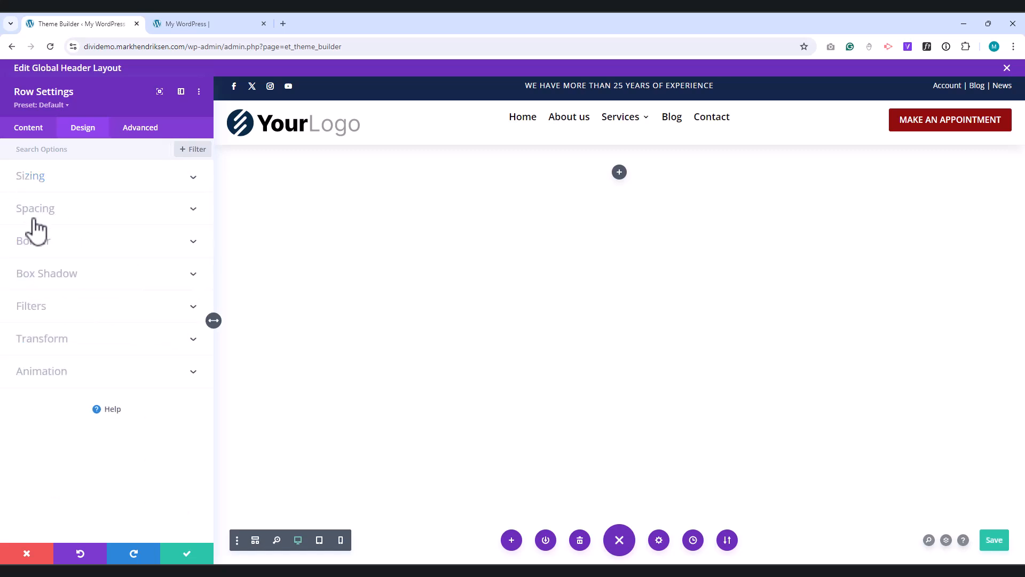
# Step: Give the row 15px padding on all sides and save its settings
pyautogui.click(36, 208)
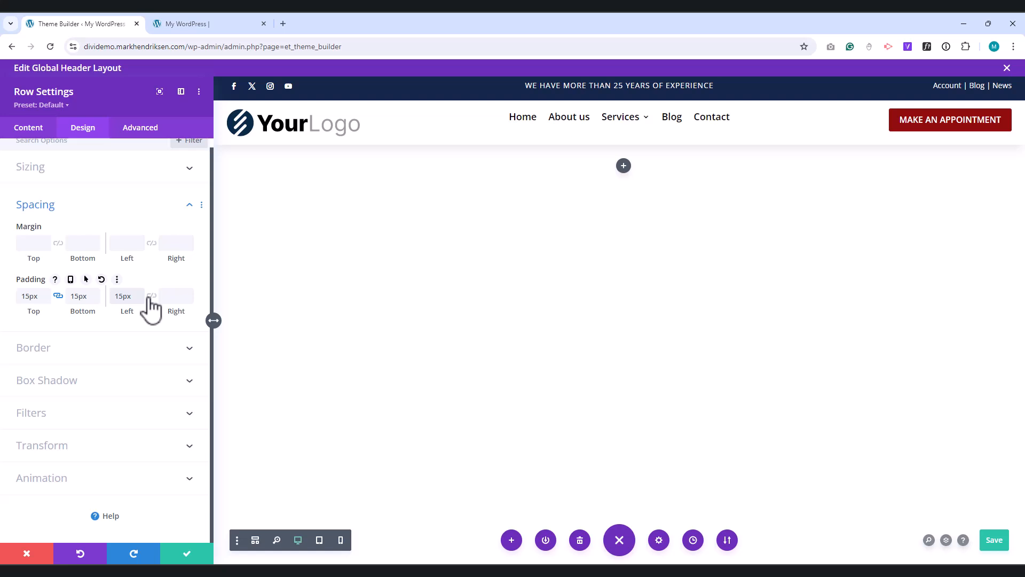
pyautogui.click(151, 296)
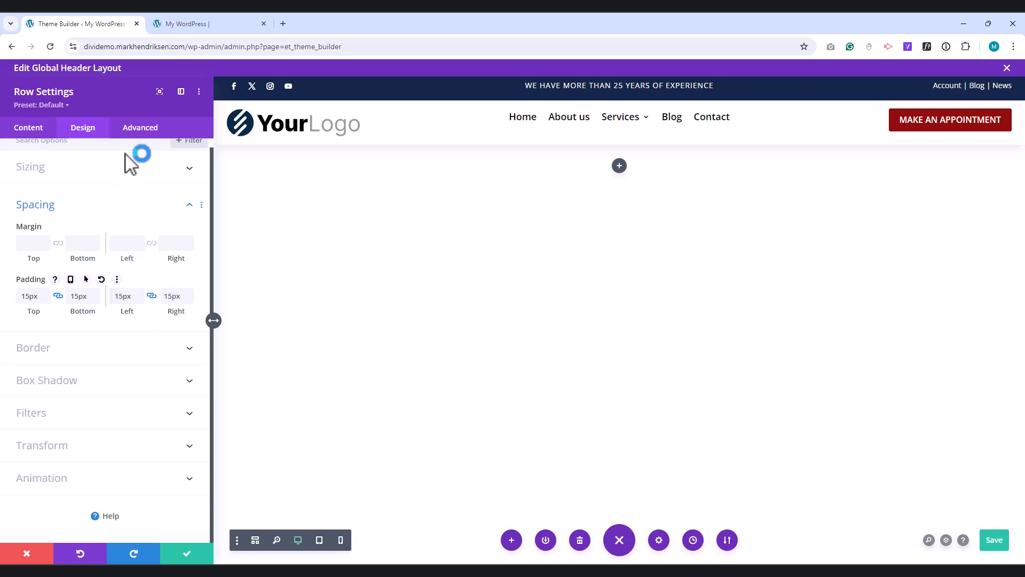
pyautogui.click(140, 127)
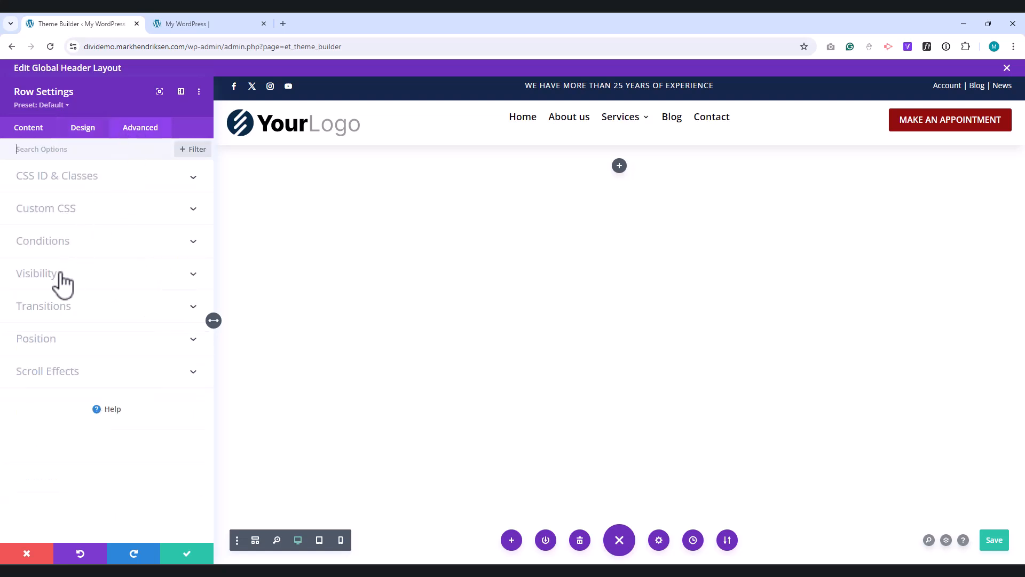
pyautogui.click(36, 273)
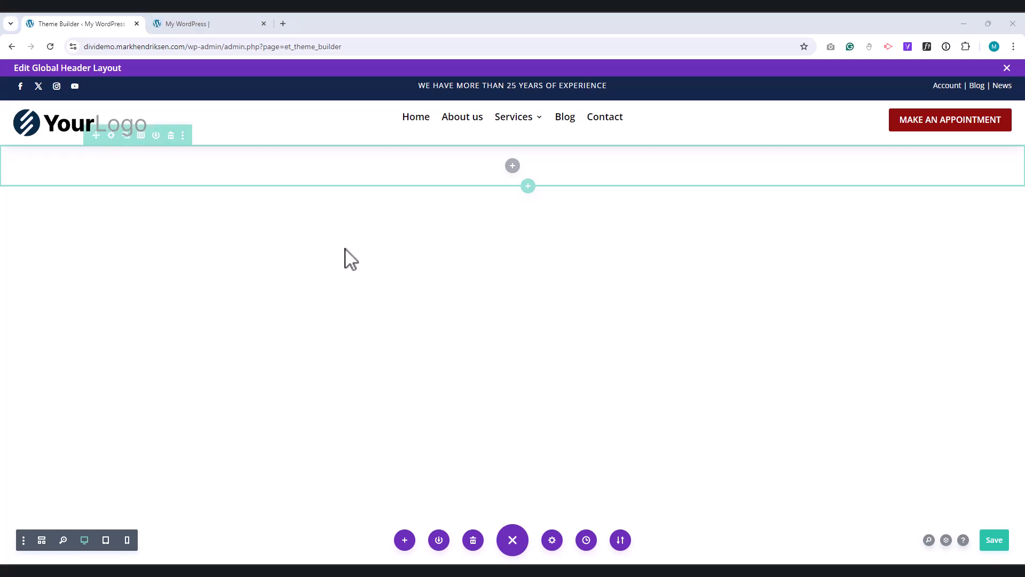
pyautogui.click(512, 165)
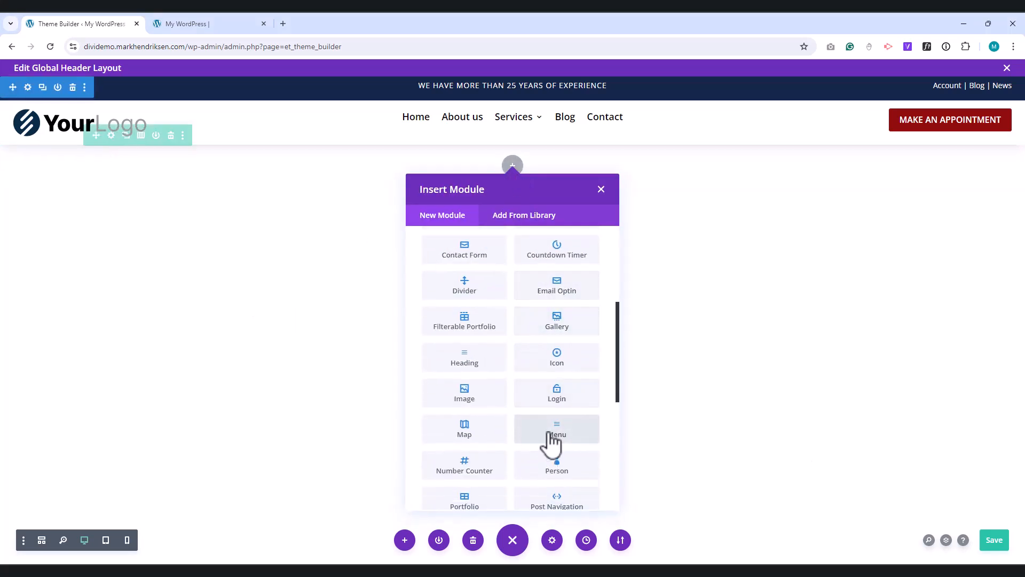
# Step: Insert a Menu module in the row and use the YourLogo image as its logo
pyautogui.click(556, 429)
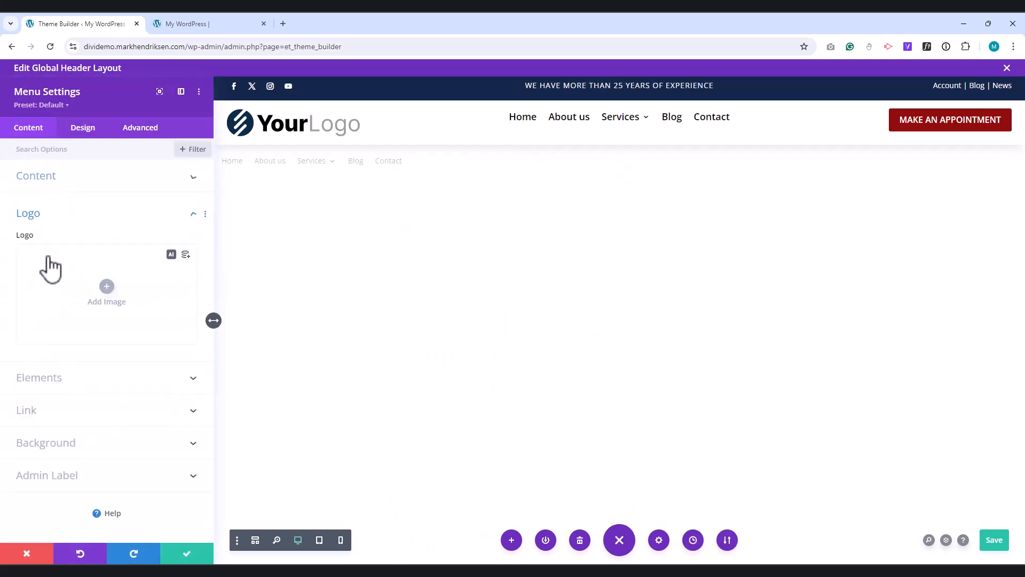
pyautogui.click(106, 286)
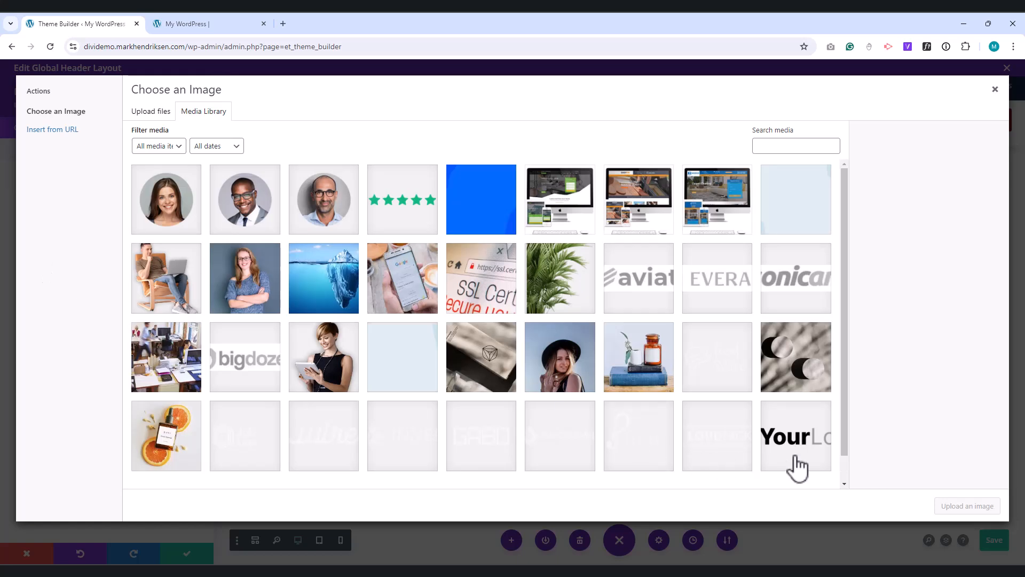
pyautogui.doubleClick(795, 435)
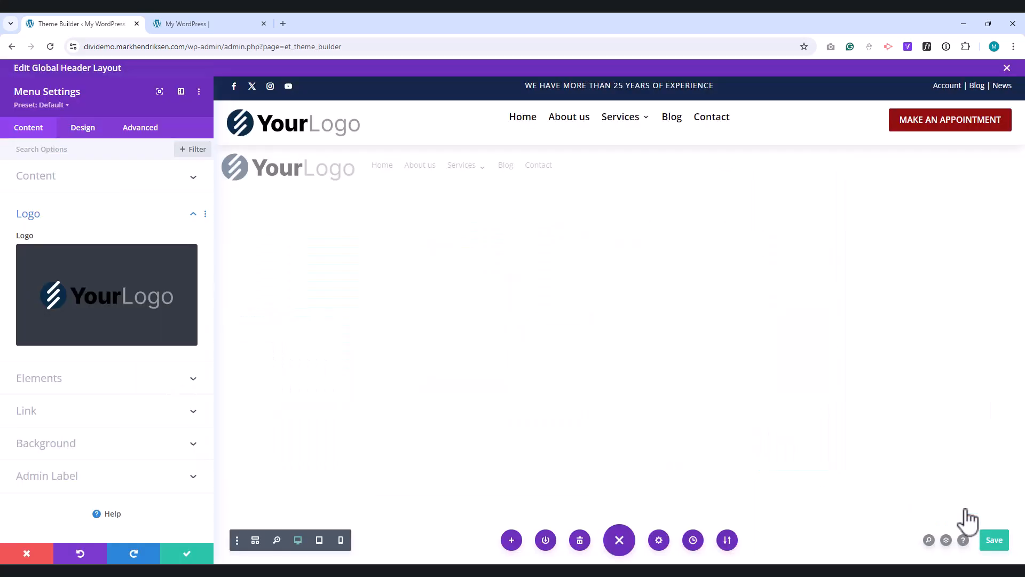
pyautogui.click(82, 127)
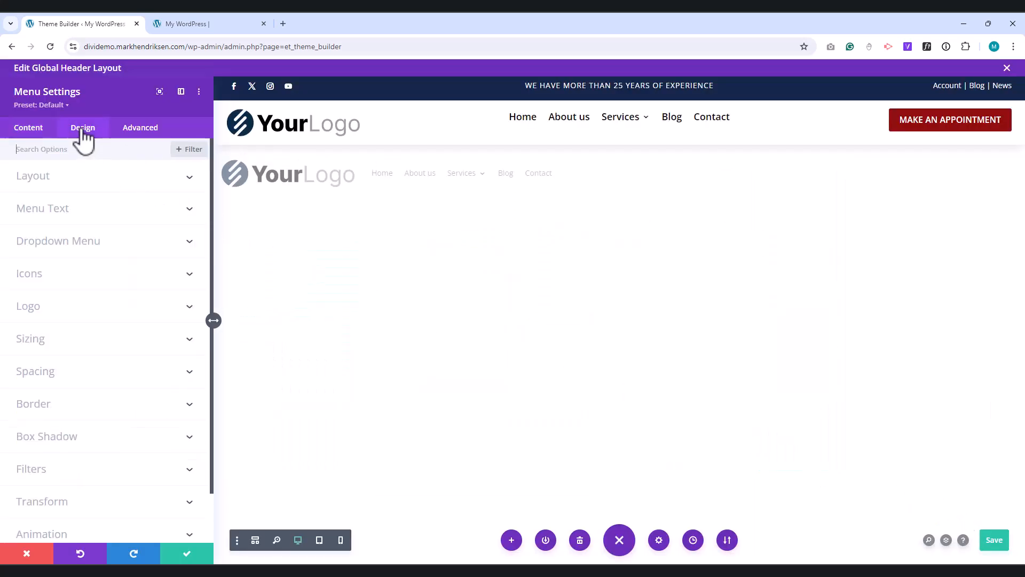
# Step: Set the menu text size to 16px and review the dropdown menu colour options
pyautogui.click(82, 127)
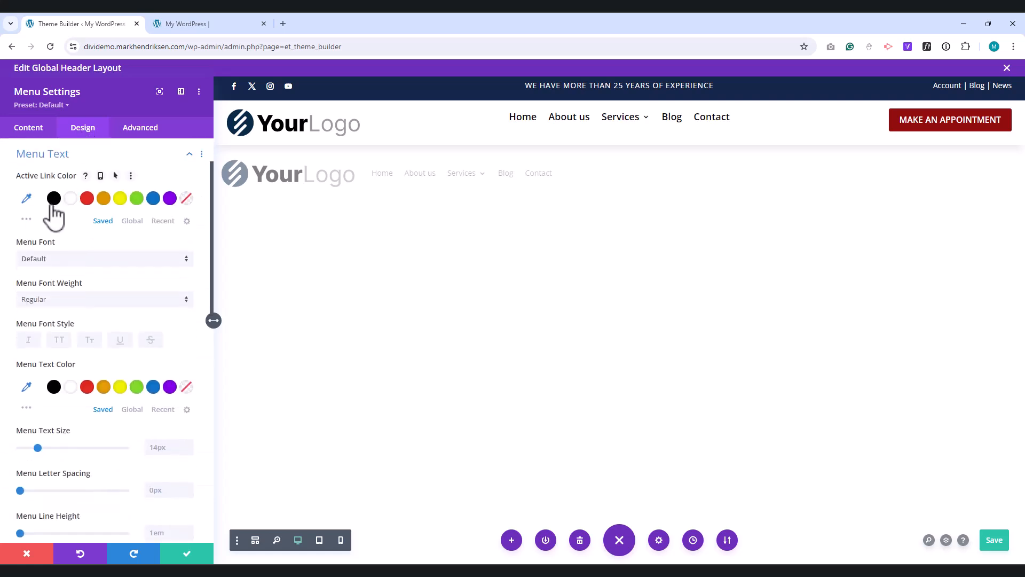
pyautogui.moveTo(53, 387)
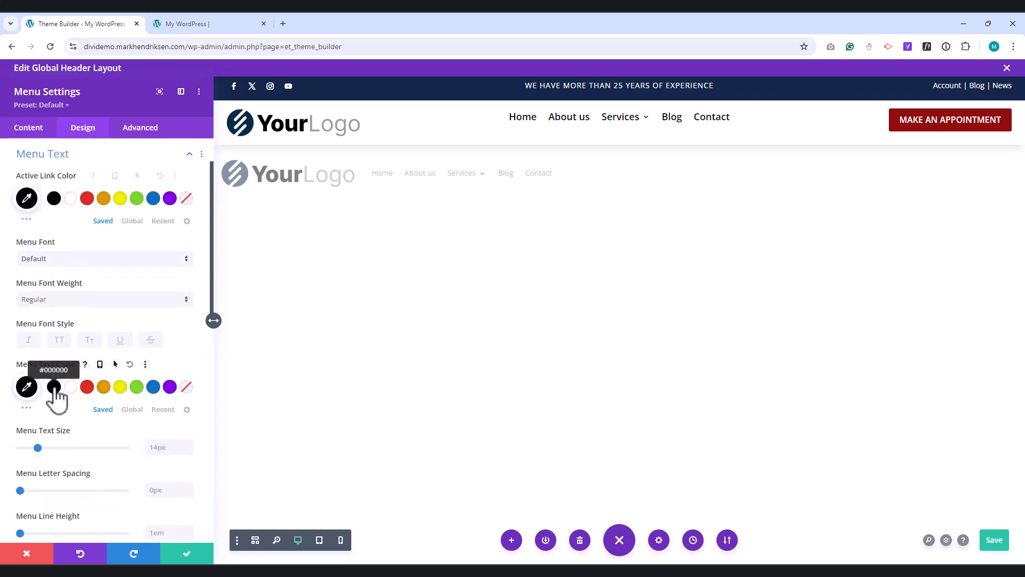
pyautogui.moveTo(37, 447); pyautogui.dragTo(55, 447)
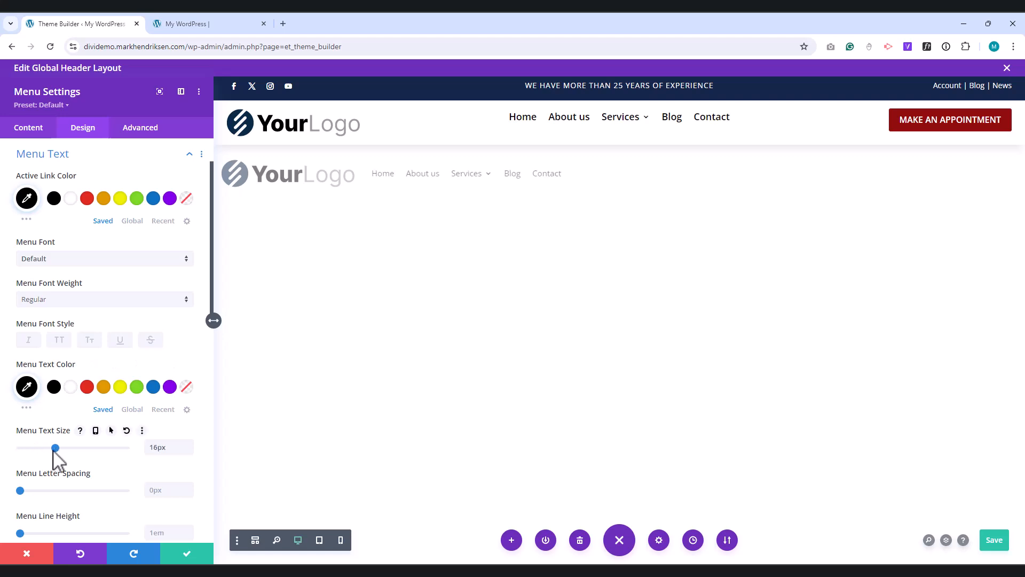
pyautogui.click(42, 154)
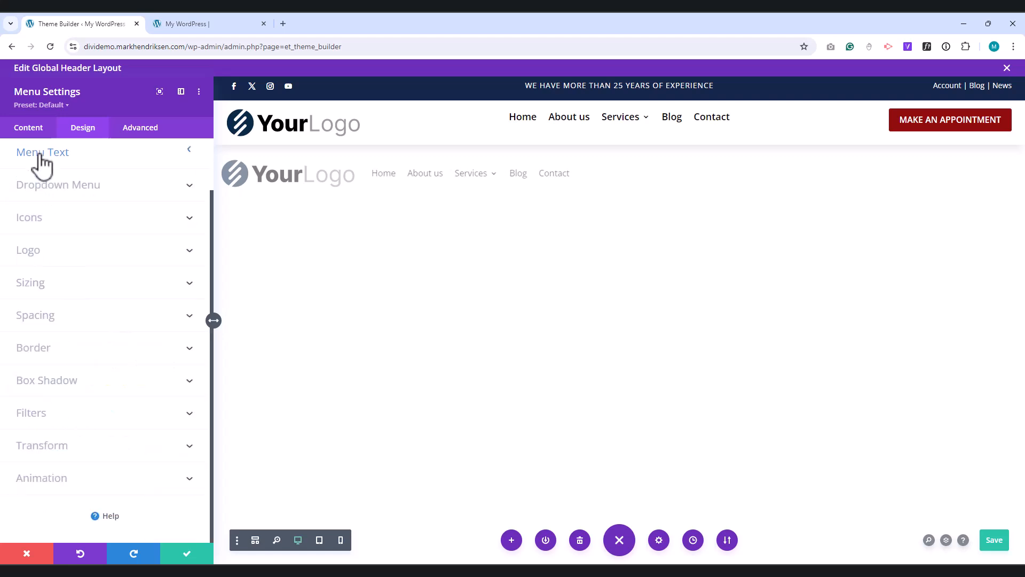
pyautogui.click(58, 183)
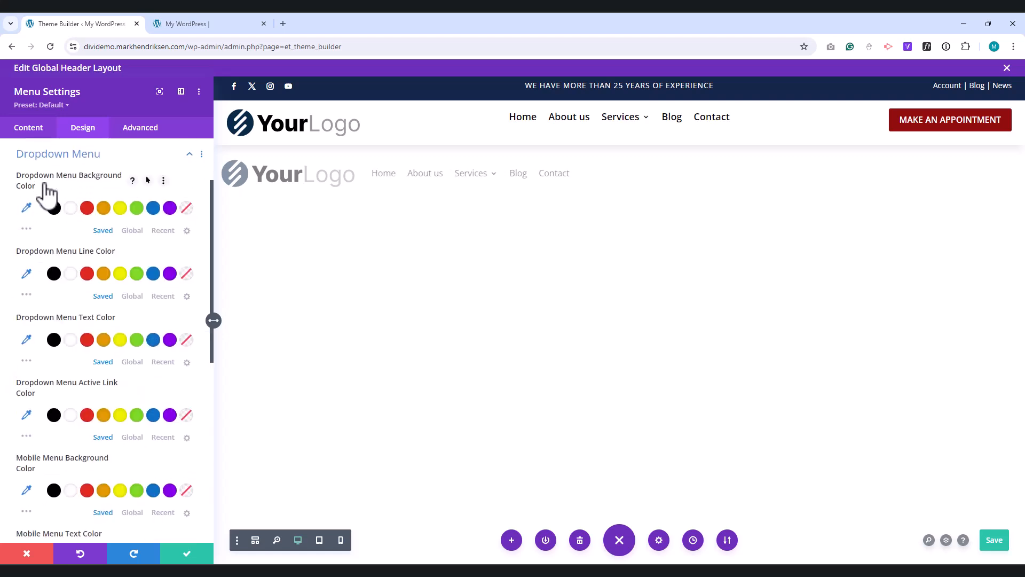
pyautogui.click(27, 273)
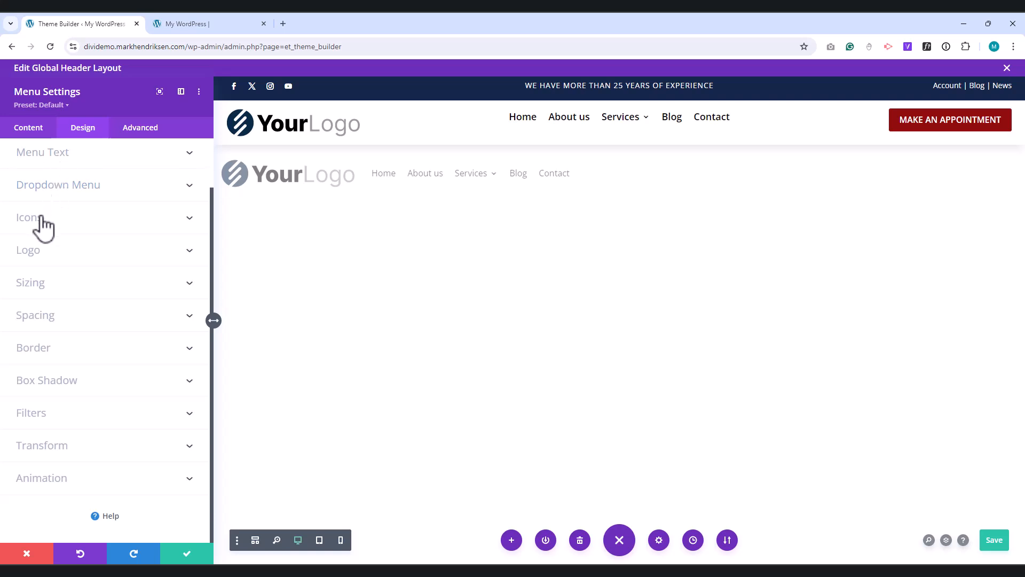
pyautogui.click(28, 217)
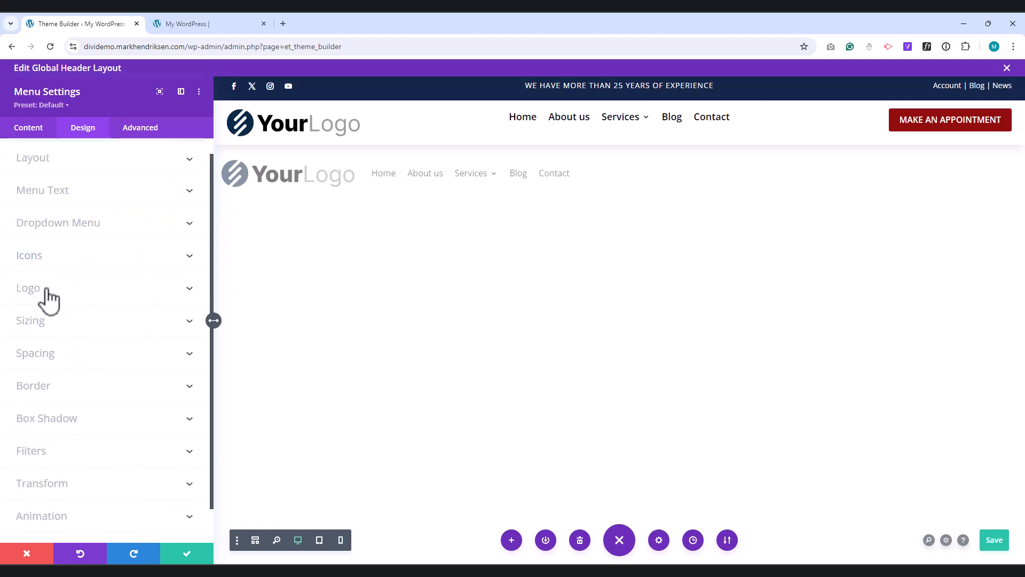
# Step: Give the menu a 15px bottom margin in the Spacing settings
pyautogui.click(35, 353)
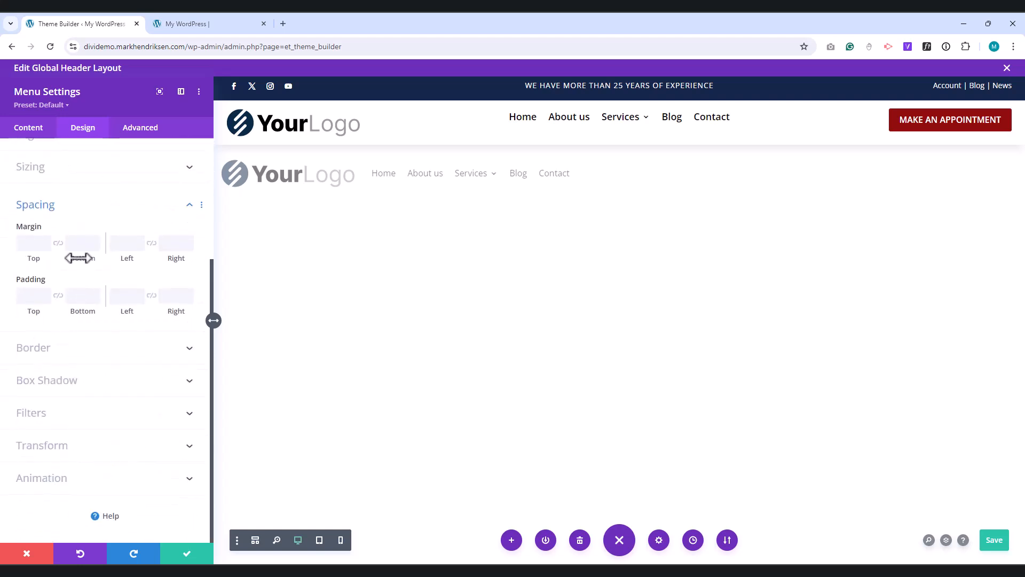
pyautogui.click(78, 243)
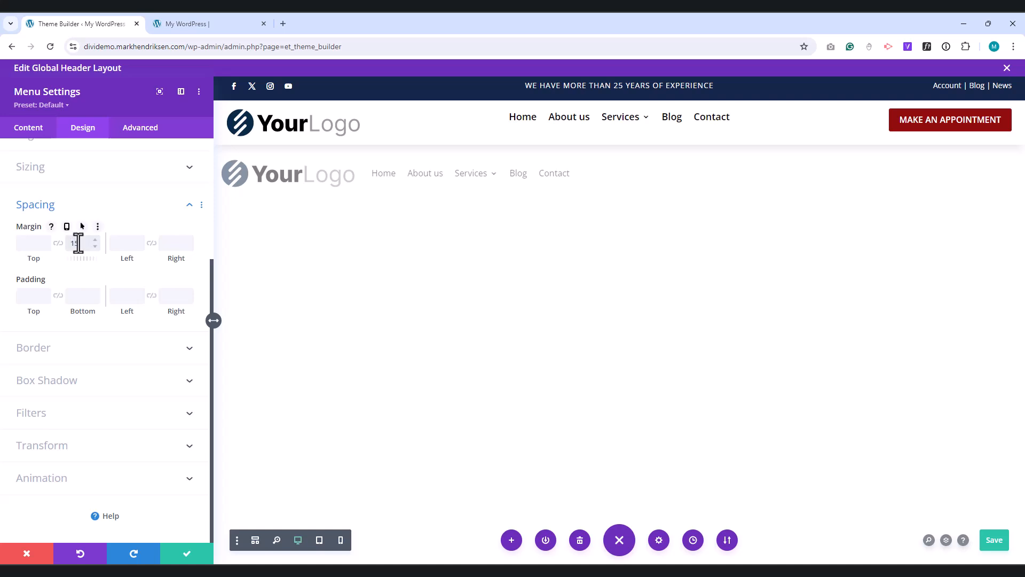
pyautogui.write('15px')
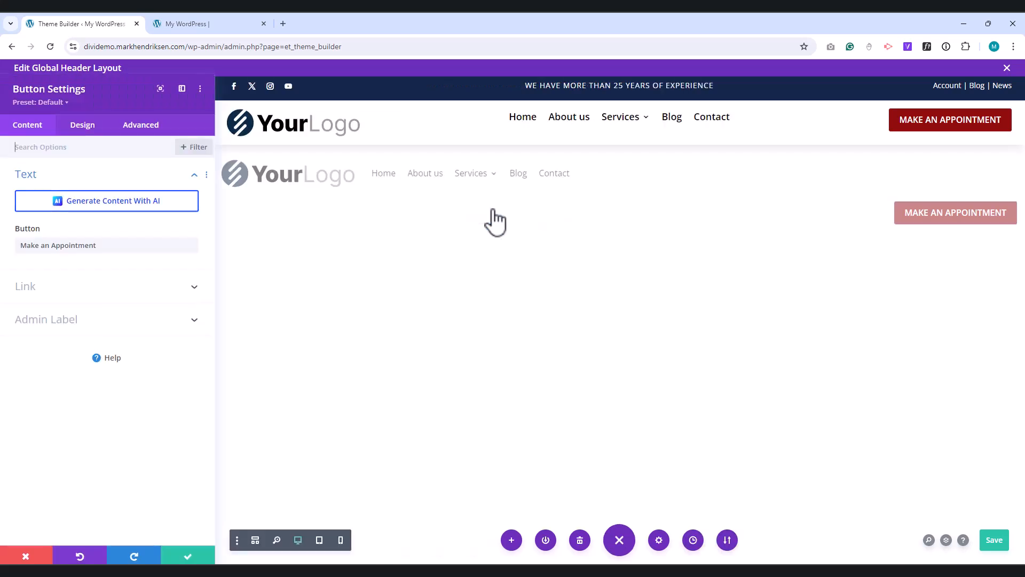
# Step: Center the Make an Appointment button and give it the CSS class button-mobile
pyautogui.click(82, 127)
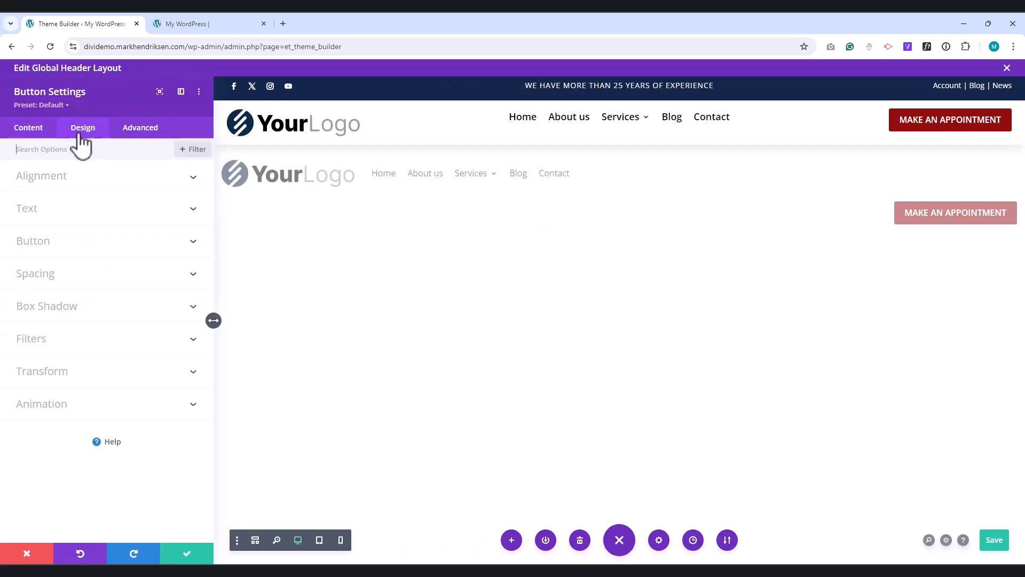
pyautogui.click(40, 175)
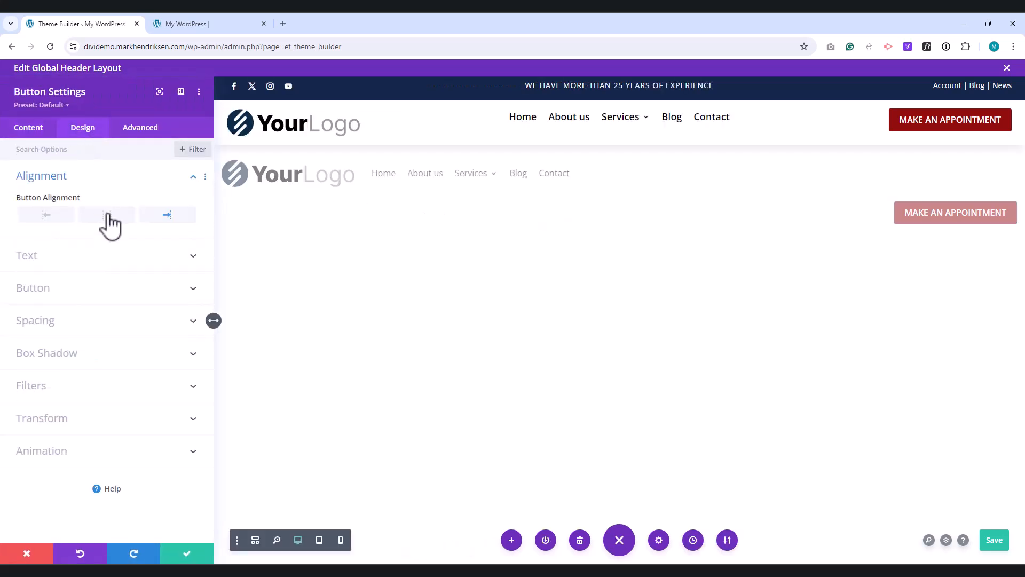
pyautogui.click(107, 214)
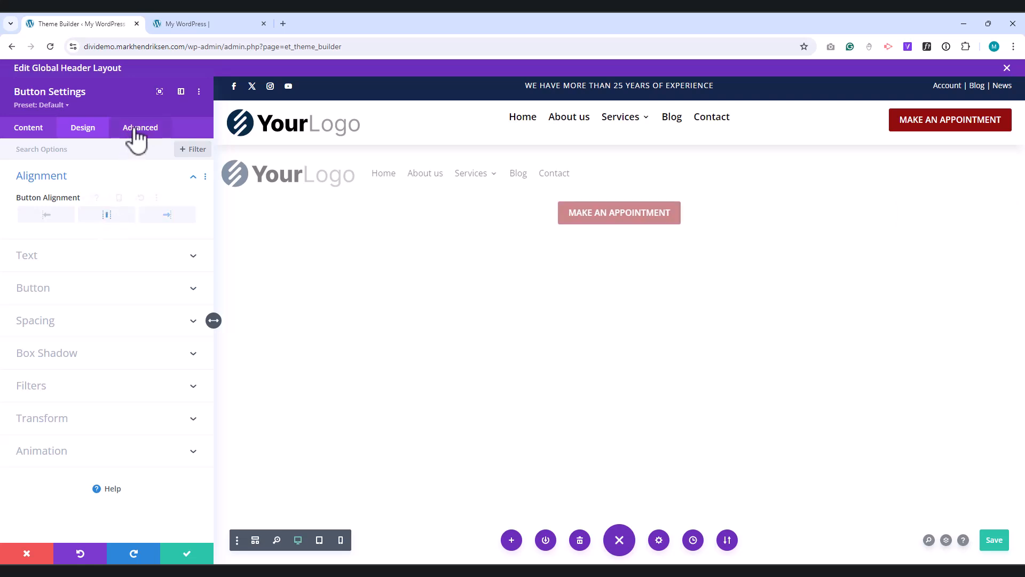
pyautogui.click(139, 127)
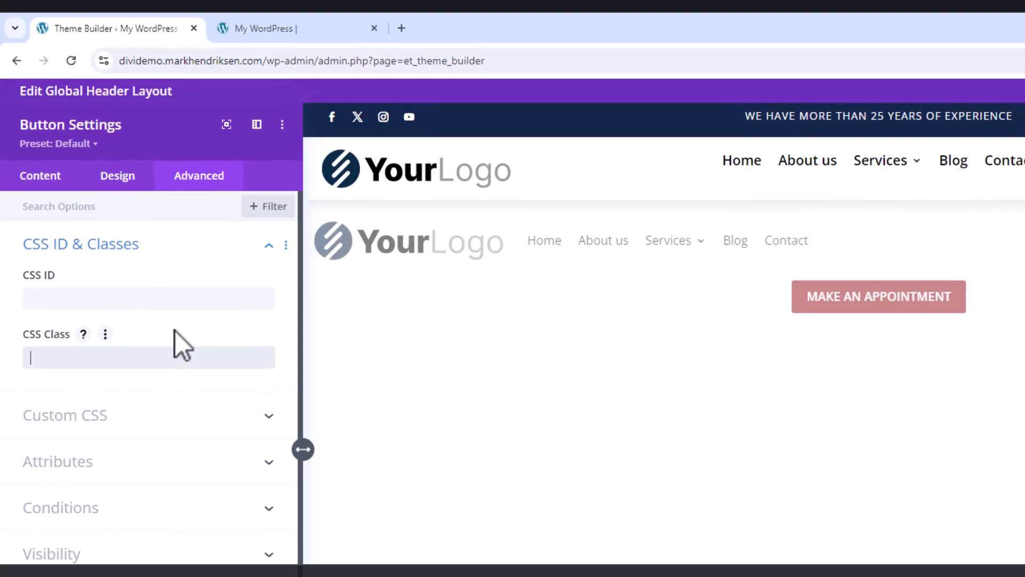
pyautogui.write('button-mobile')
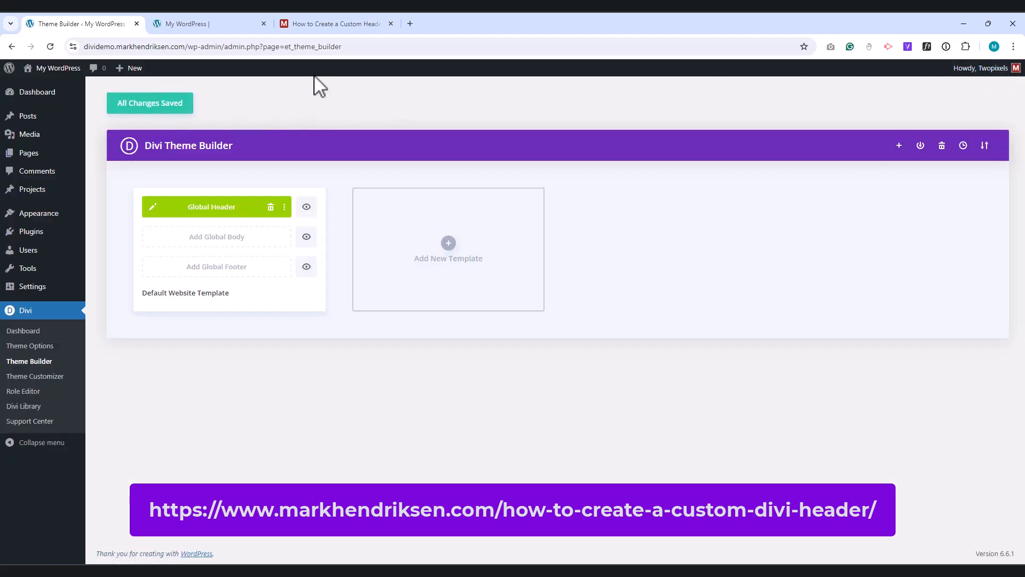
# Step: Scroll the tutorial to the Step 14 CSS block, copy it and return to the Theme Builder
pyautogui.click(337, 24)
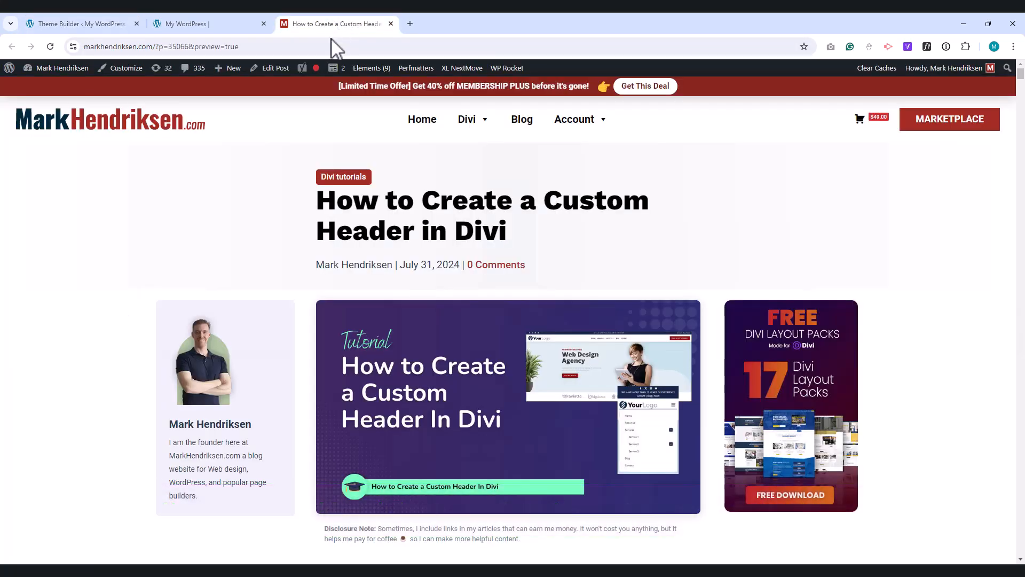
pyautogui.scroll(-3)
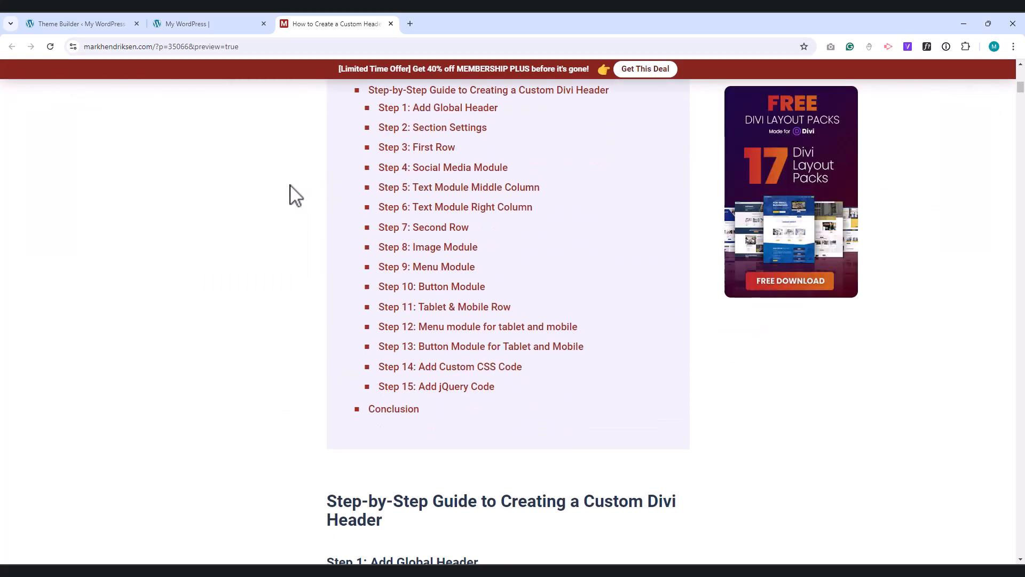
pyautogui.scroll(-3)
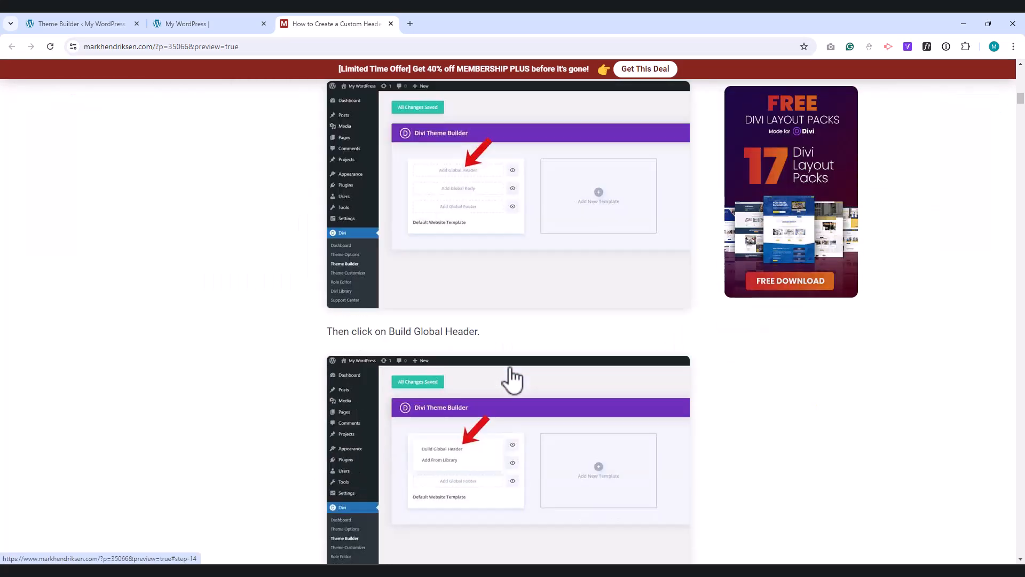
pyautogui.scroll(-3)
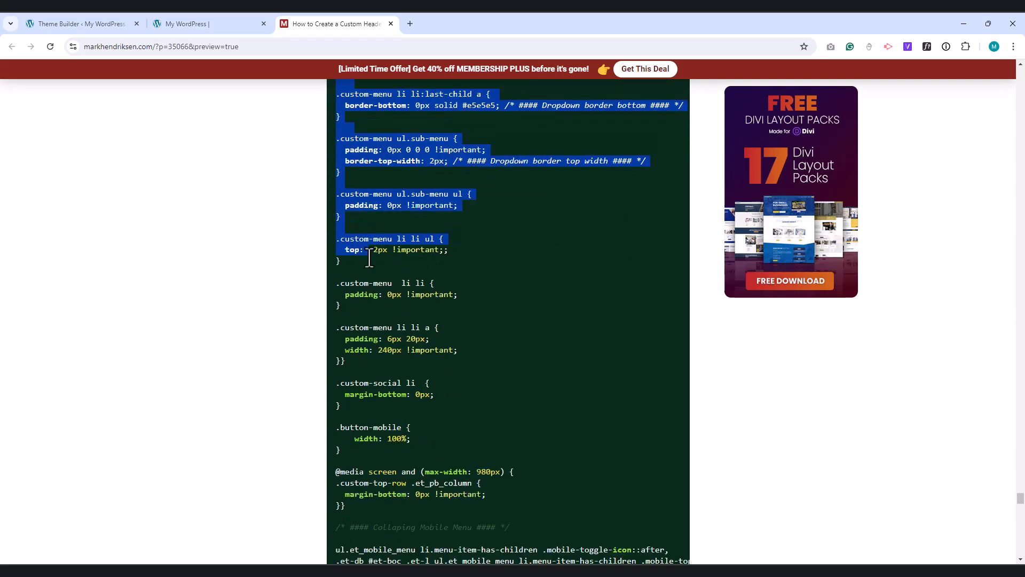
pyautogui.scroll(-3)
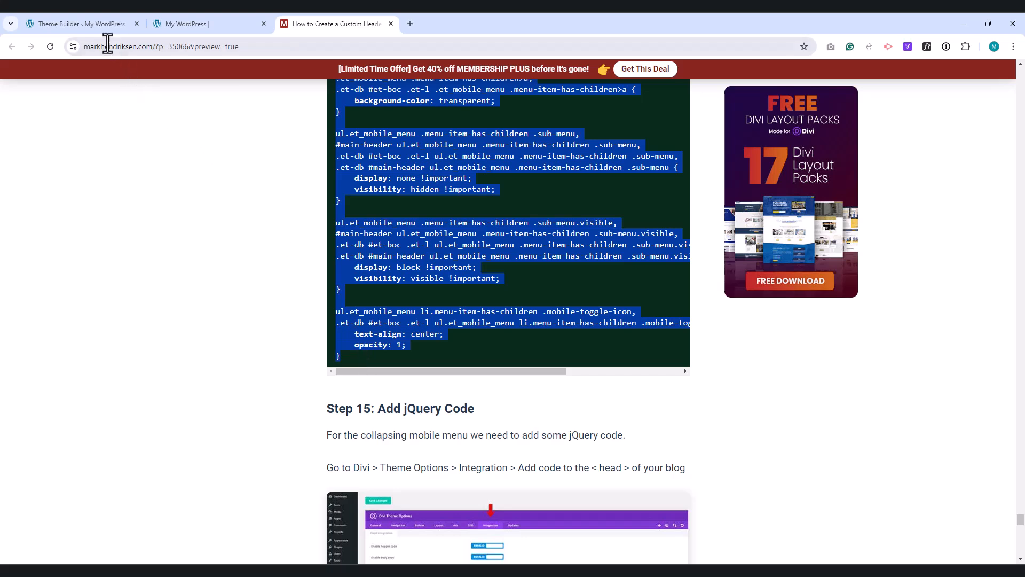
pyautogui.click(80, 23)
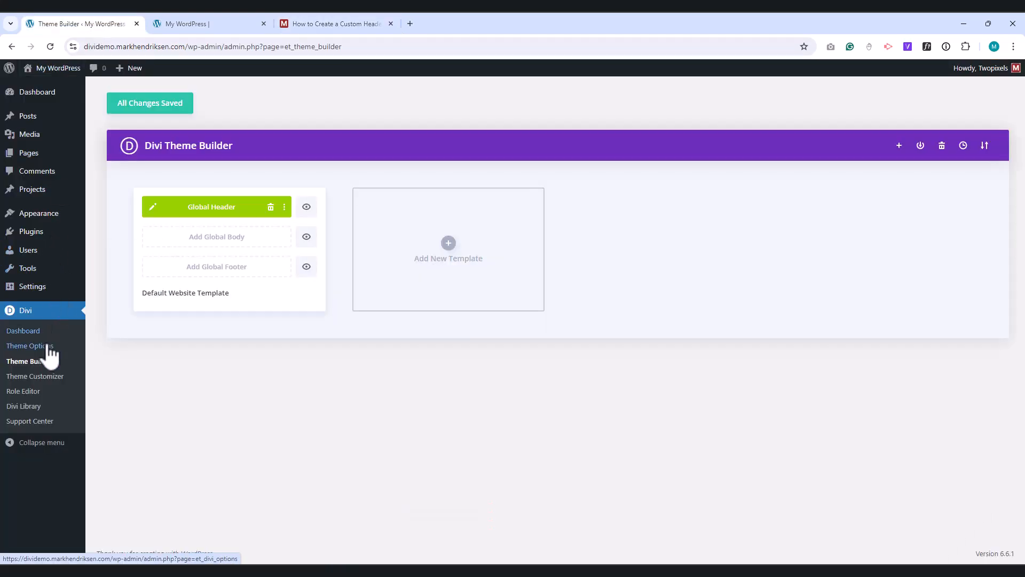
# Step: Paste the header CSS into Divi Theme Options' Custom CSS box, then return to the tutorial
pyautogui.click(30, 346)
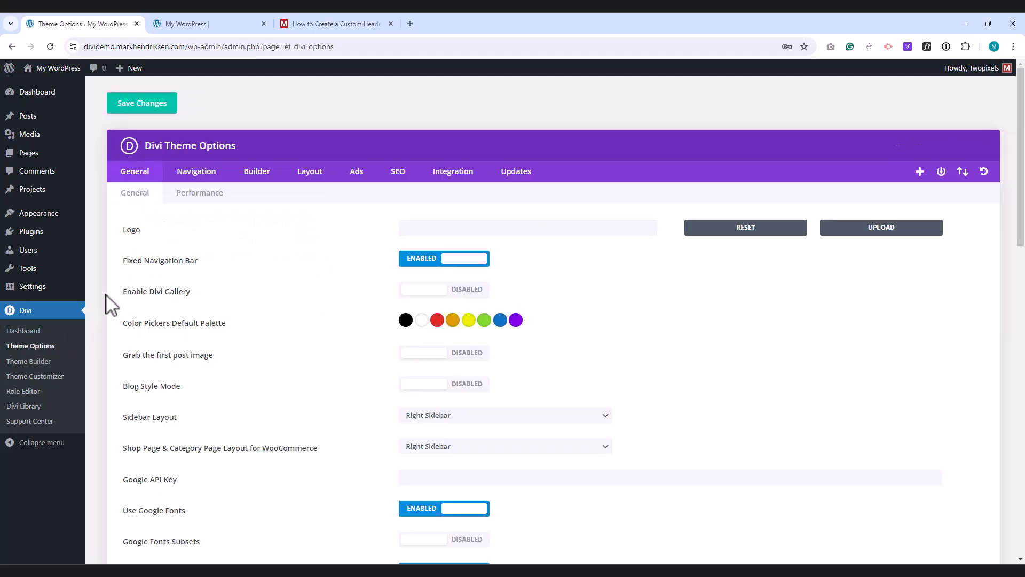
pyautogui.scroll(-3)
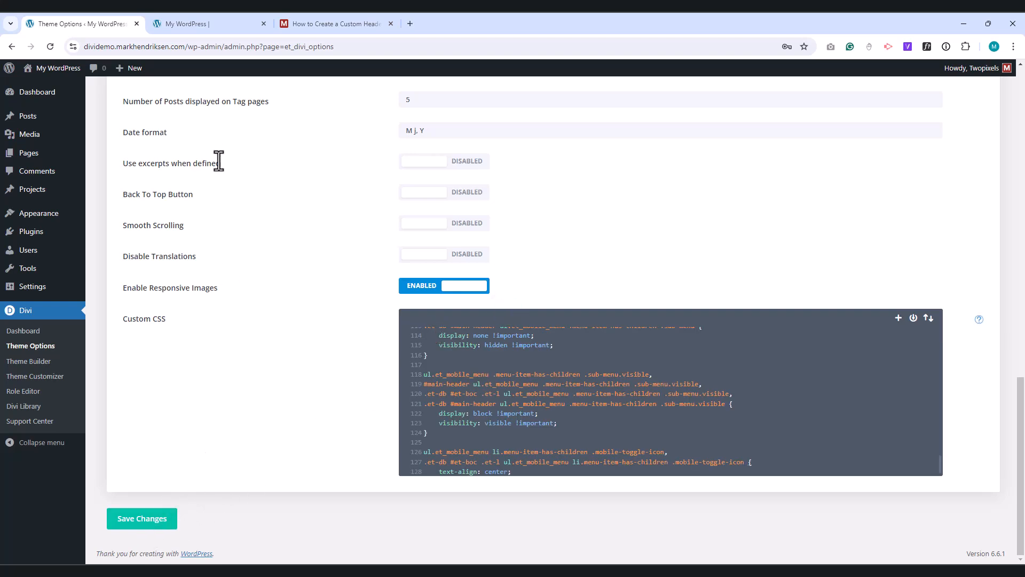
pyautogui.click(333, 24)
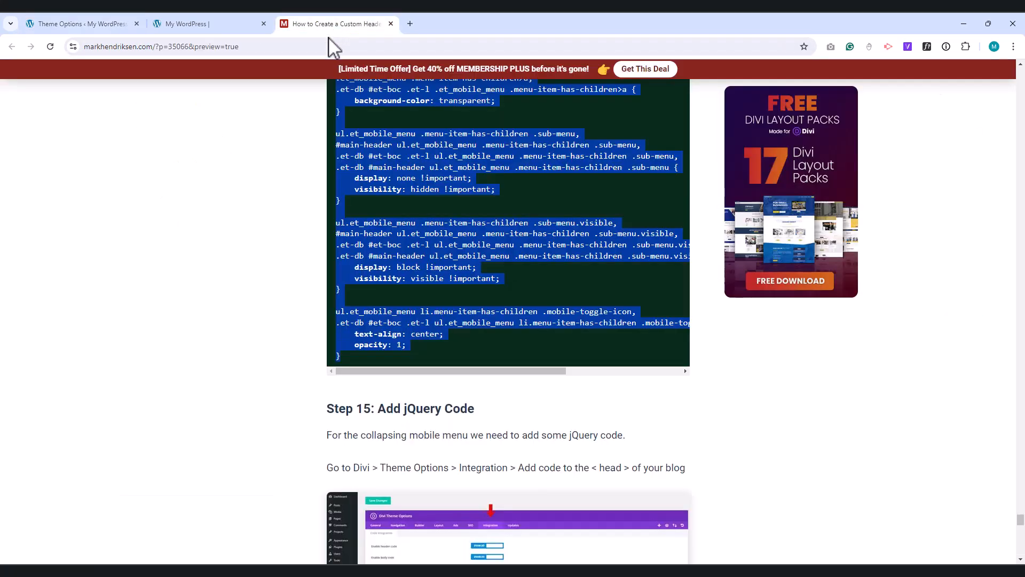
# Step: Copy the Step 15 jQuery script from the tutorial and return to Divi Theme Options
pyautogui.scroll(-3)
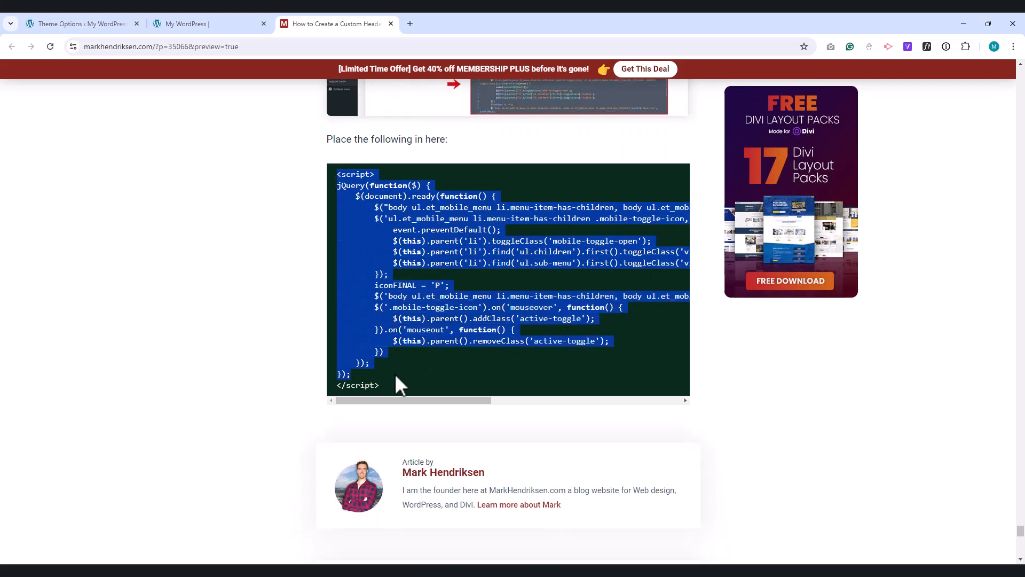
pyautogui.moveTo(396, 392)
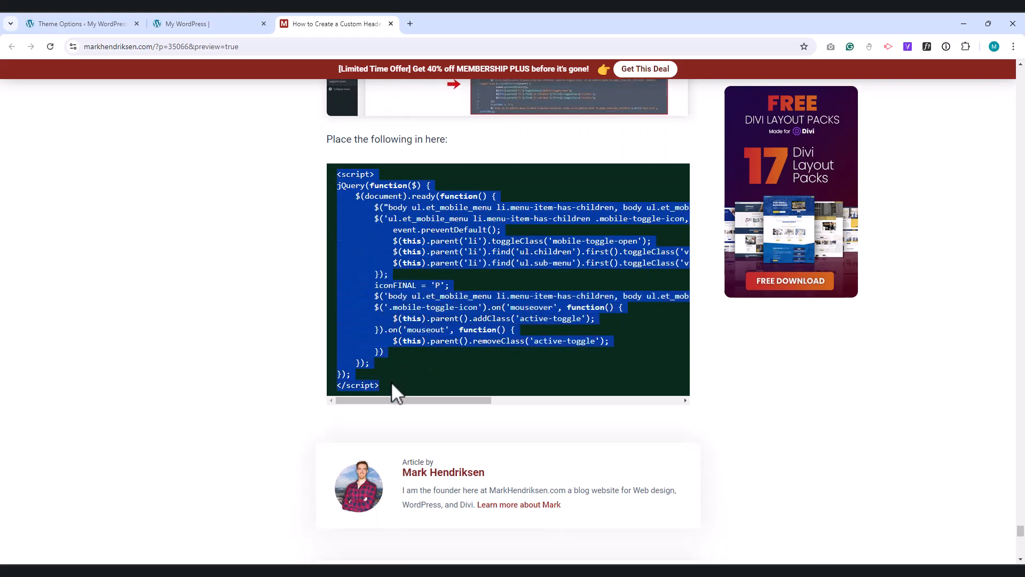
pyautogui.click(75, 23)
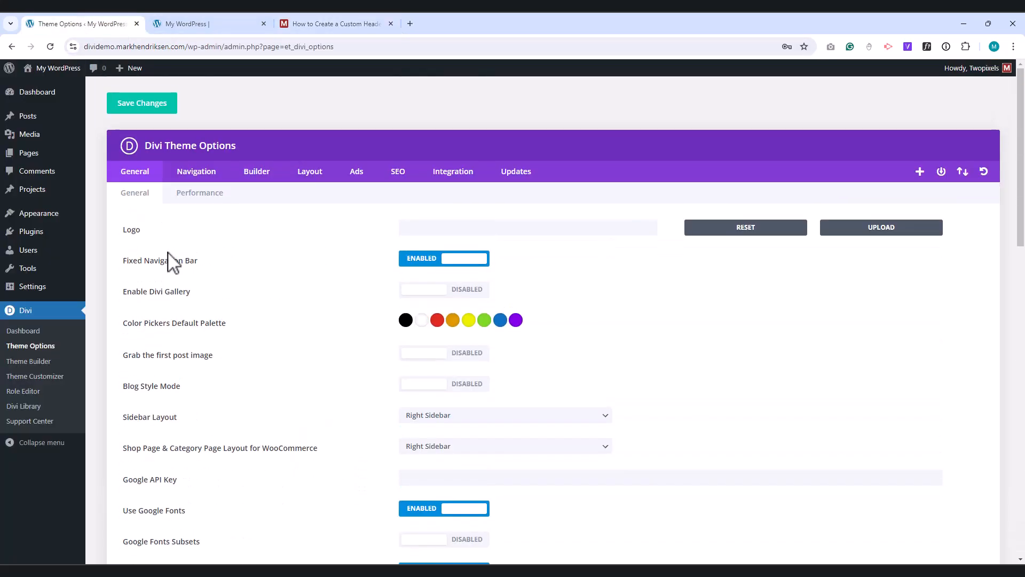
# Step: Paste the jQuery script into the Integration head code box of Divi Theme Options
pyautogui.click(453, 171)
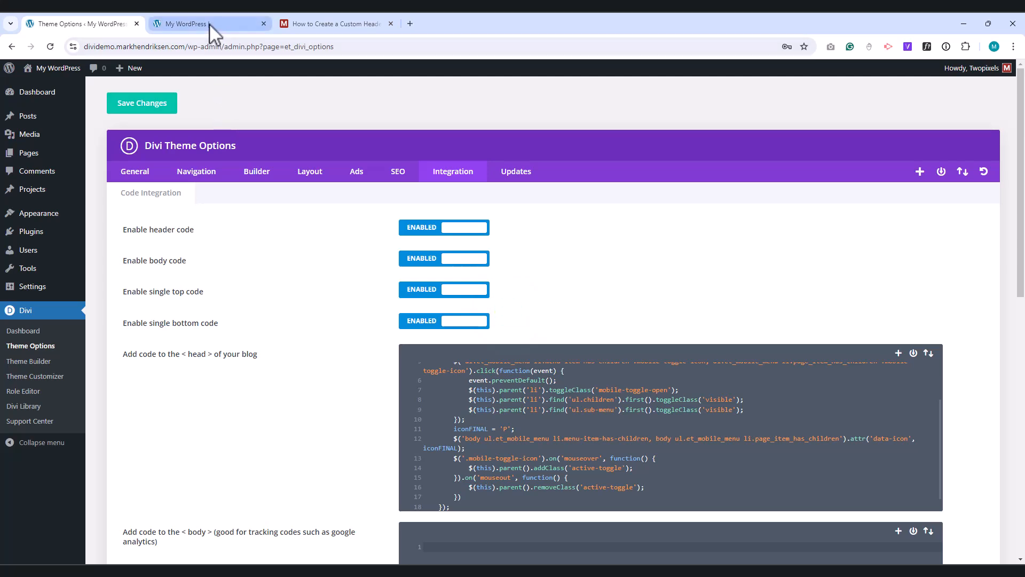
# Step: View the live homepage with the finished header, then return to Divi Theme Options
pyautogui.click(192, 24)
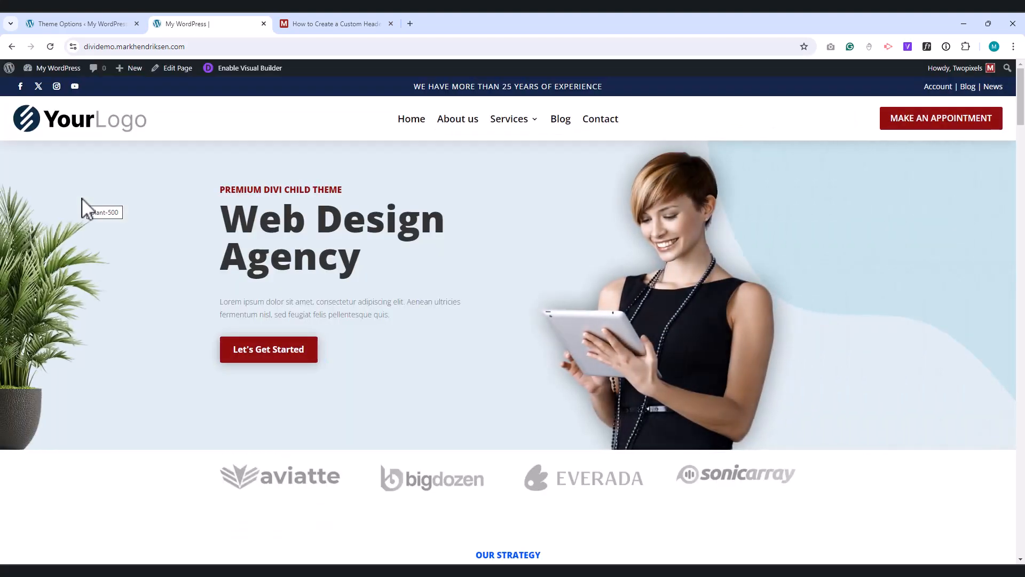
pyautogui.moveTo(201, 254)
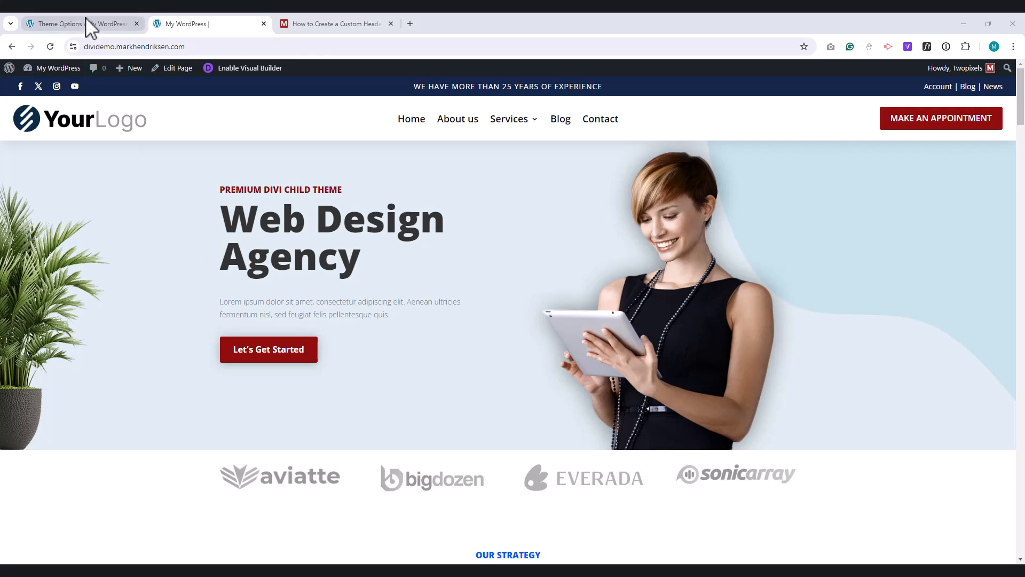
pyautogui.click(70, 24)
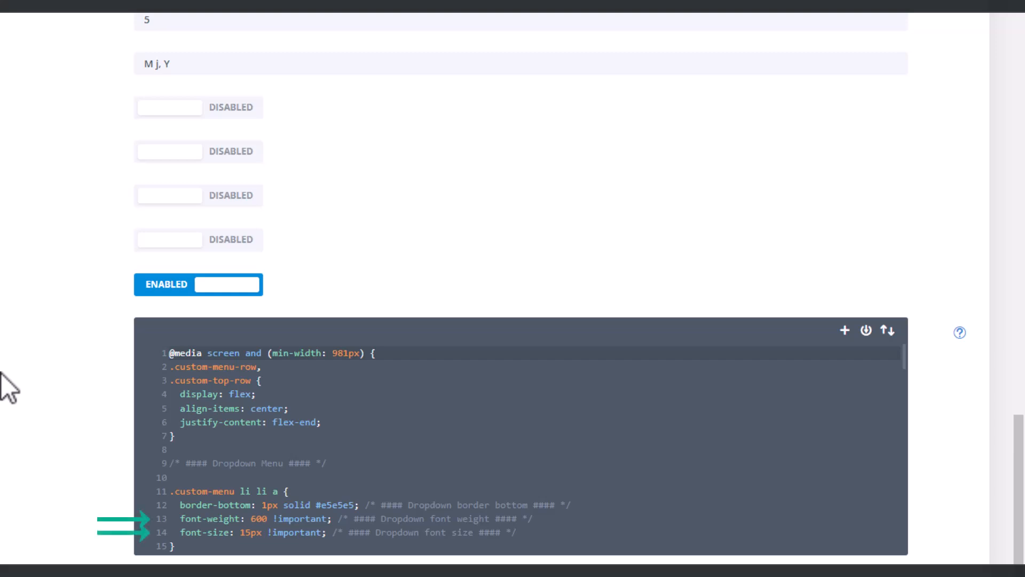
pyautogui.scroll(-3)
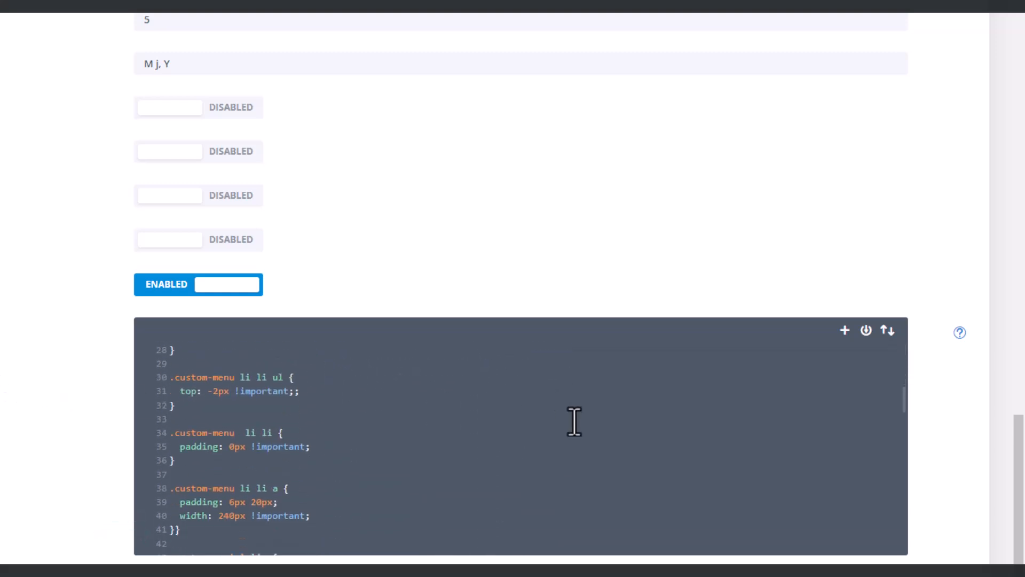
pyautogui.scroll(-3)
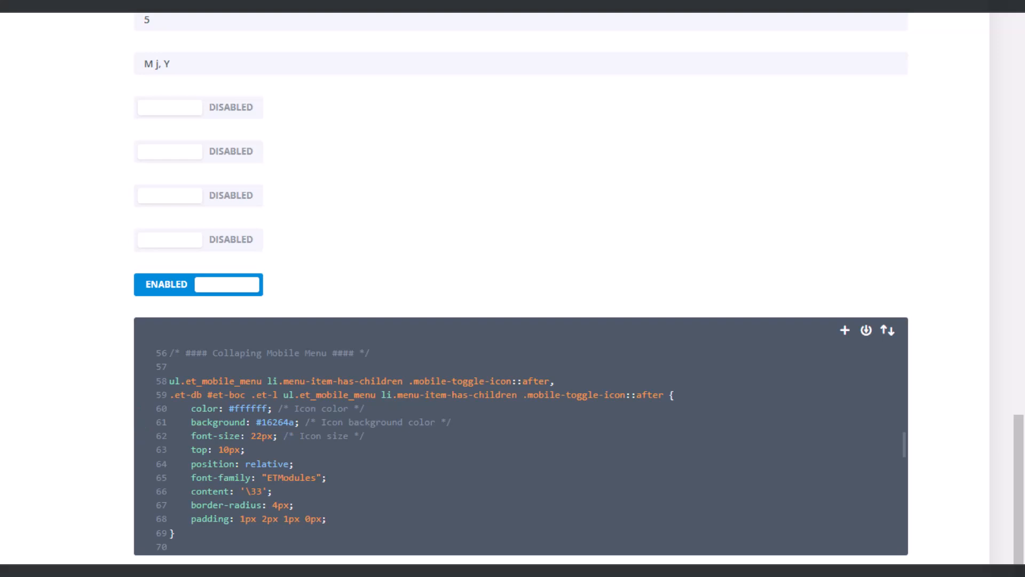
pyautogui.moveTo(41, 88)
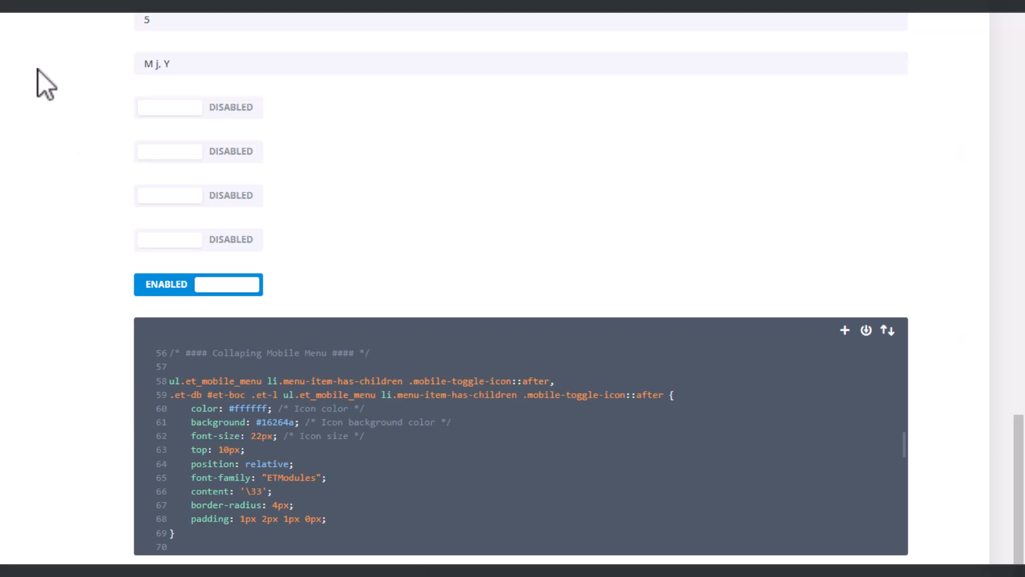